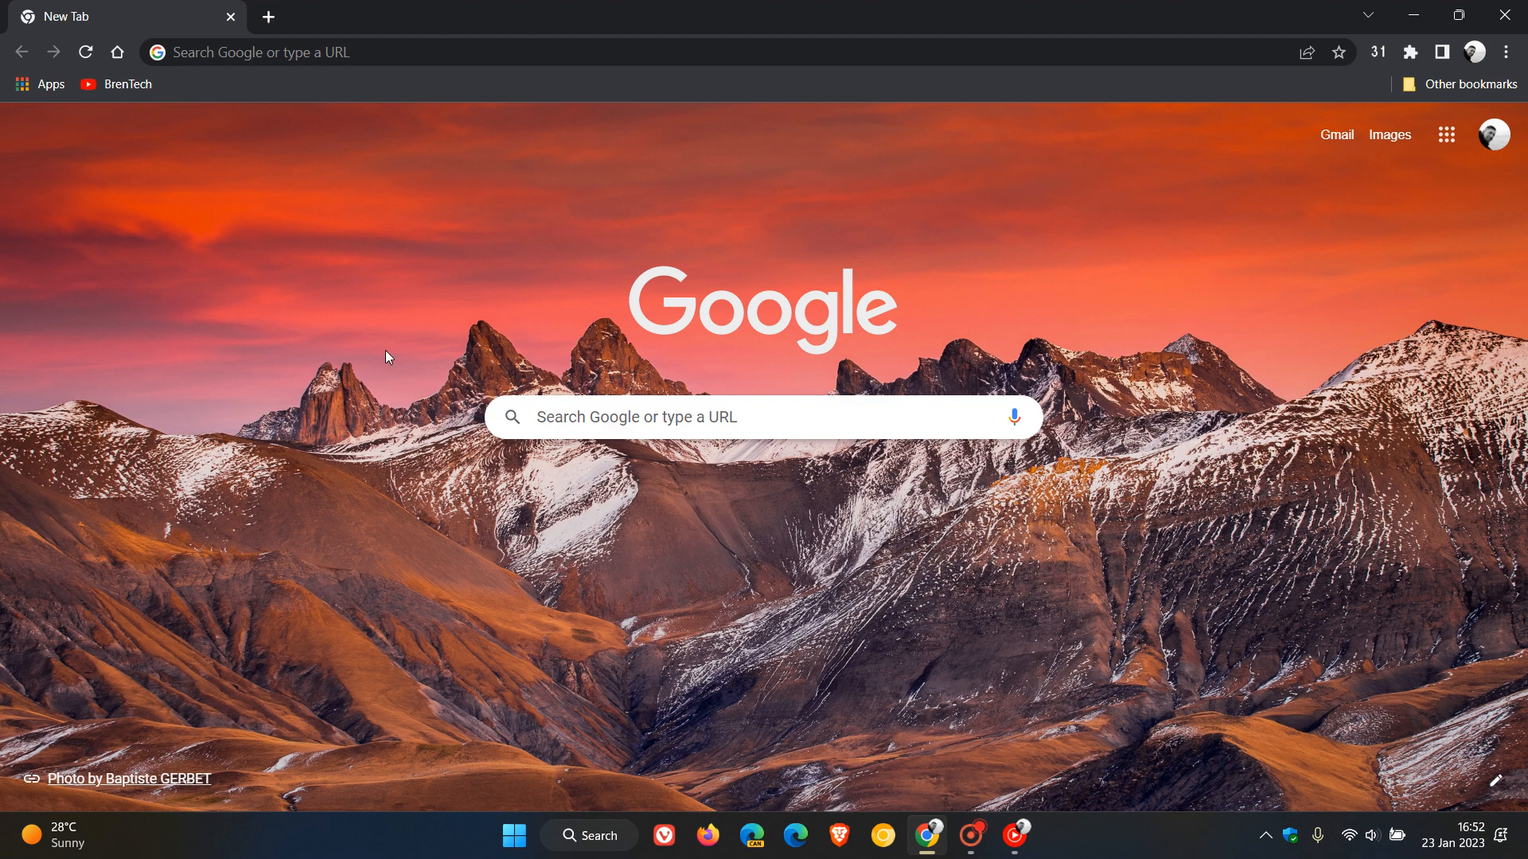
pyautogui.moveTo(1057, 601)
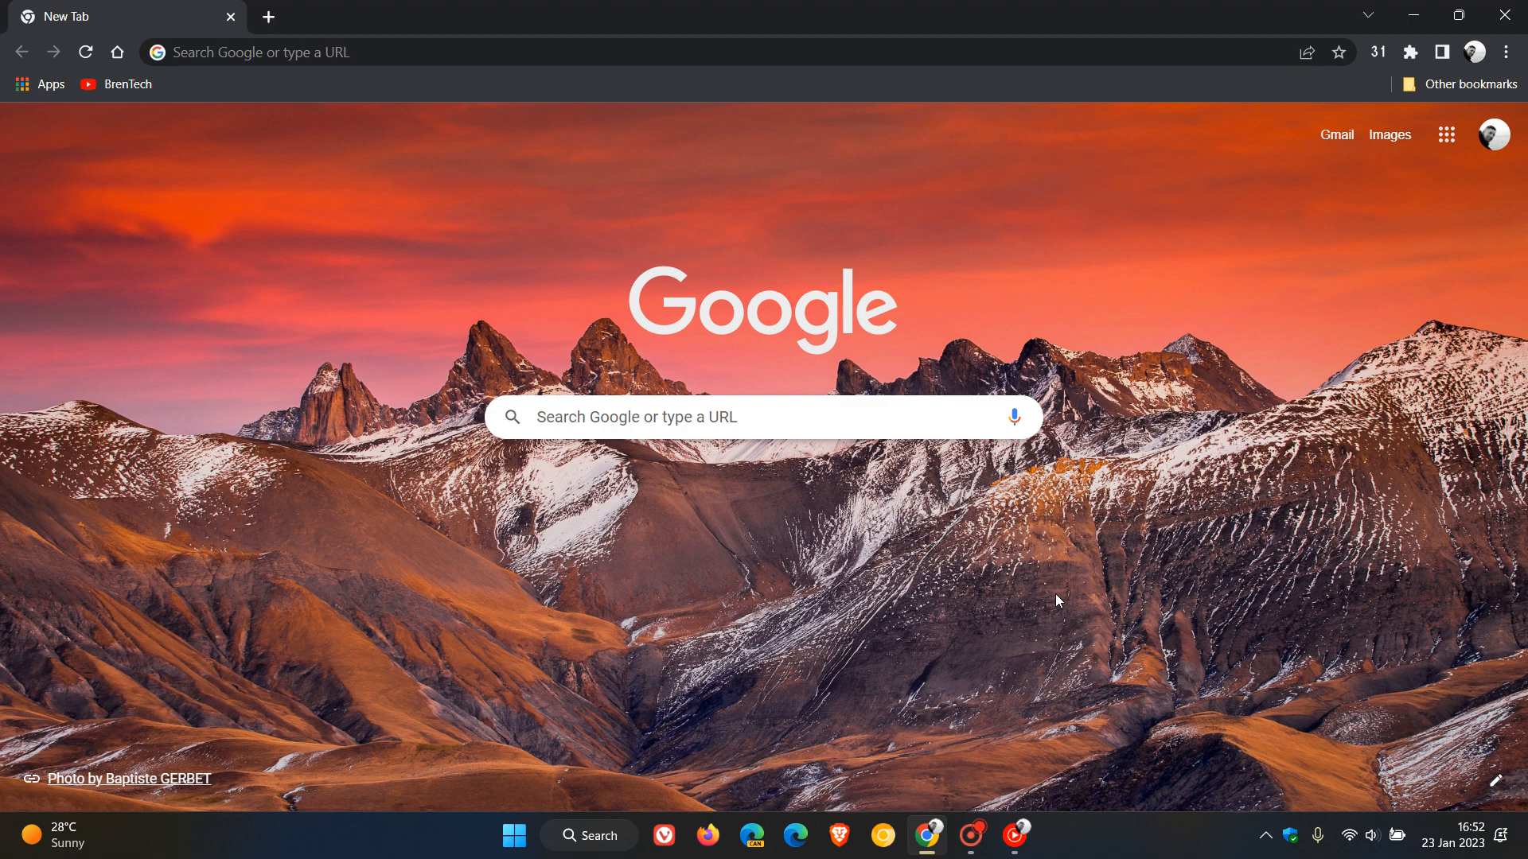
pyautogui.moveTo(1467, 120)
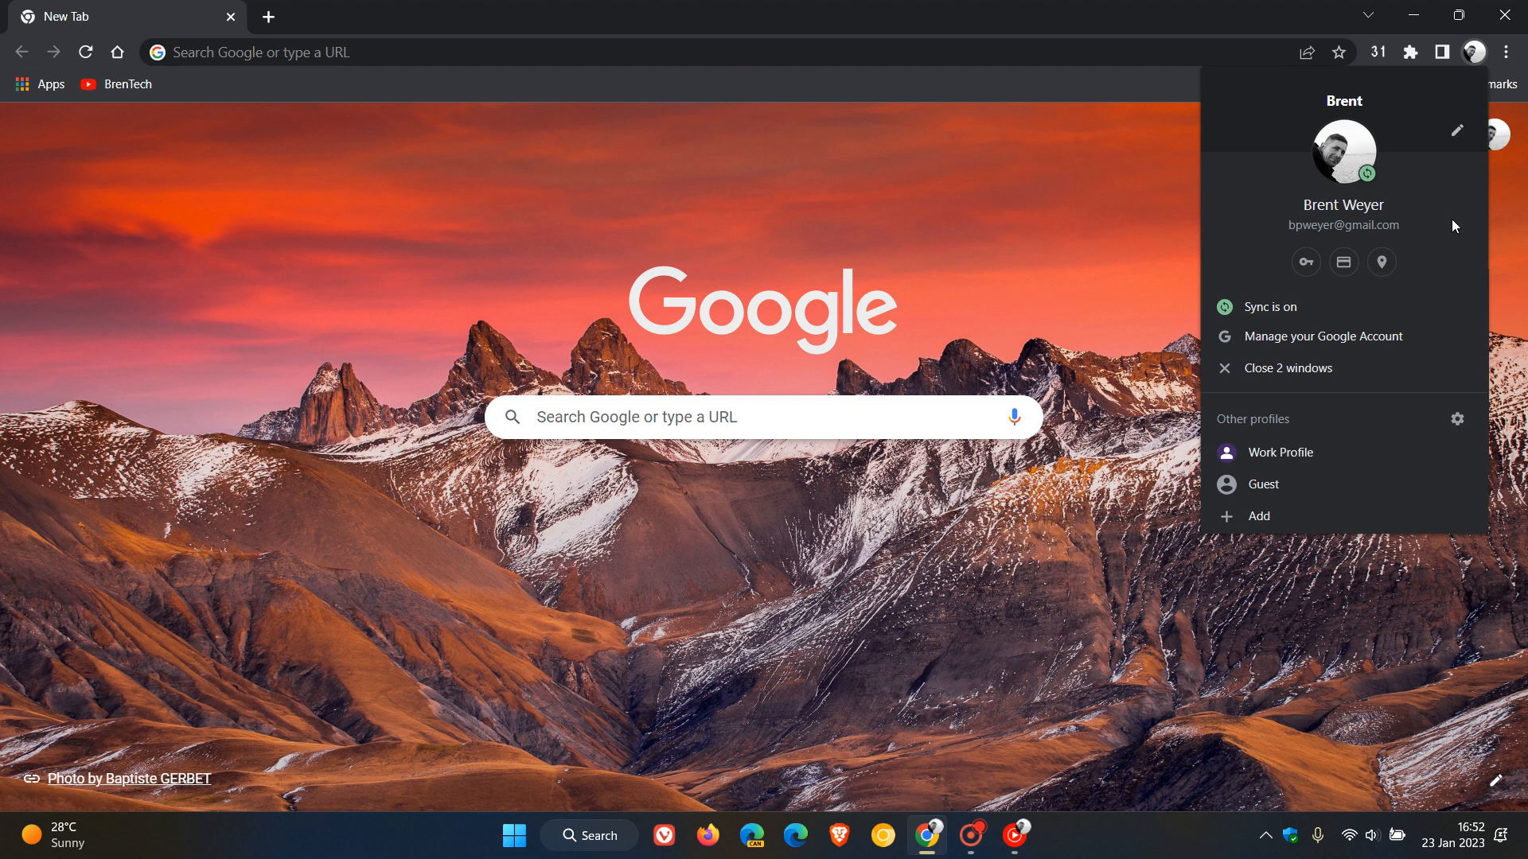
pyautogui.moveTo(1419, 170)
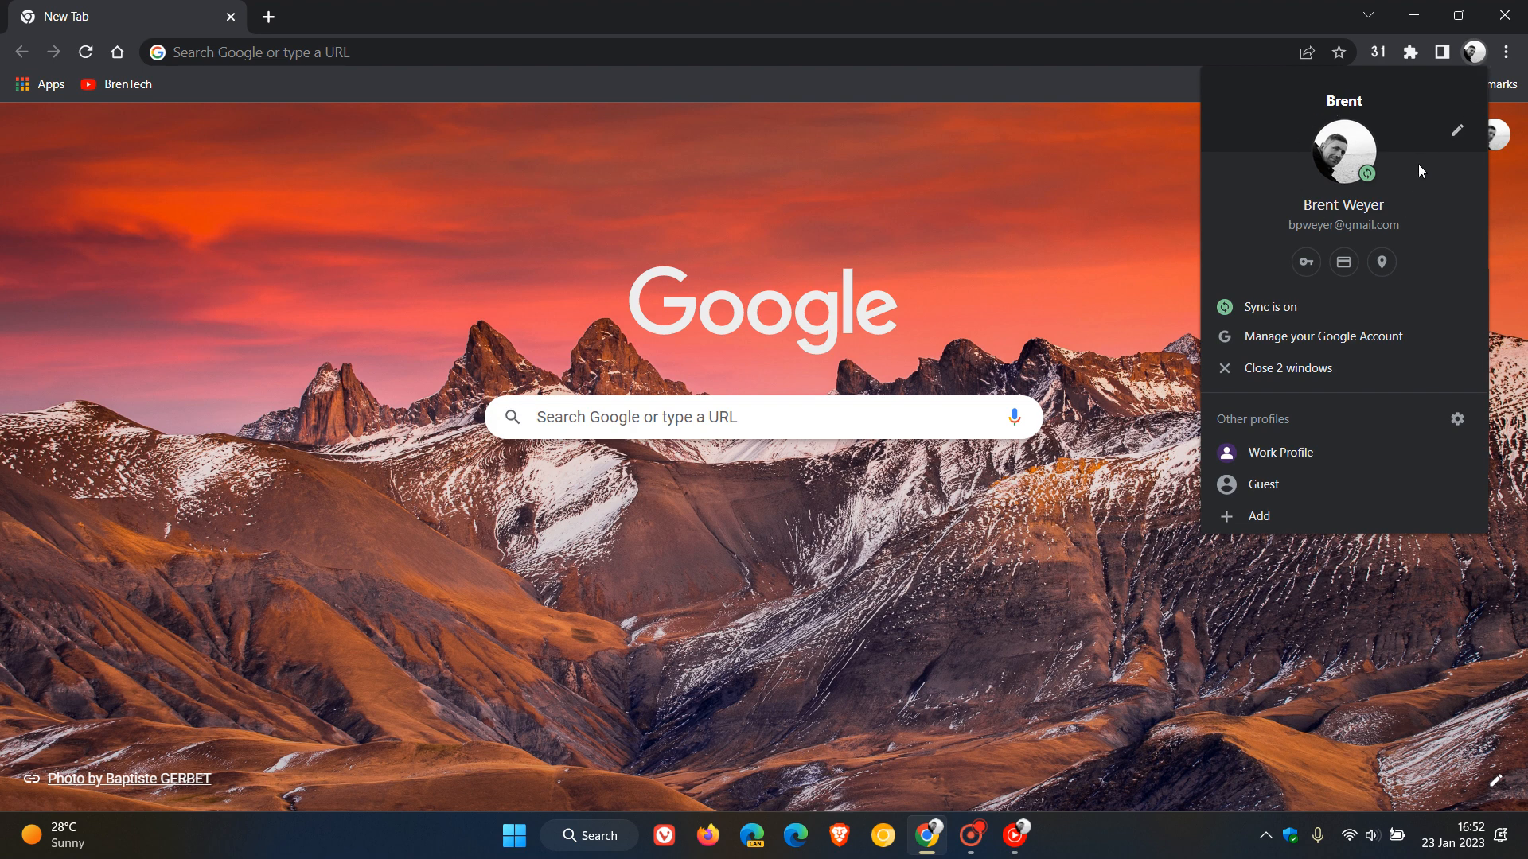
pyautogui.moveTo(1345, 485)
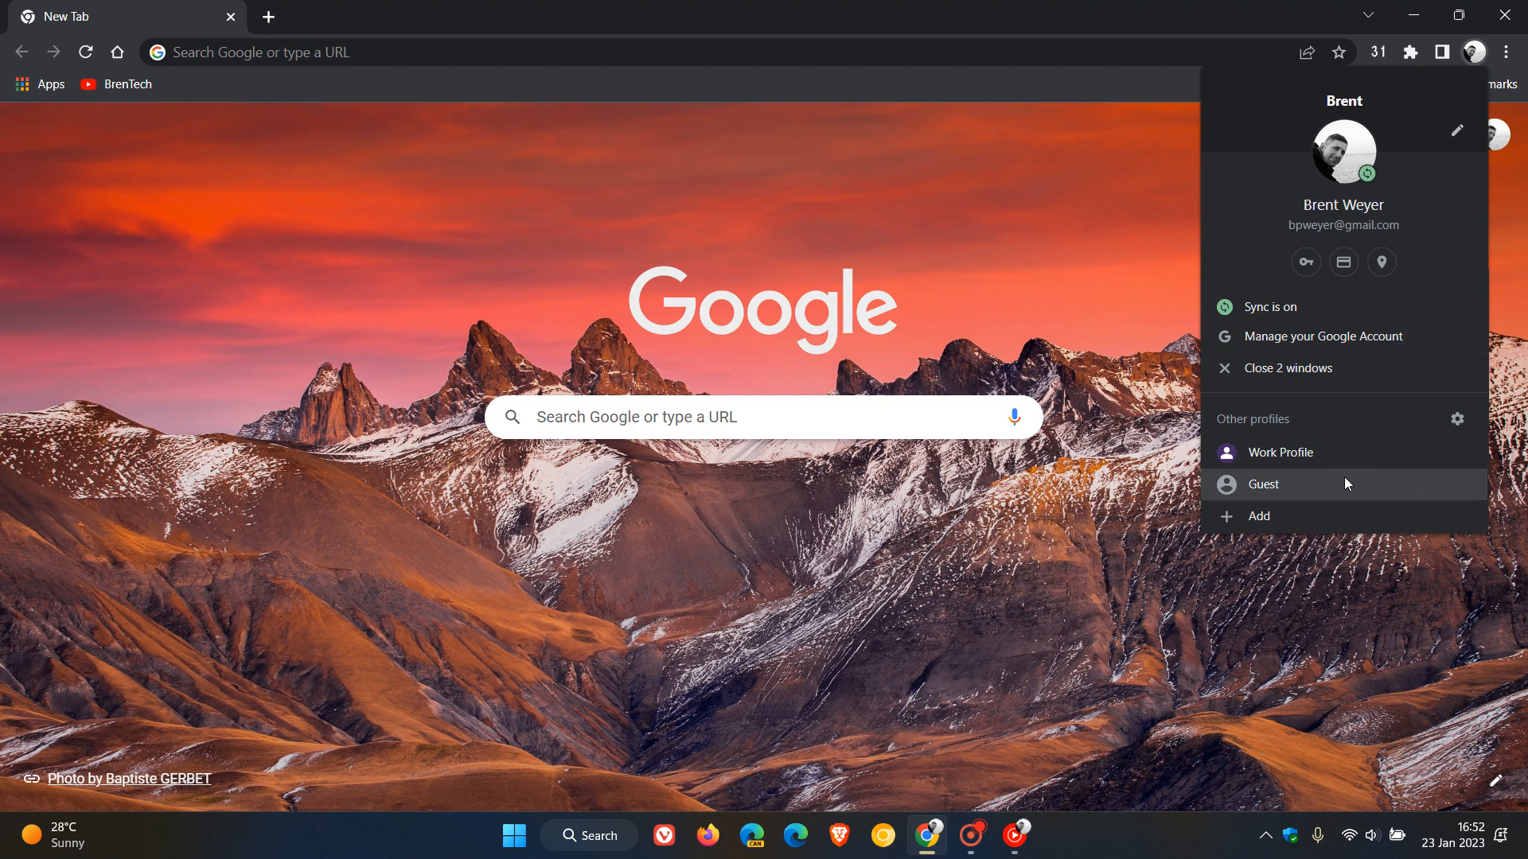
pyautogui.moveTo(1349, 452)
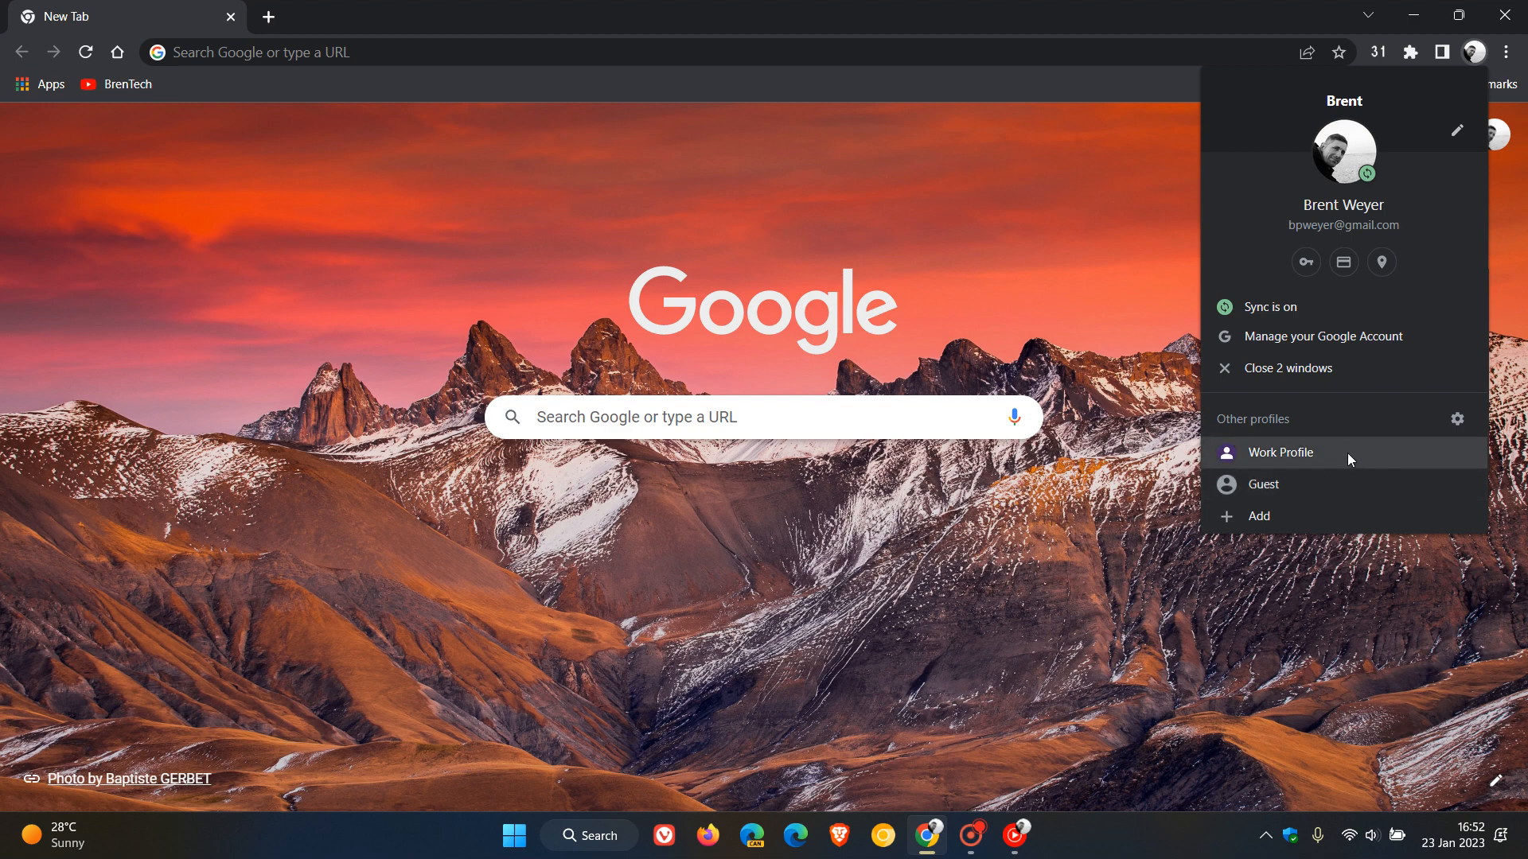
# Open a Work Profile window, then the profile manager with Work Profile's options menu
pyautogui.click(1279, 452)
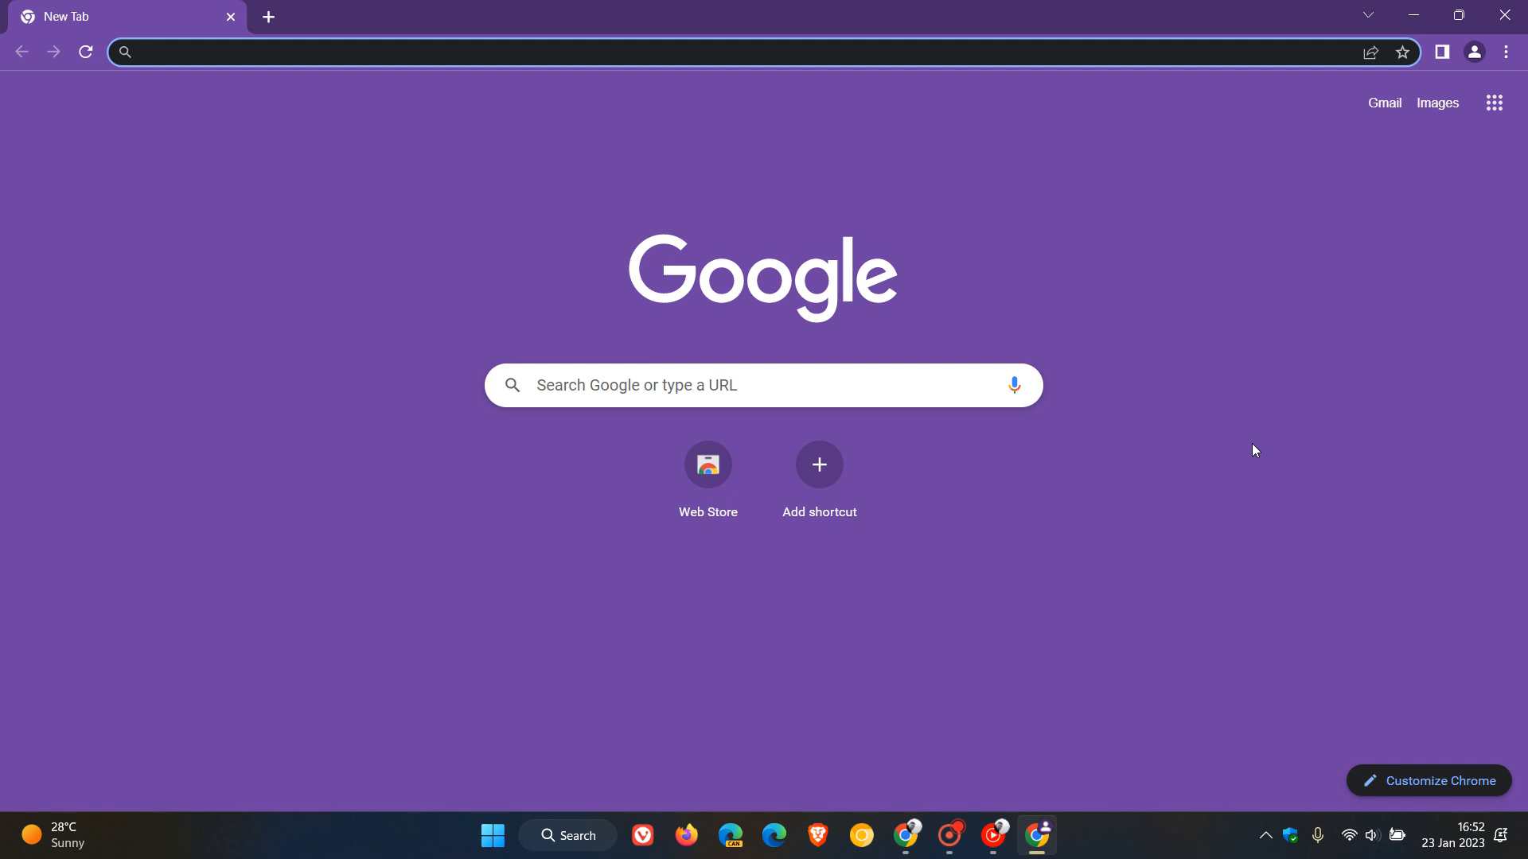
pyautogui.moveTo(469, 439)
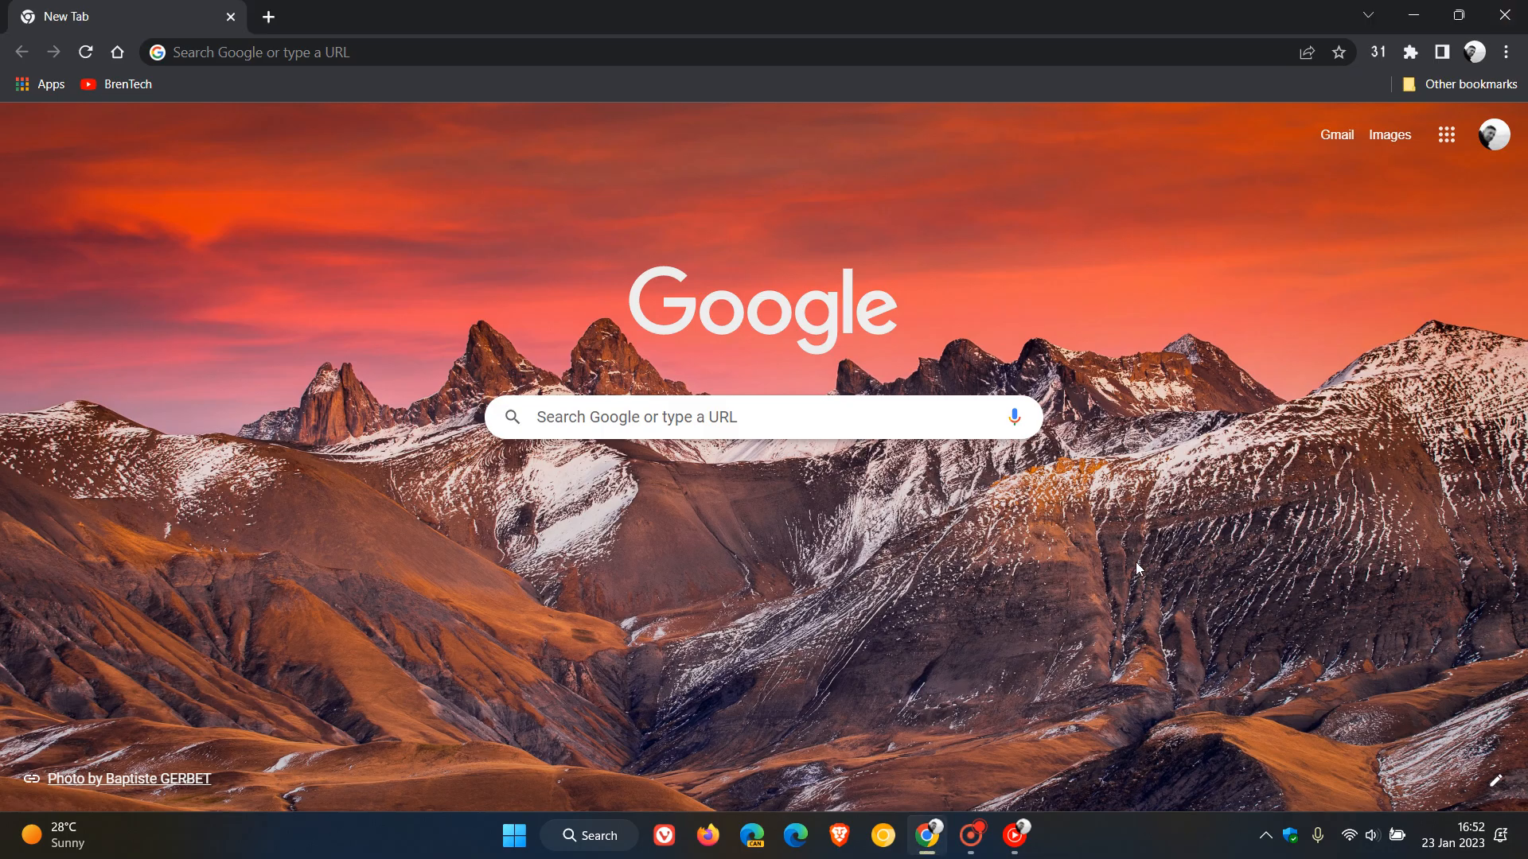
pyautogui.moveTo(1145, 560)
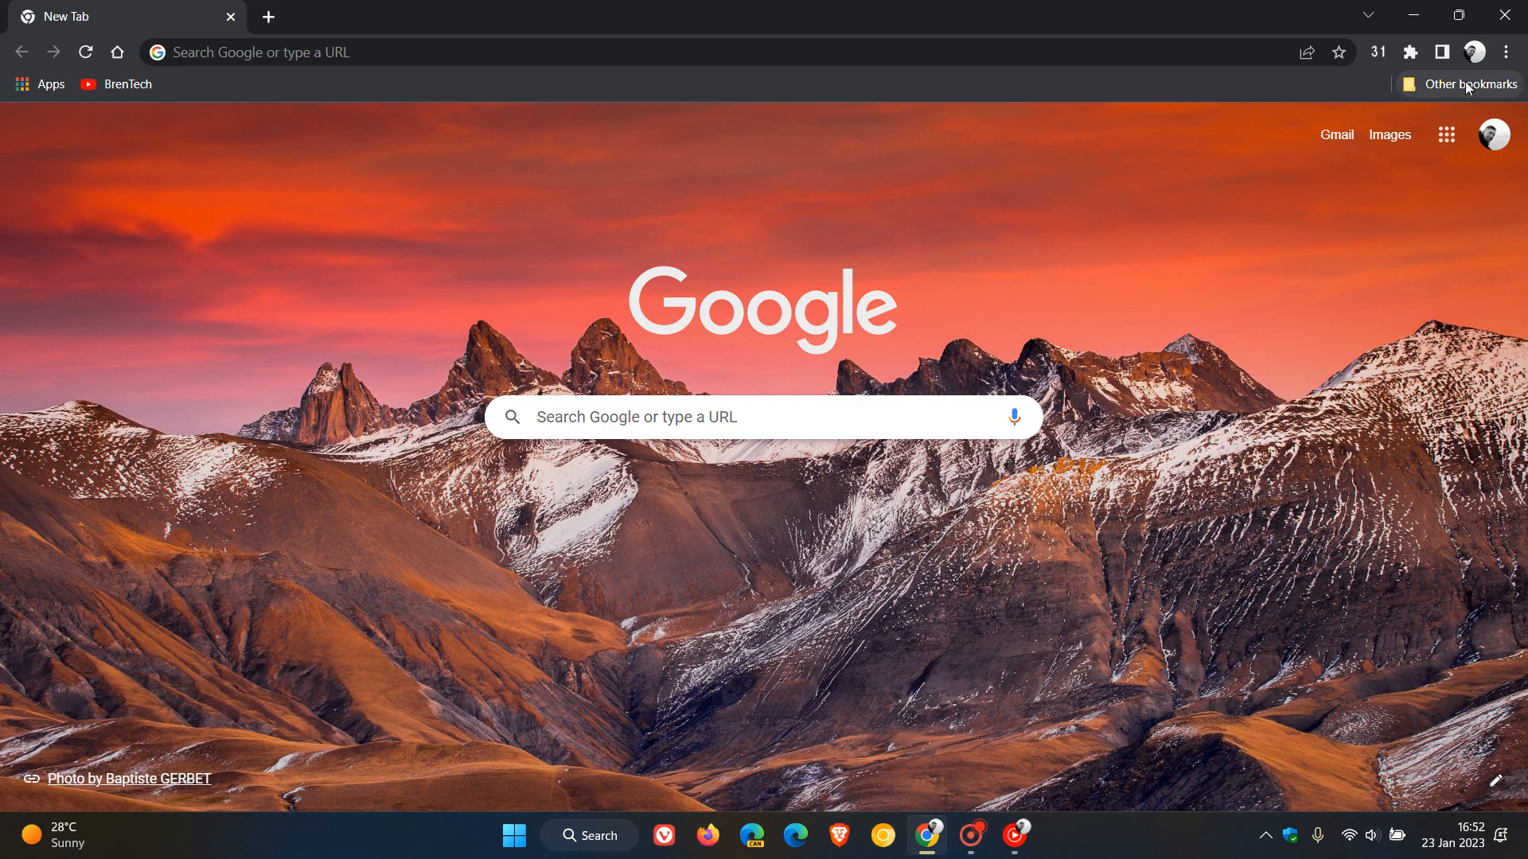
pyautogui.click(1475, 53)
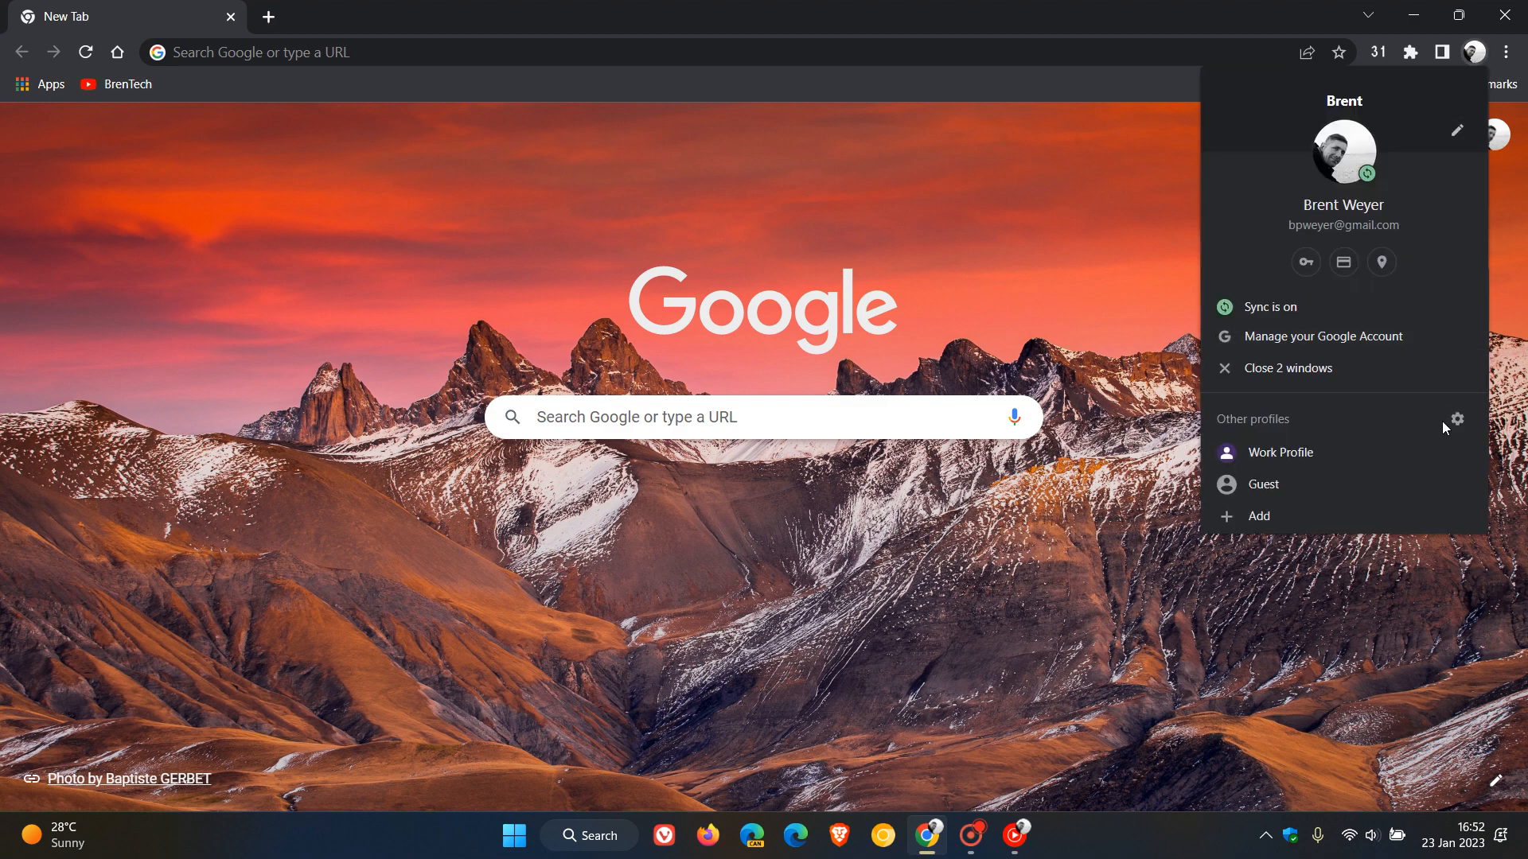
pyautogui.moveTo(1458, 419)
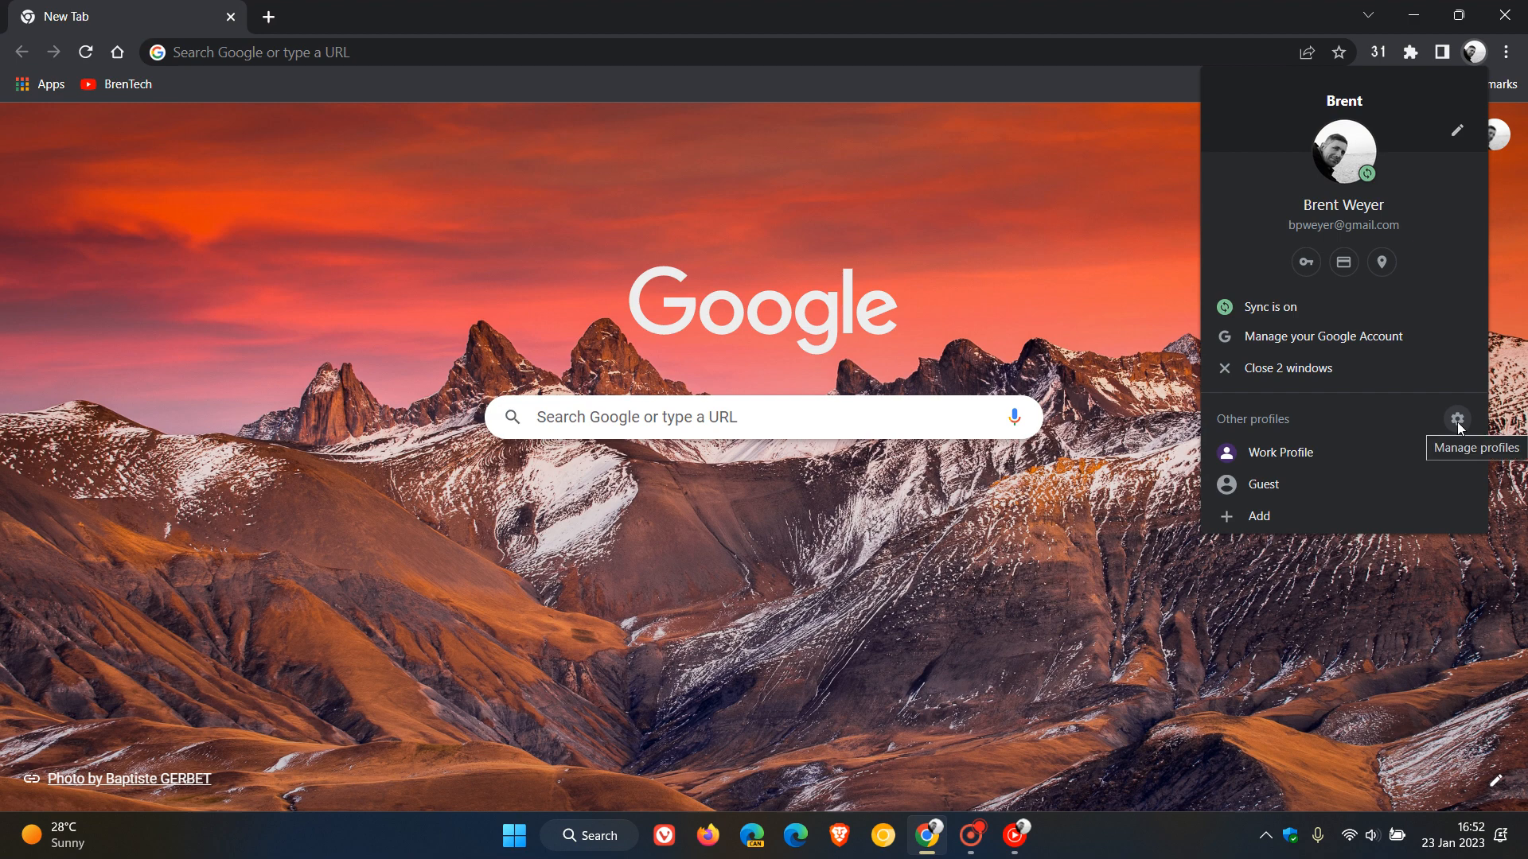
pyautogui.click(1458, 421)
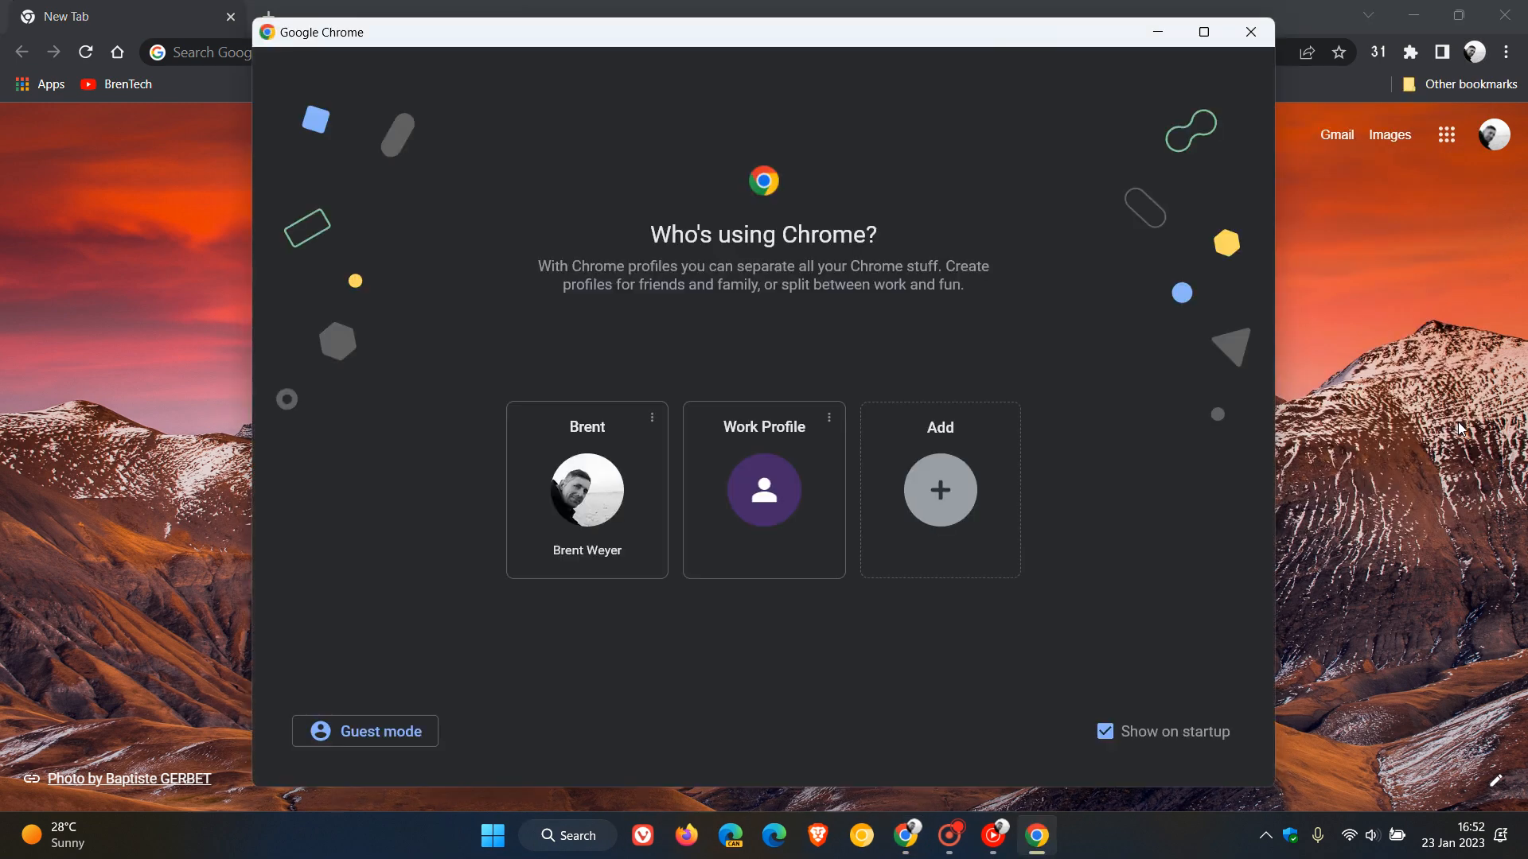
pyautogui.moveTo(972, 676)
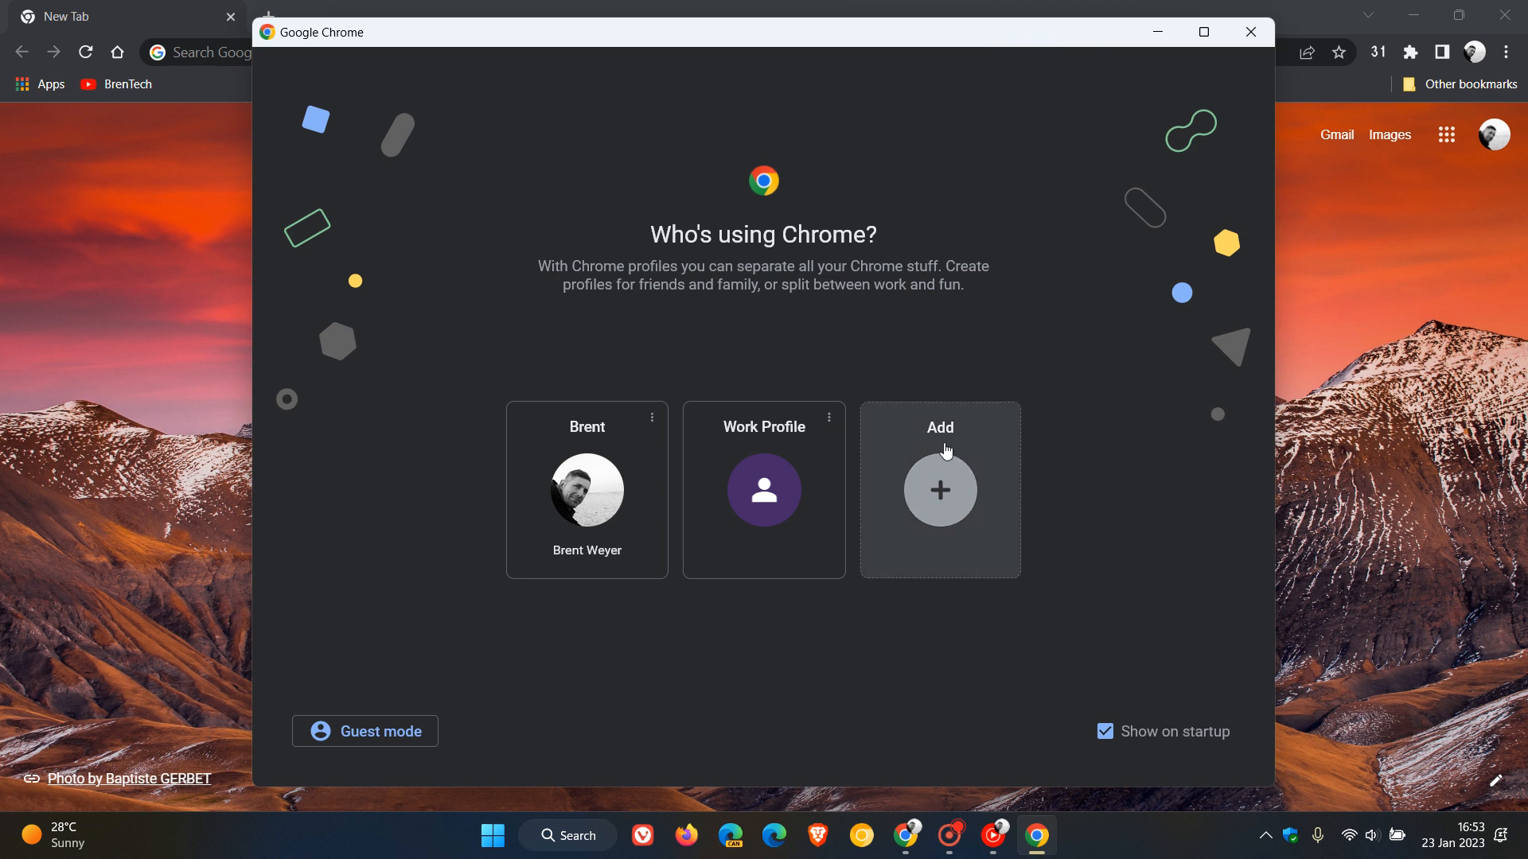
pyautogui.moveTo(808, 476)
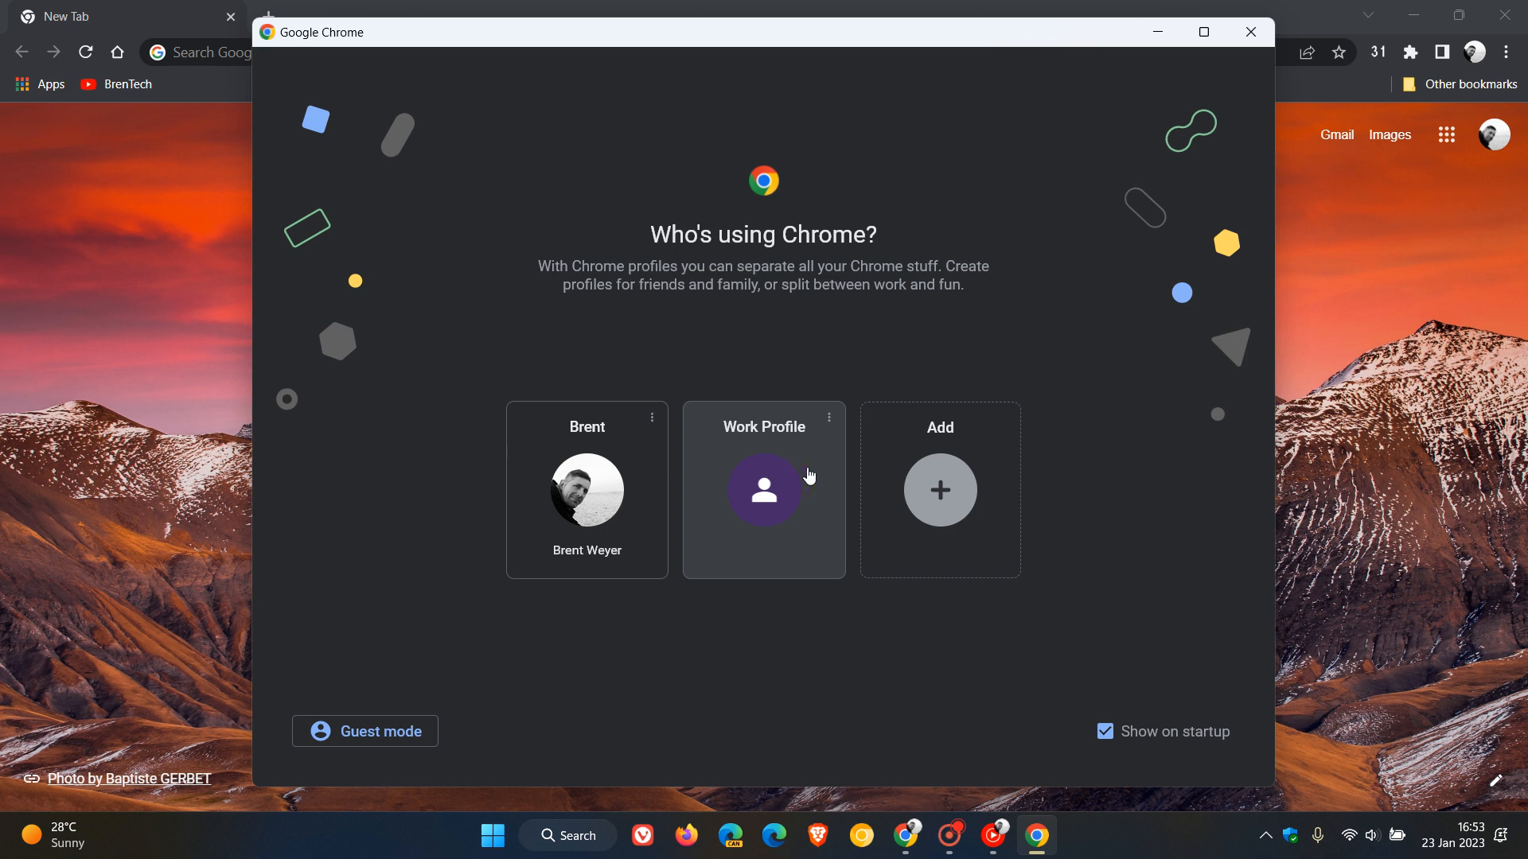
pyautogui.moveTo(582, 481)
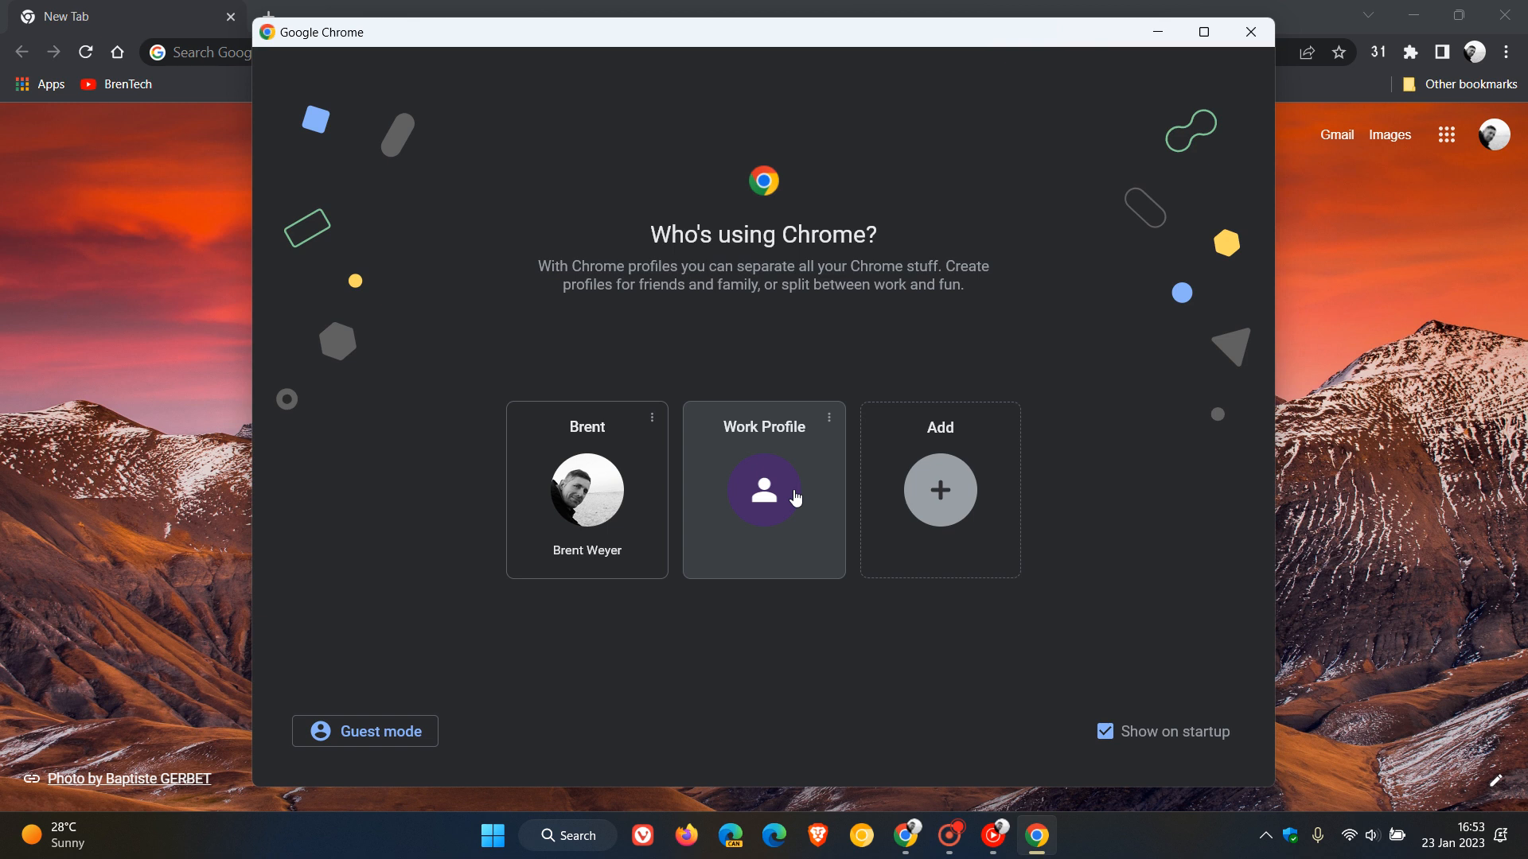
pyautogui.click(829, 418)
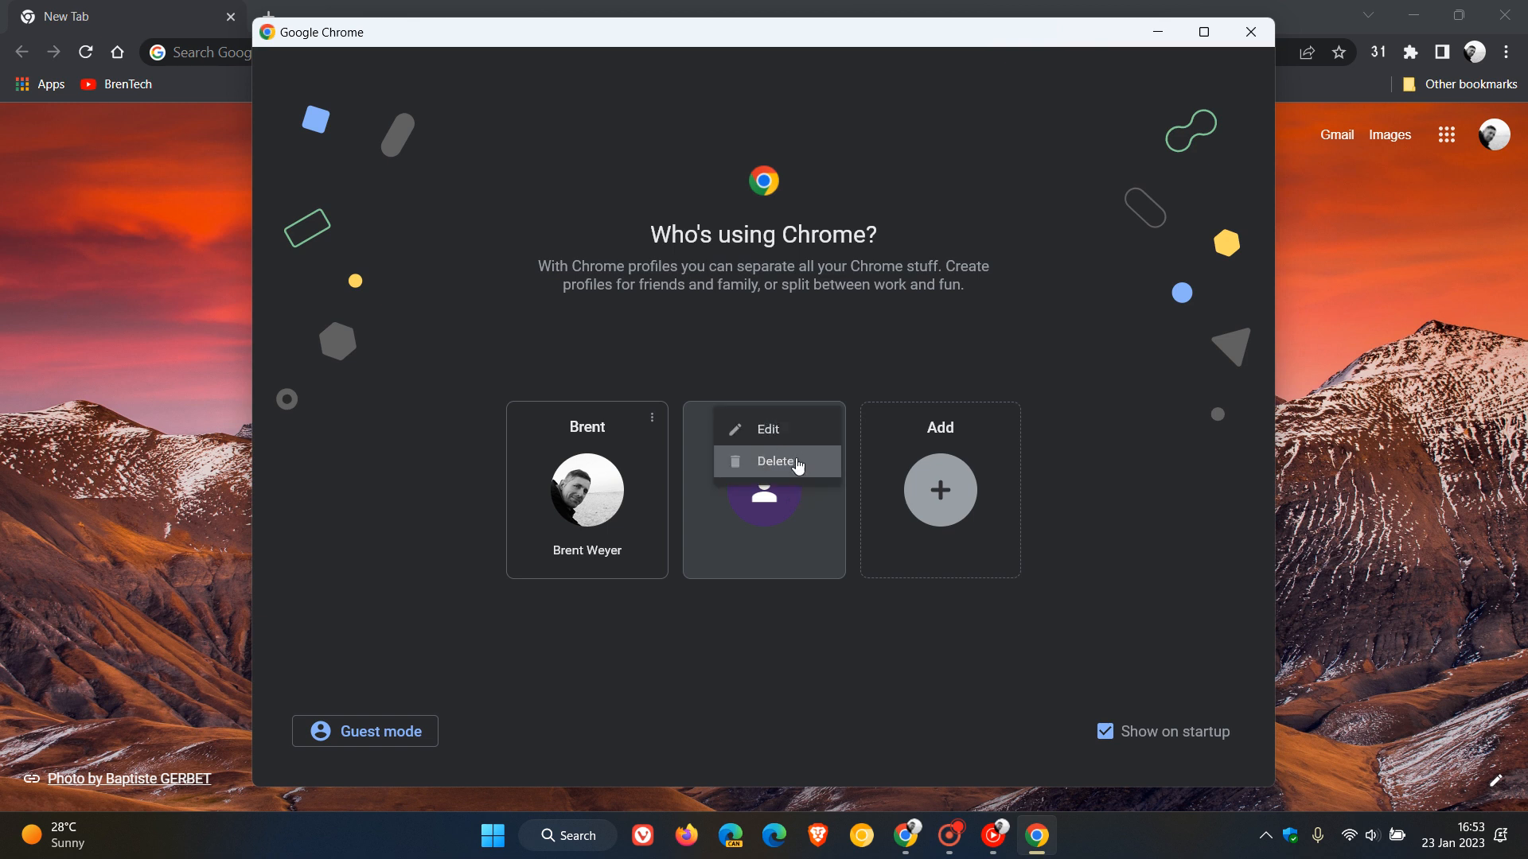
# Choose Delete on Work Profile to bring up the deletion confirmation
pyautogui.click(775, 461)
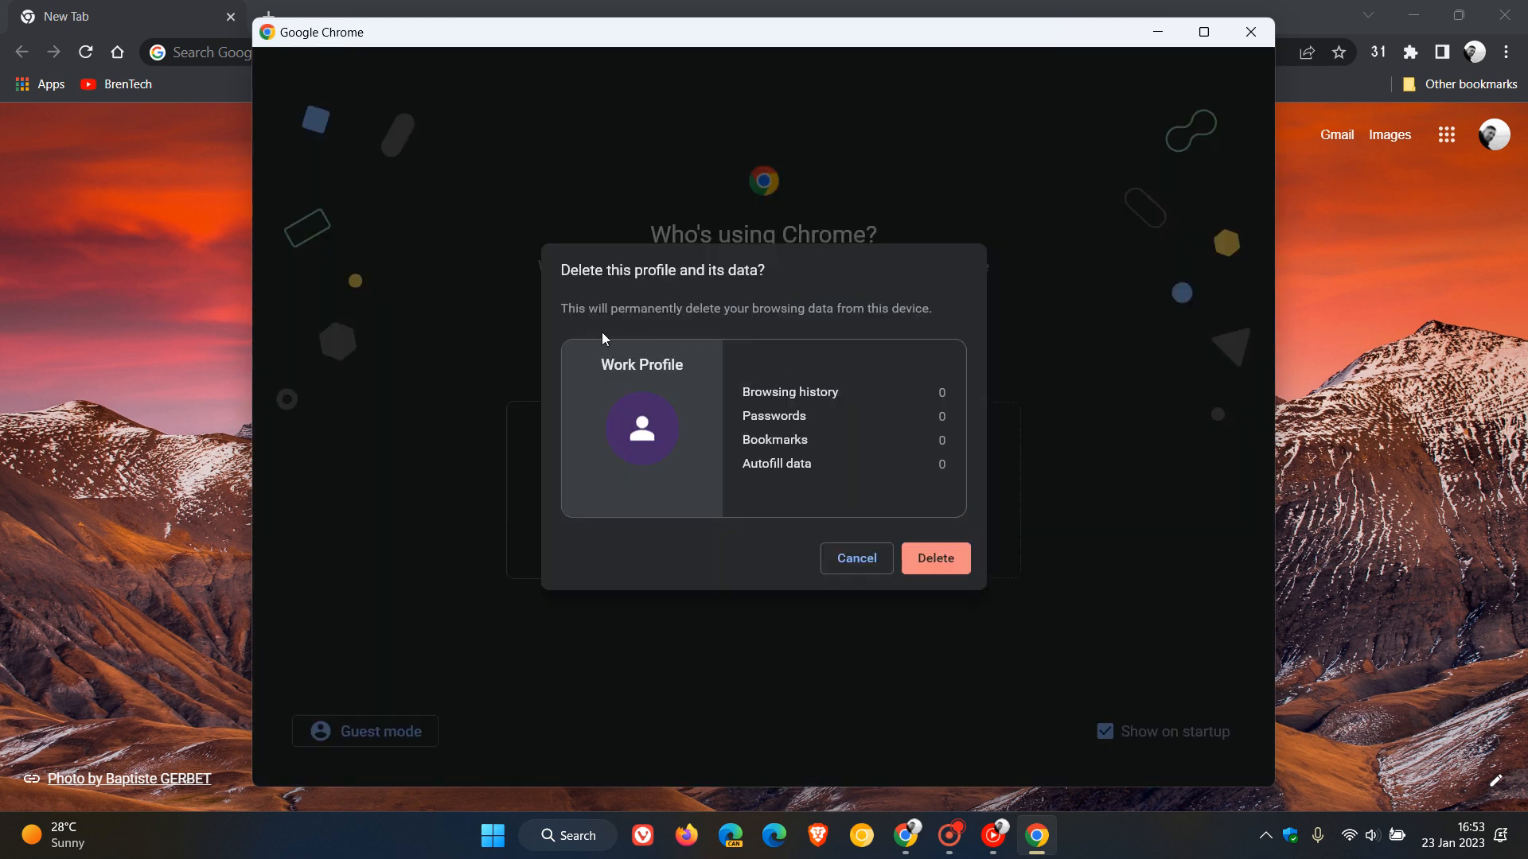
pyautogui.moveTo(922, 326)
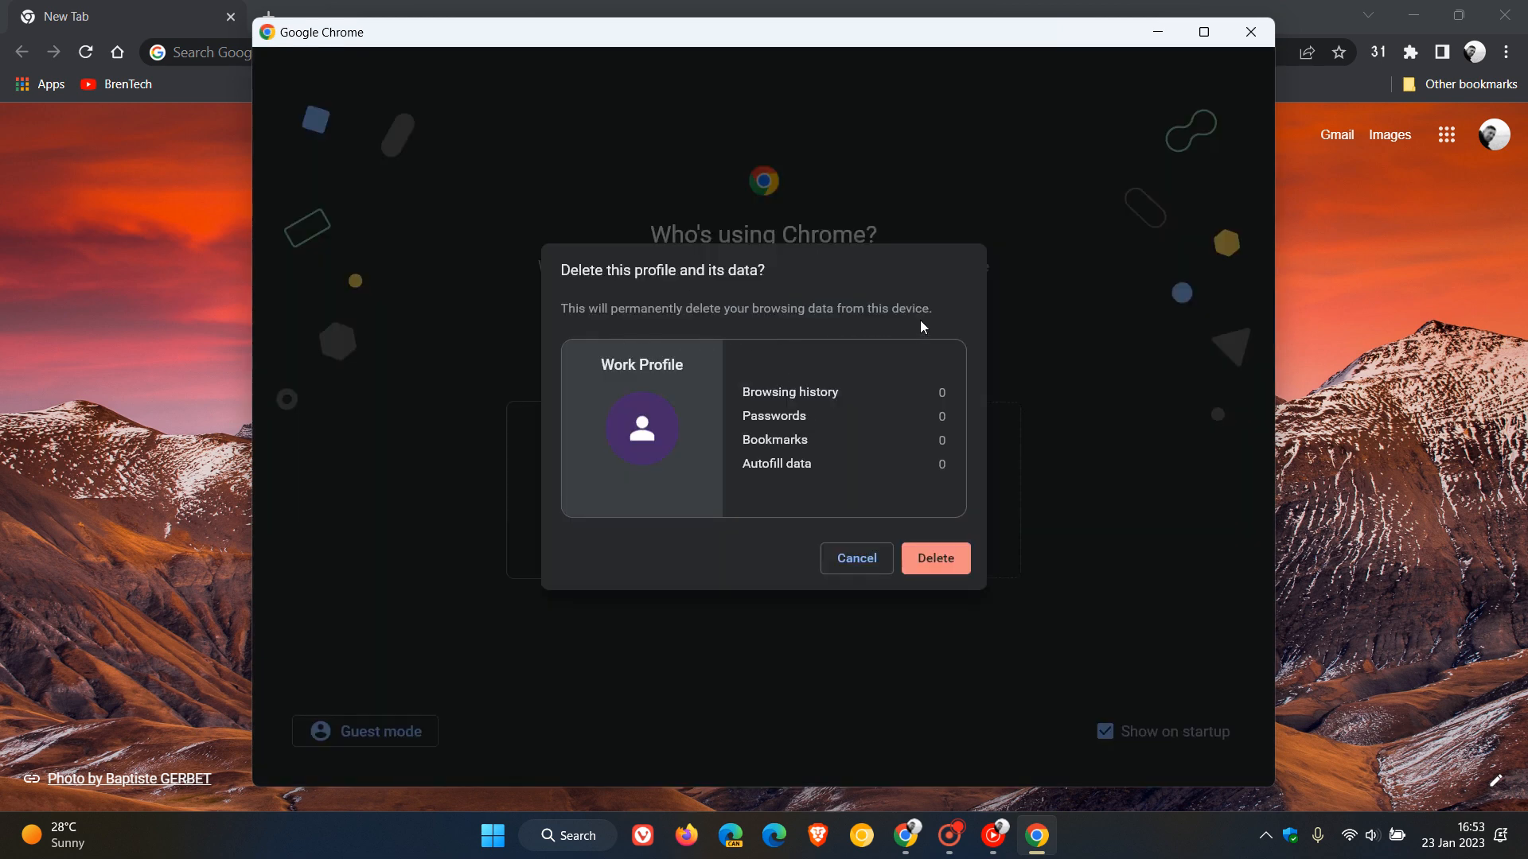
pyautogui.moveTo(885, 387)
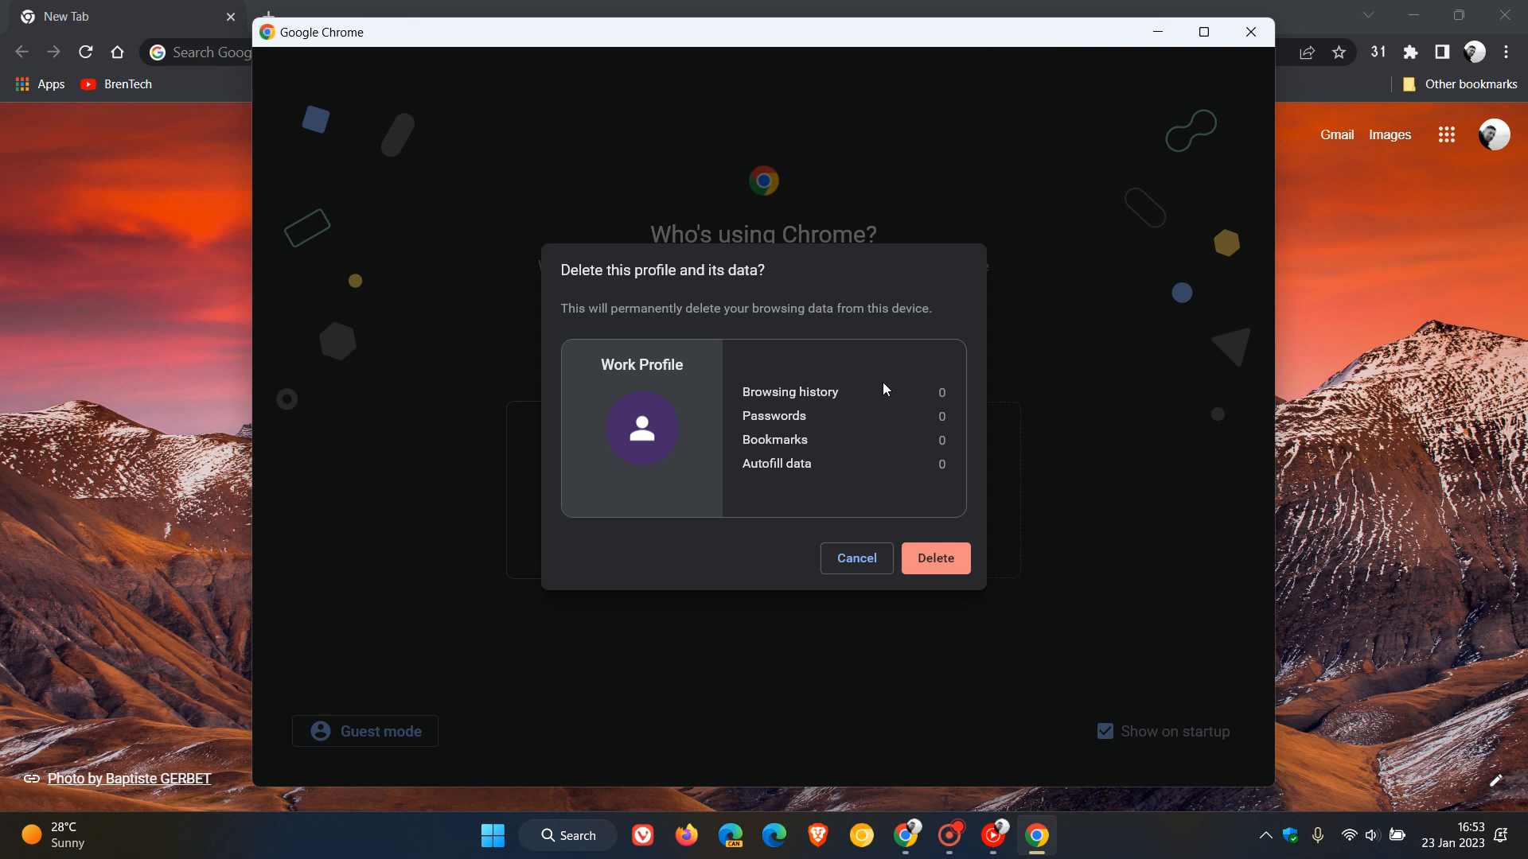
pyautogui.moveTo(821, 443)
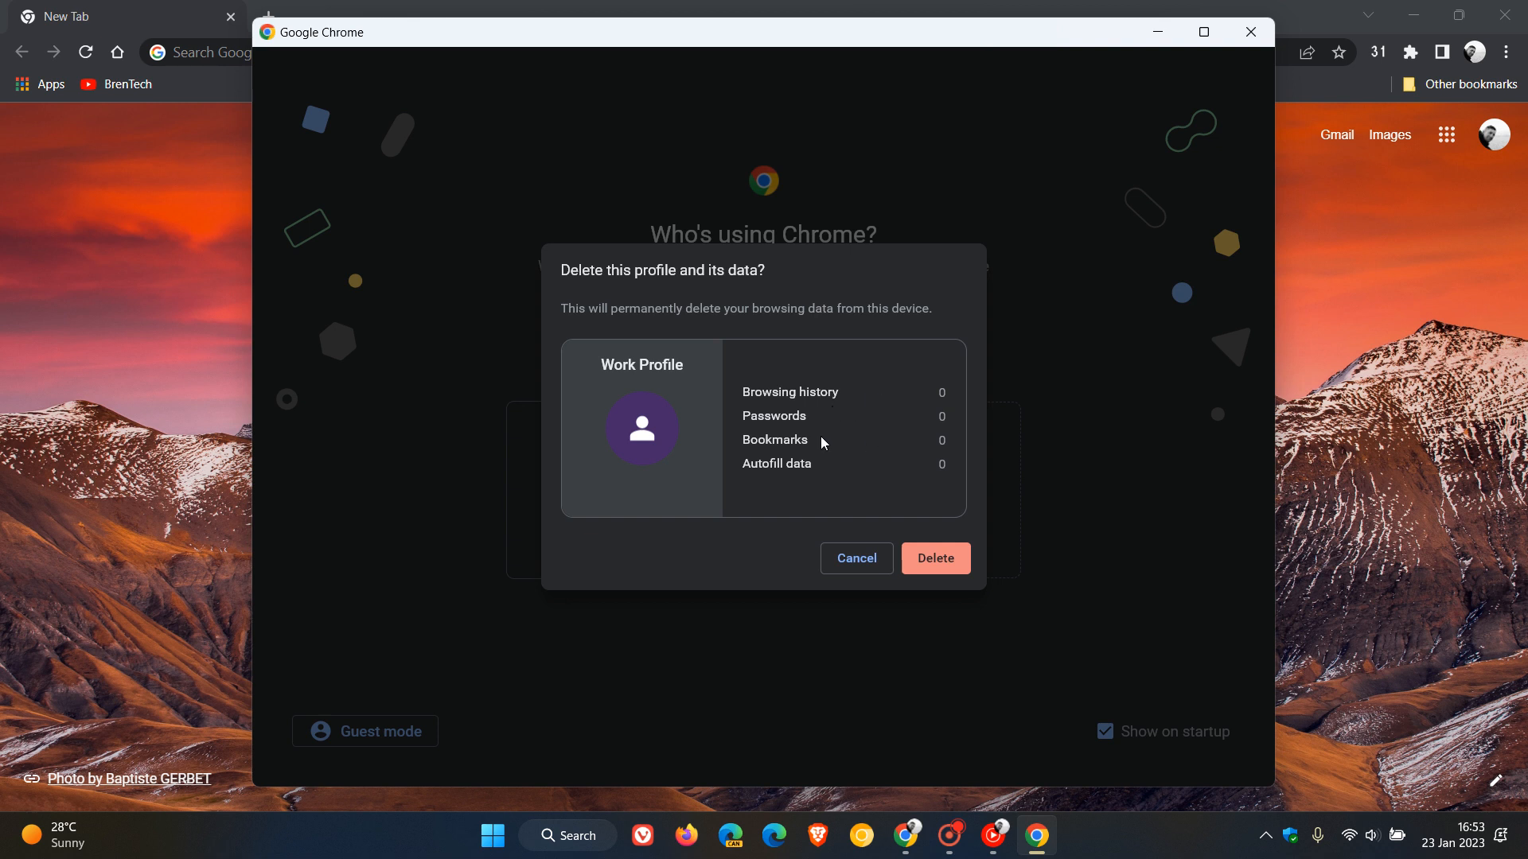
pyautogui.moveTo(836, 472)
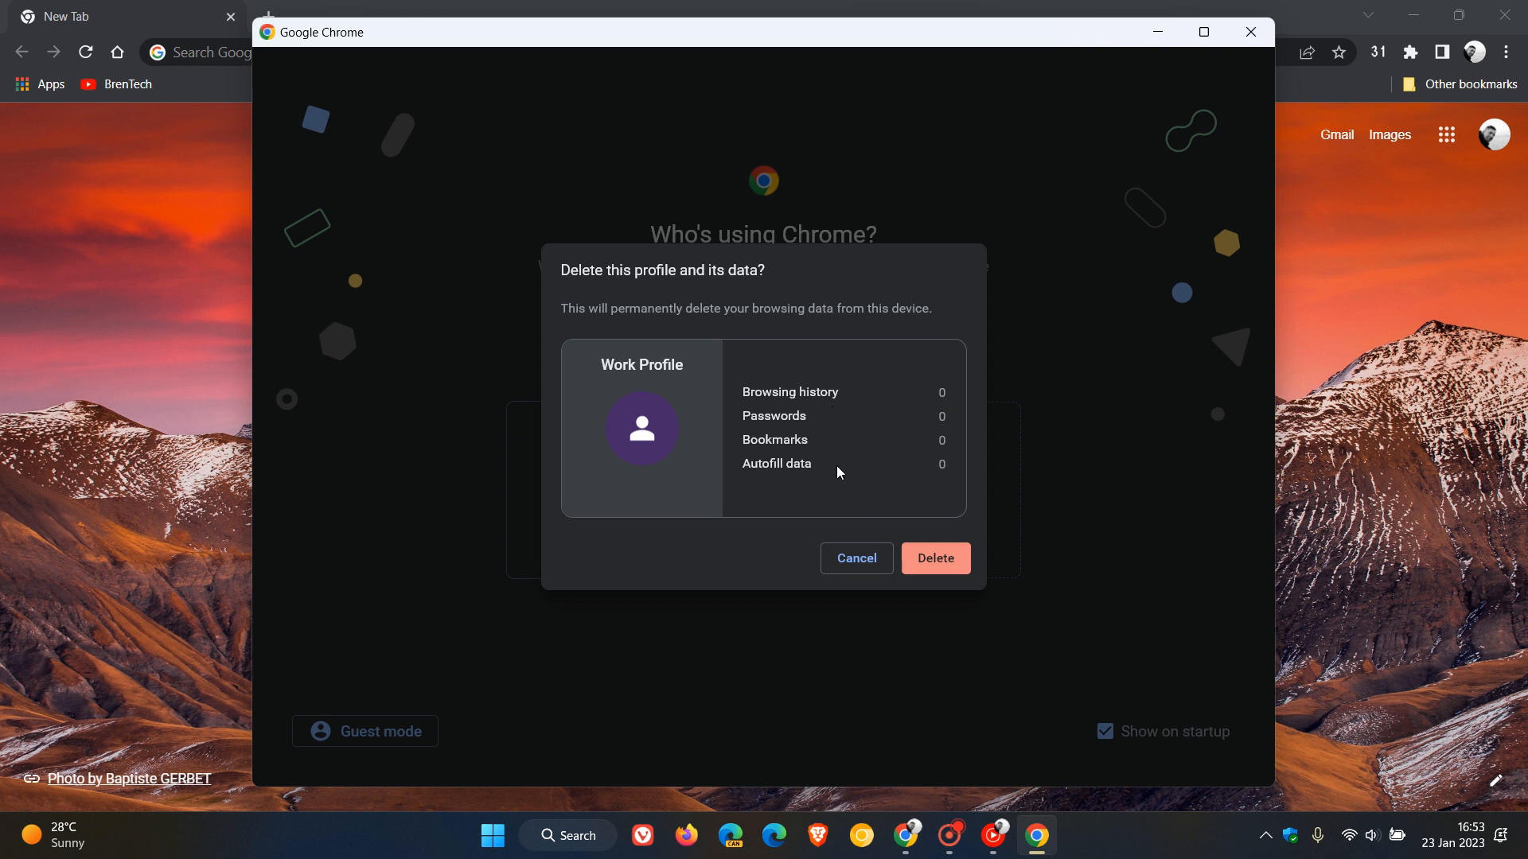
pyautogui.moveTo(803, 434)
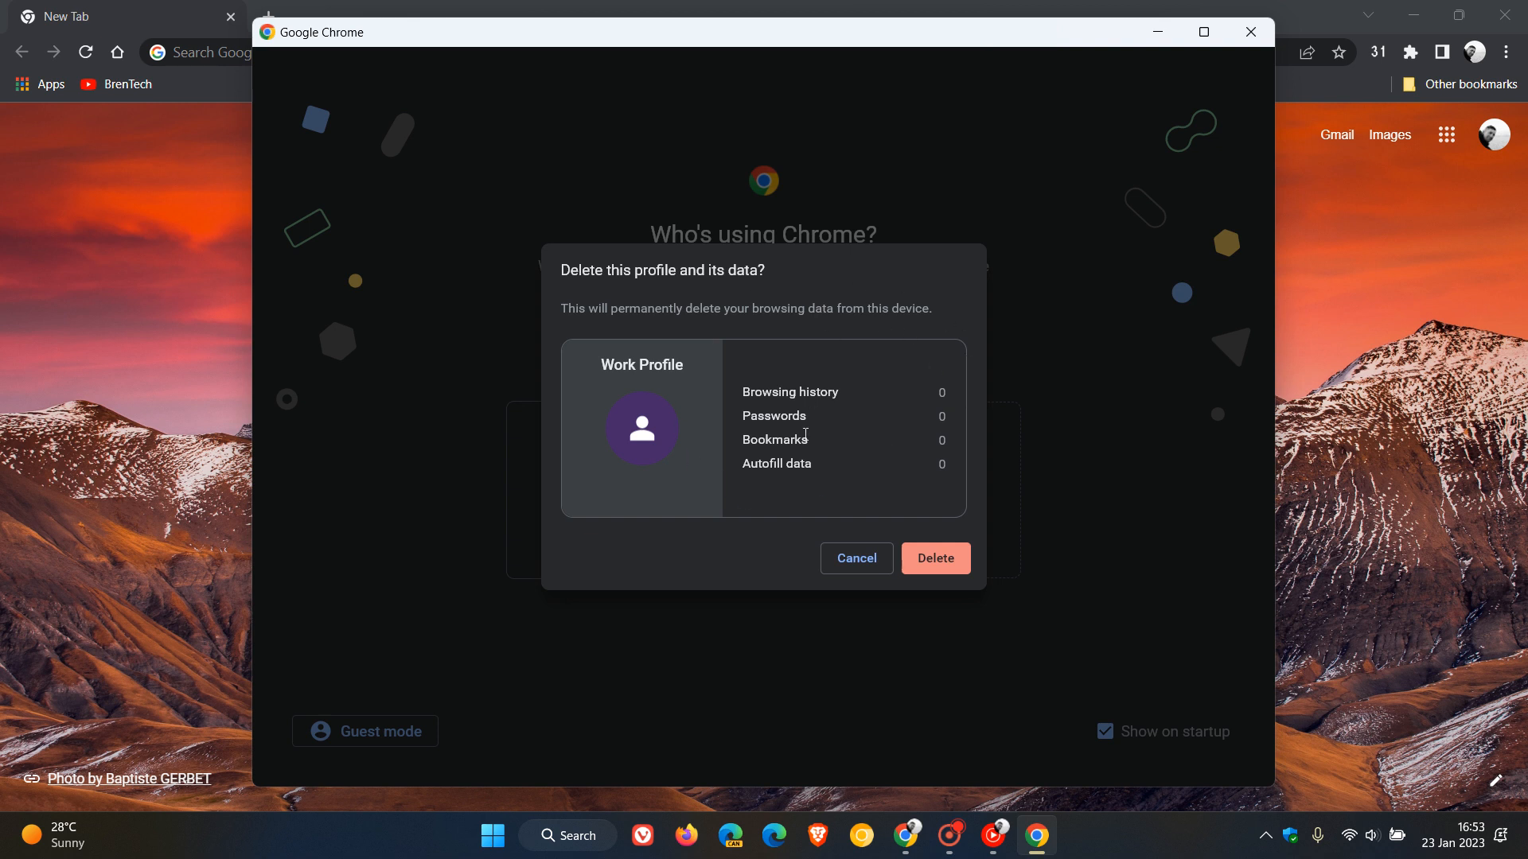
pyautogui.moveTo(853, 408)
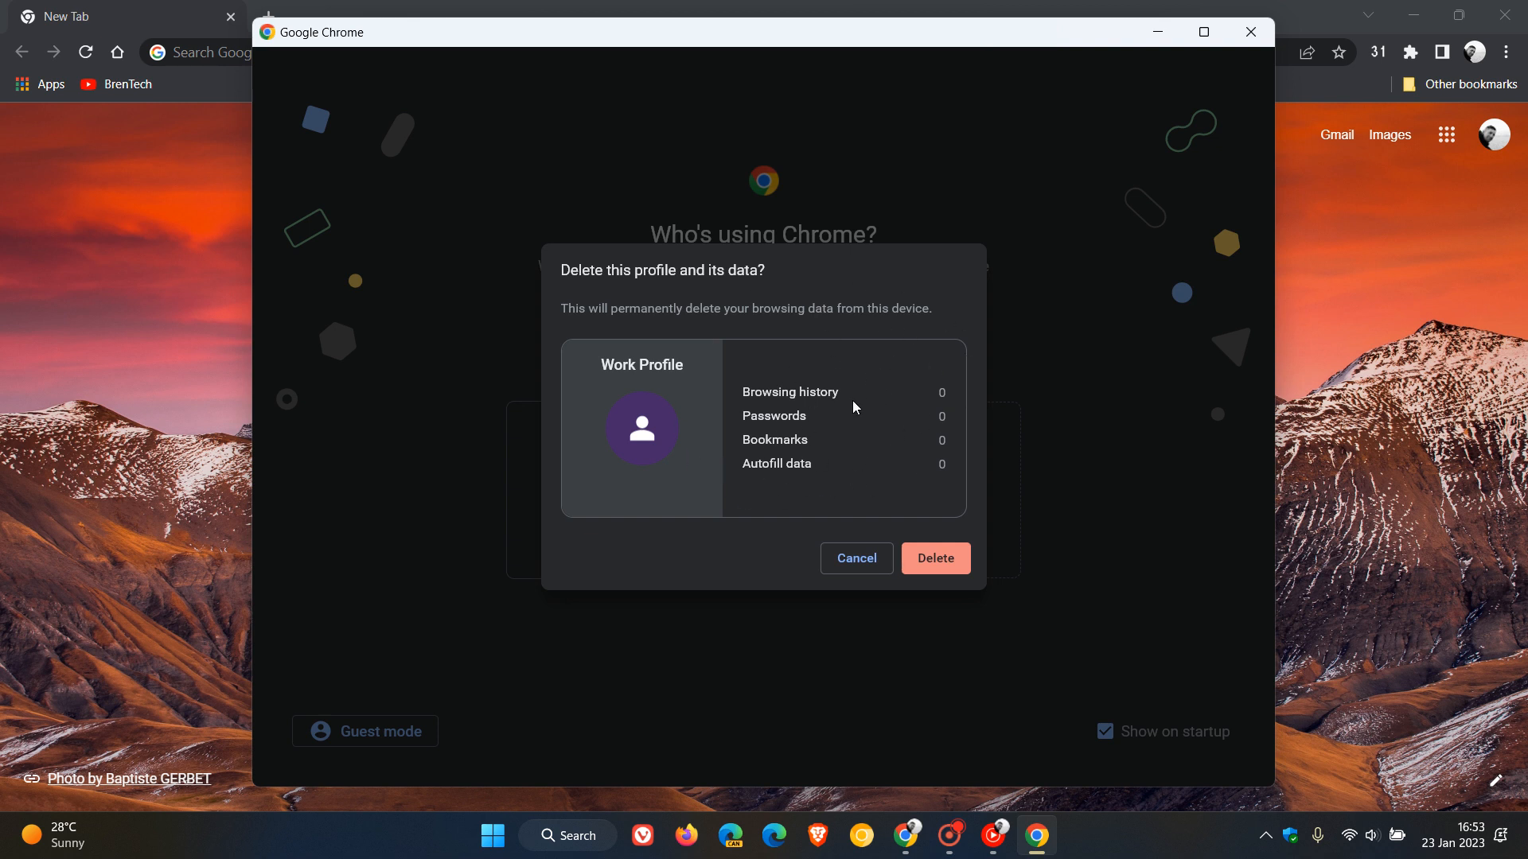
pyautogui.moveTo(887, 409)
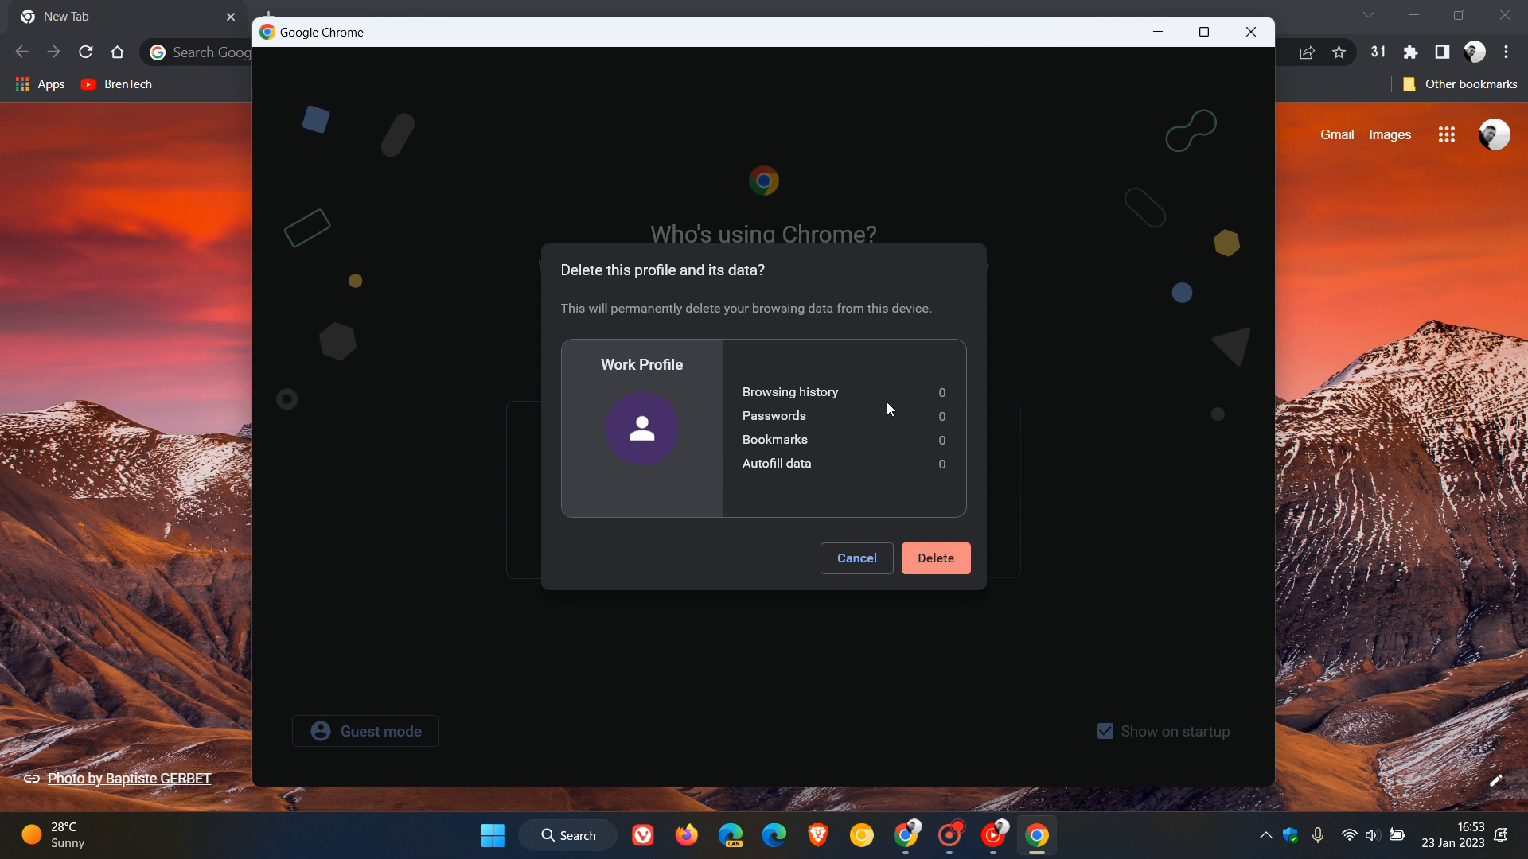
pyautogui.moveTo(867, 442)
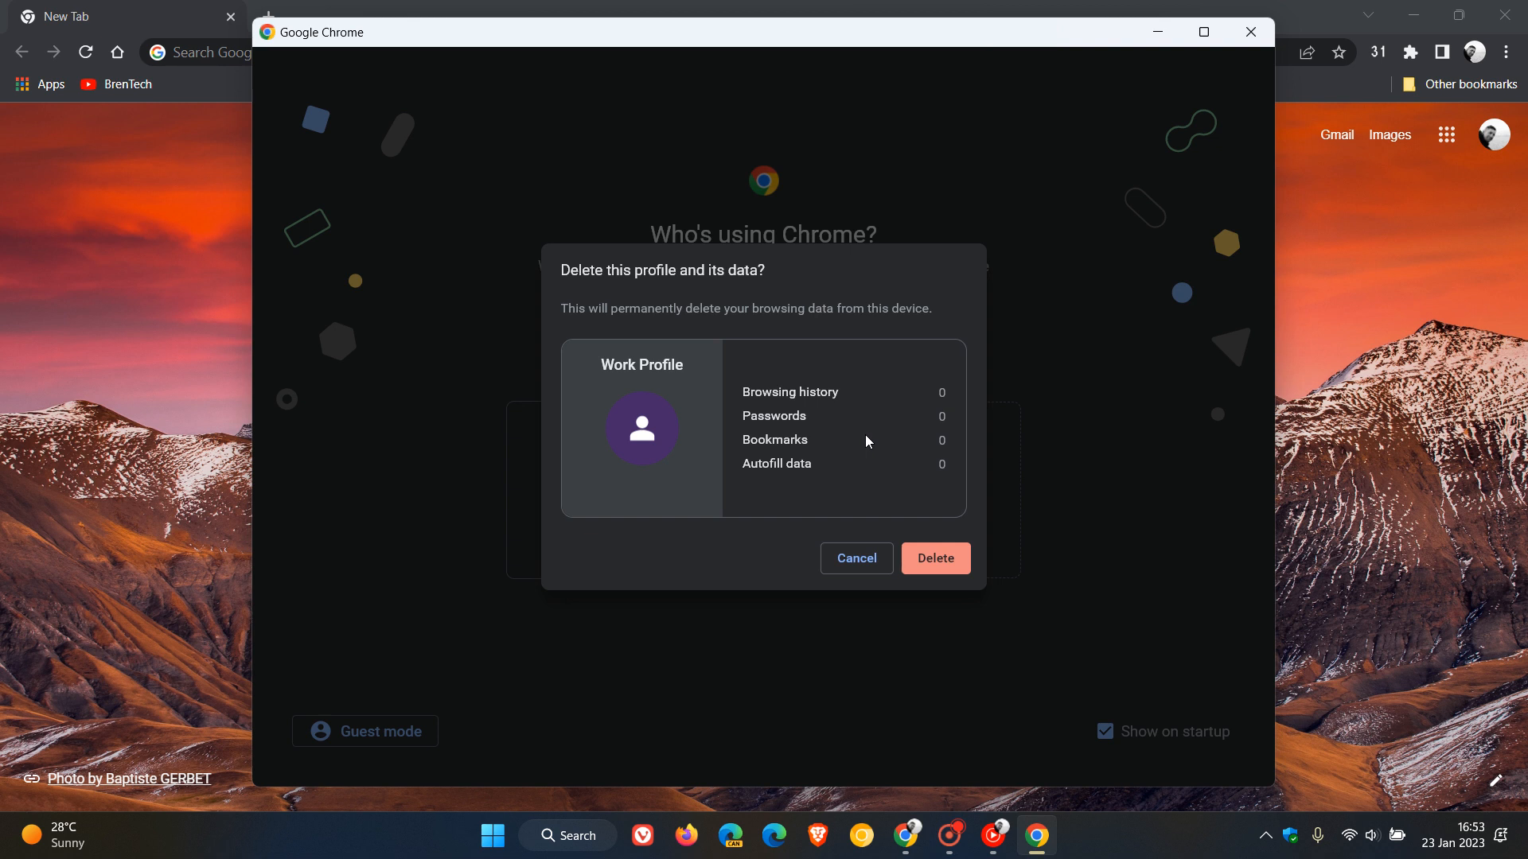
pyautogui.moveTo(890, 438)
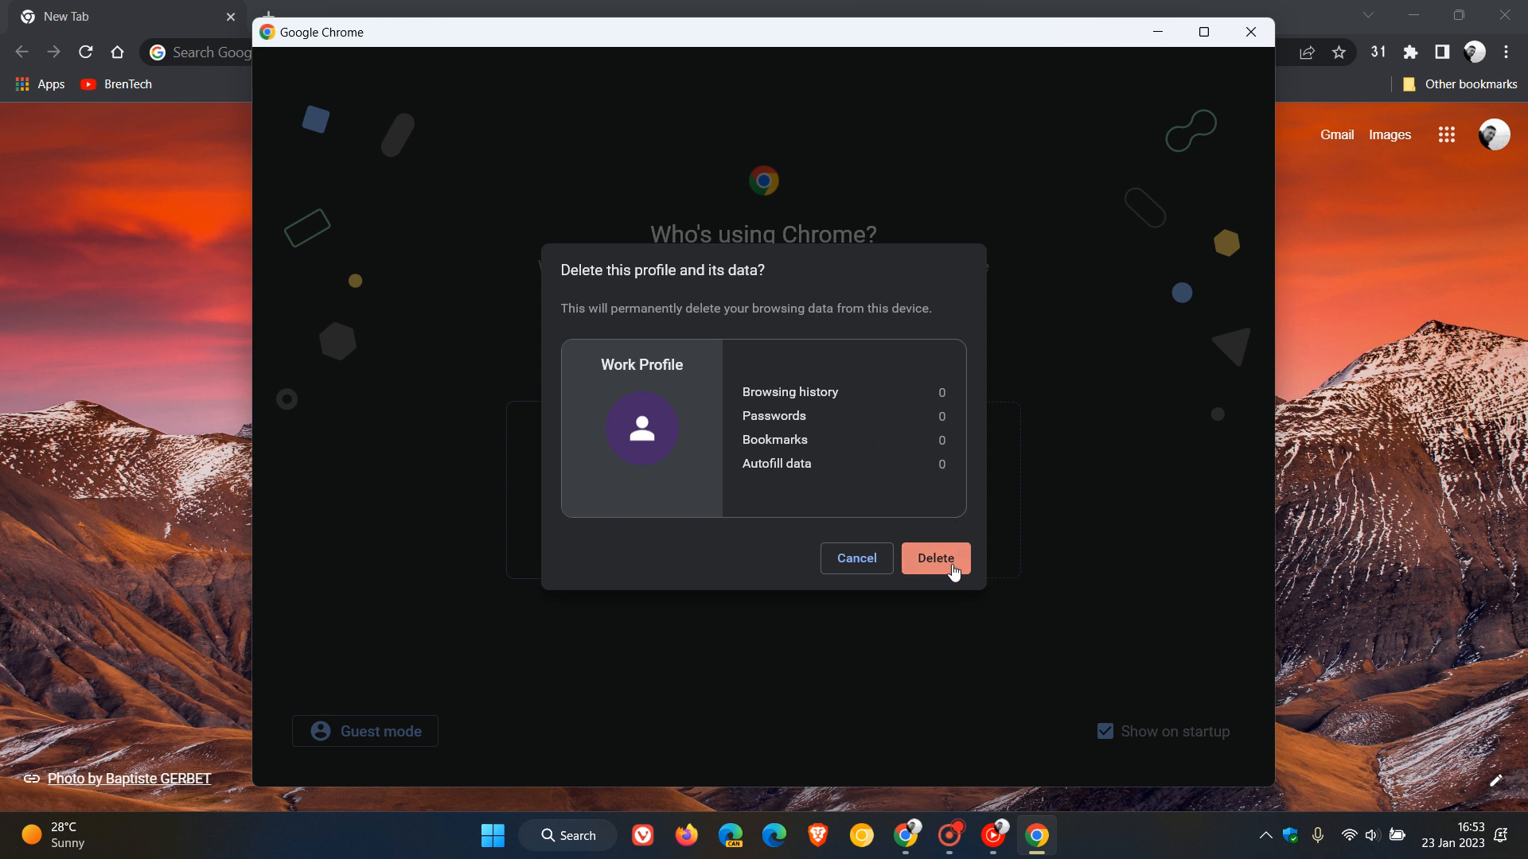
pyautogui.moveTo(843, 400)
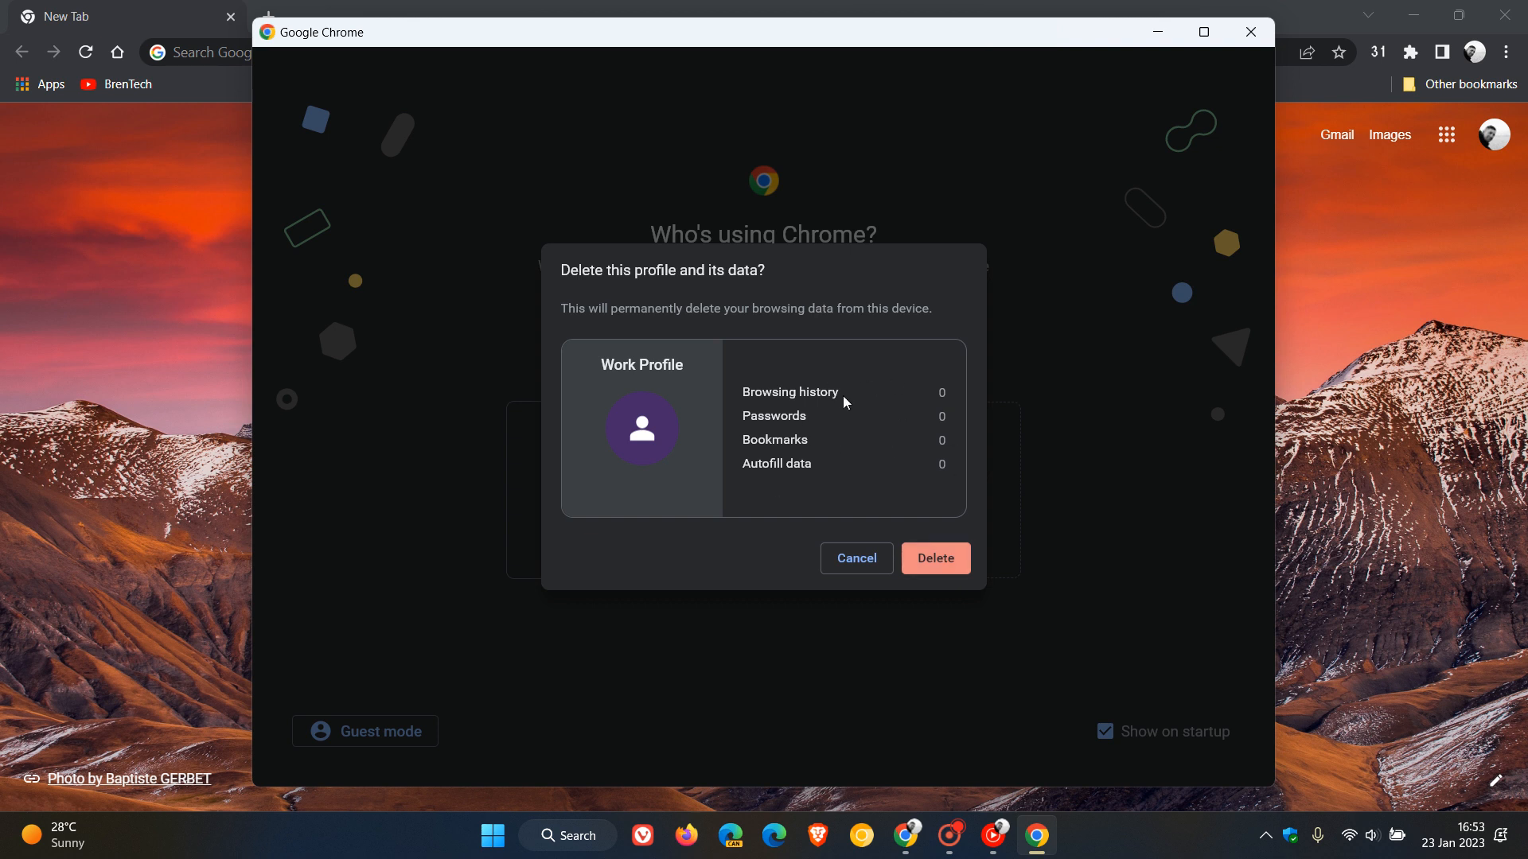
pyautogui.moveTo(934, 557)
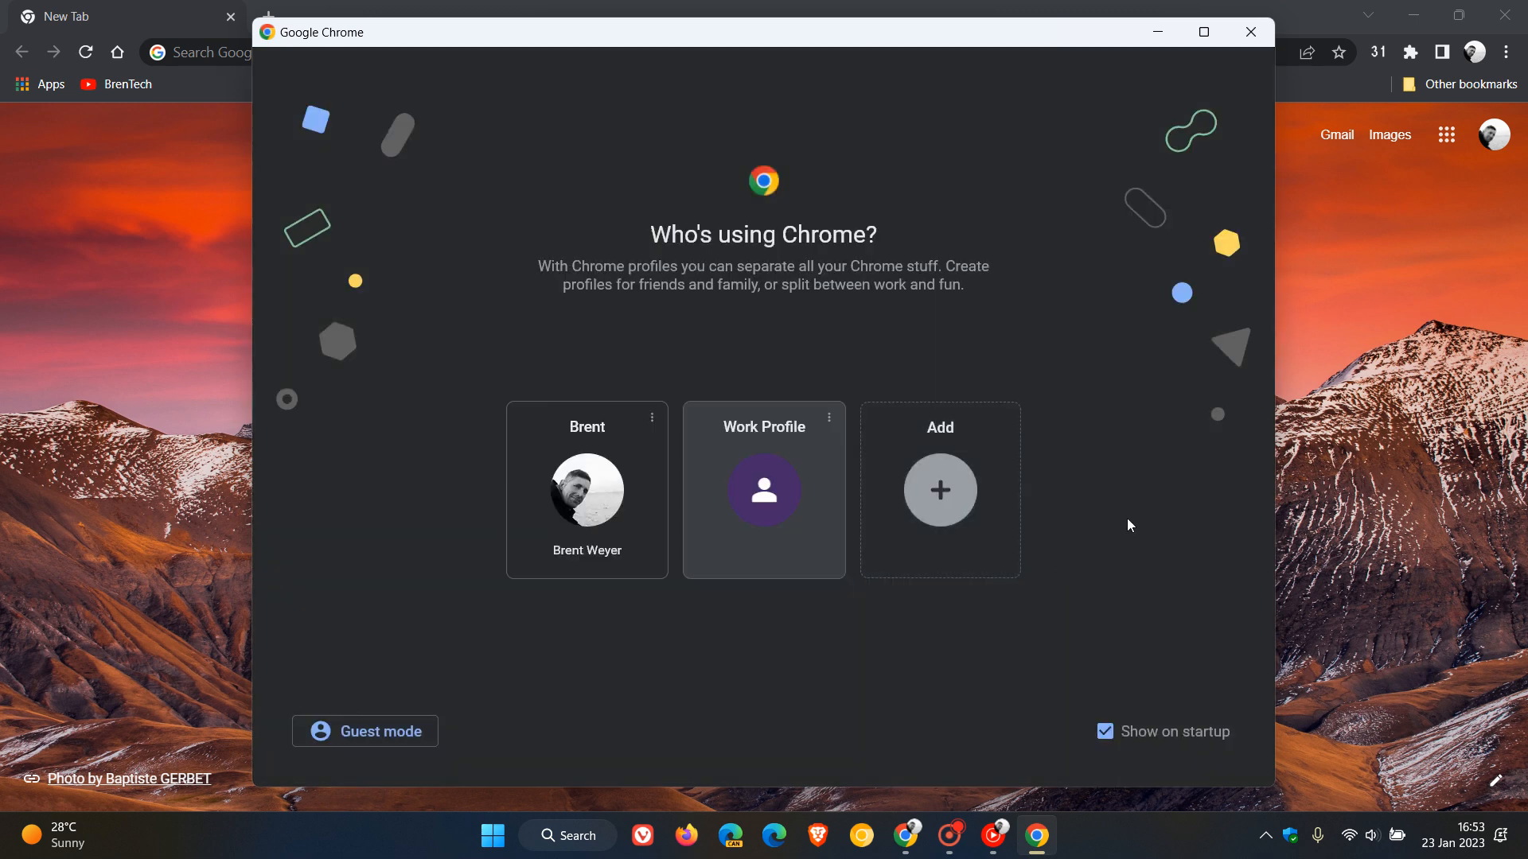
pyautogui.moveTo(1104, 496)
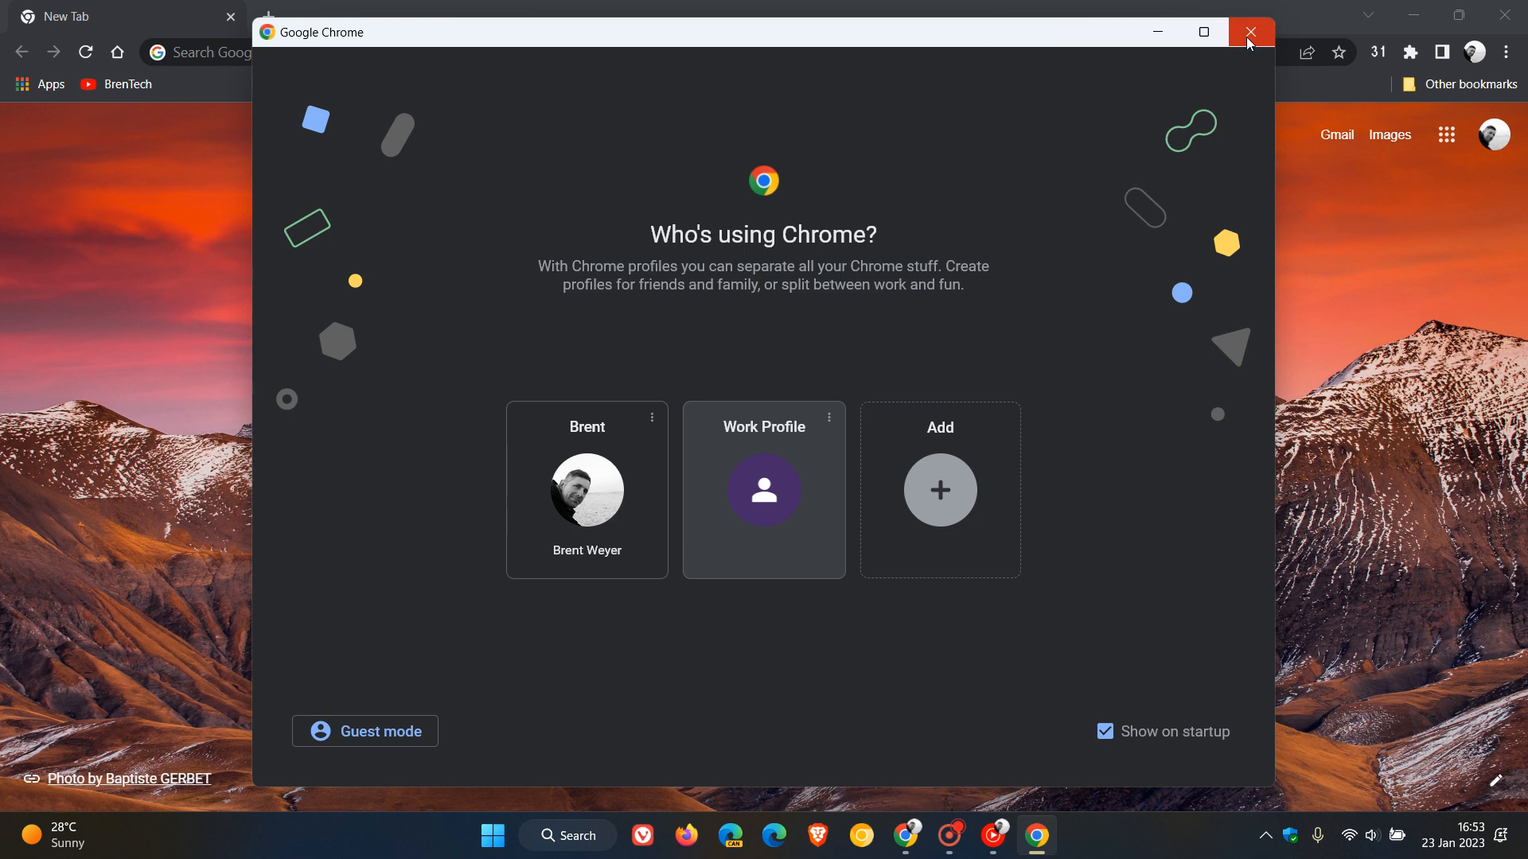
# Close the profile chooser and open File Explorer on the Windows (C:) drive
pyautogui.click(1250, 32)
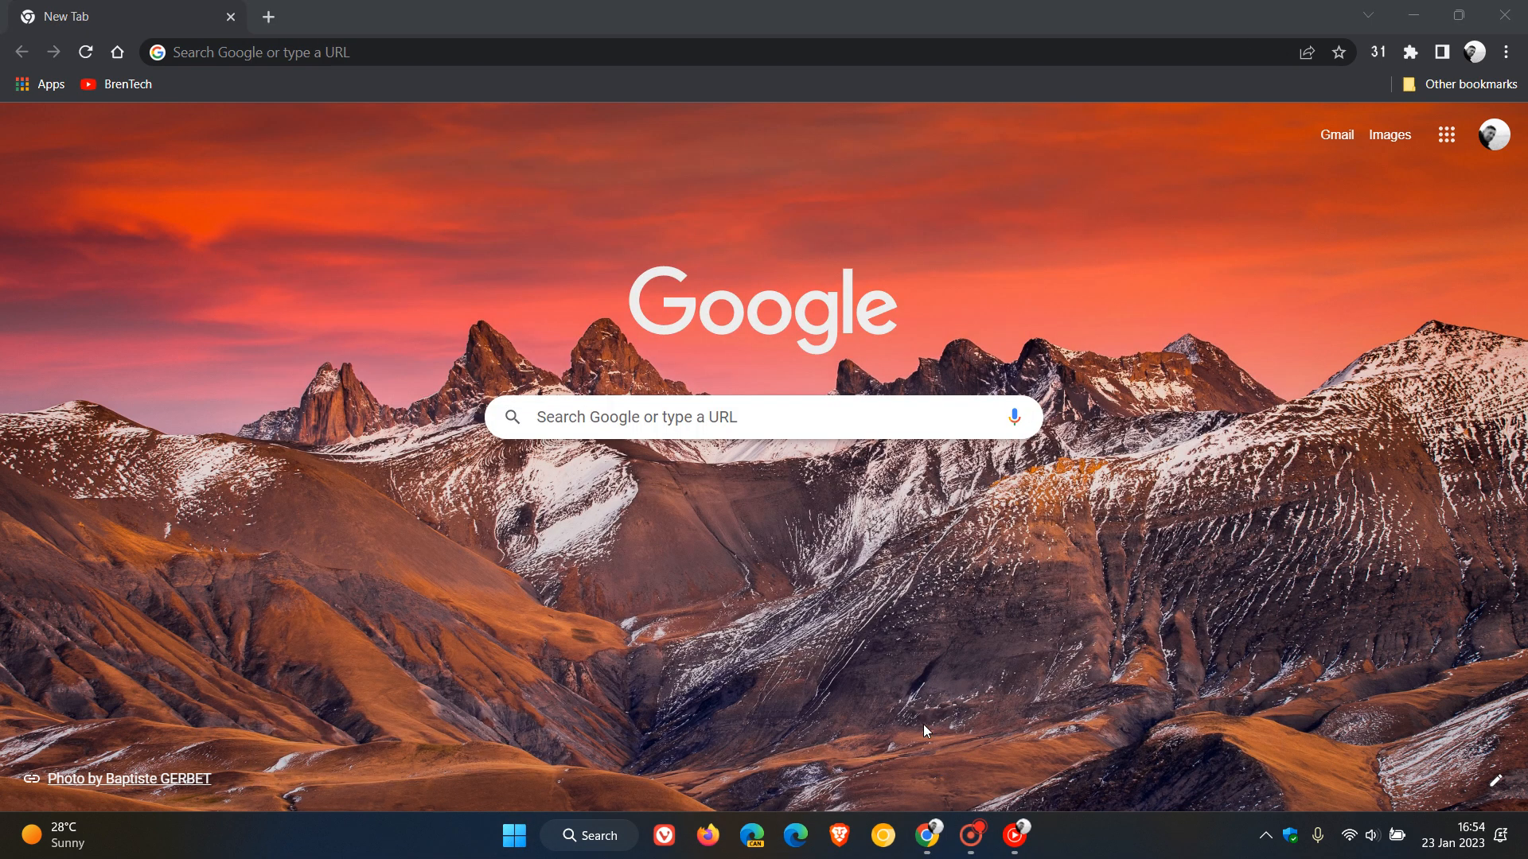
pyautogui.click(1036, 835)
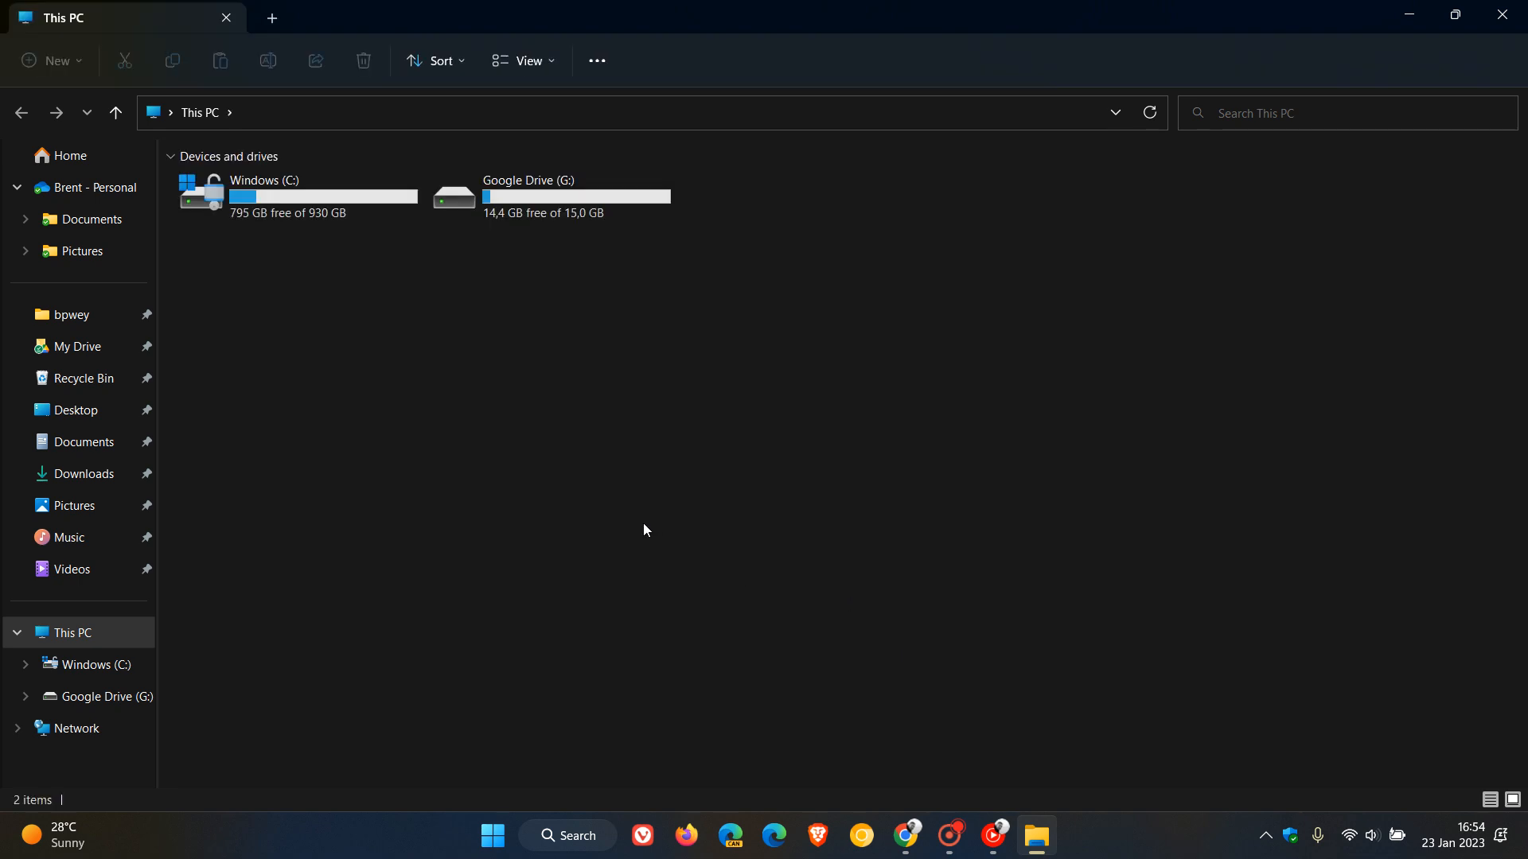
pyautogui.doubleClick(296, 195)
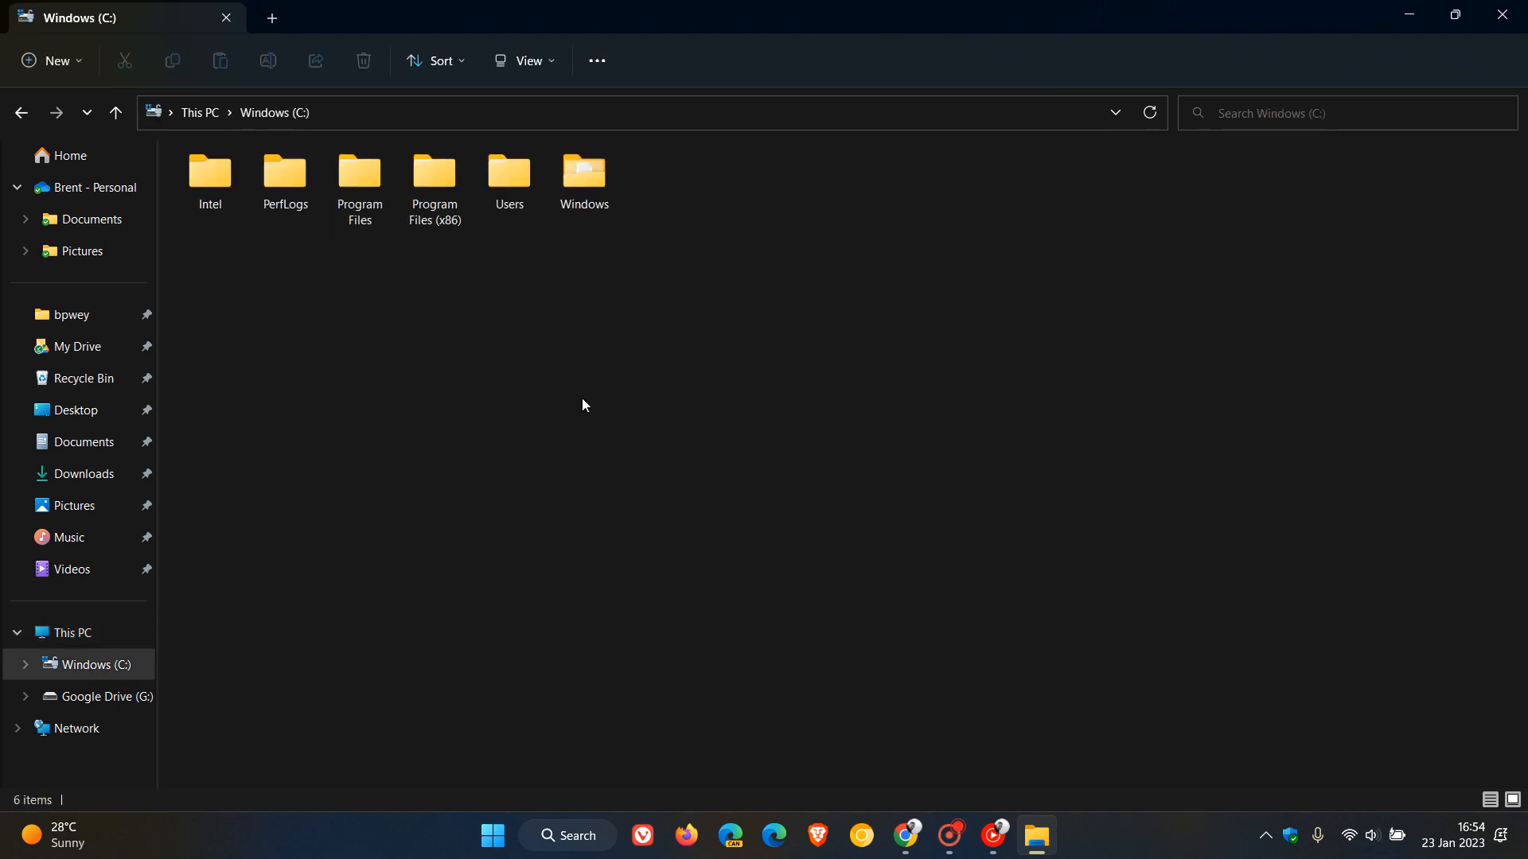
pyautogui.moveTo(690, 517)
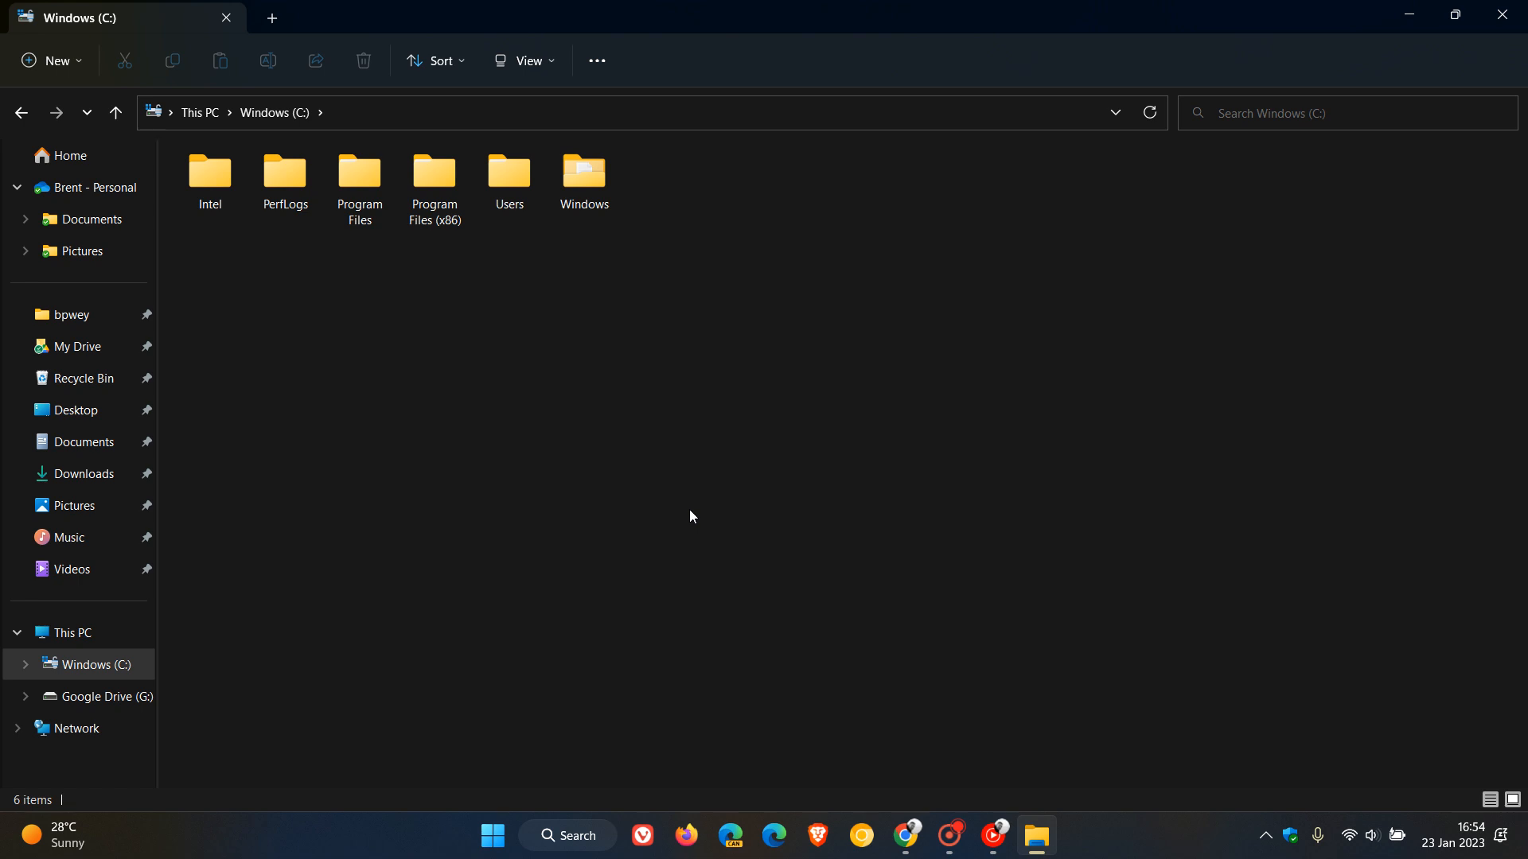
pyautogui.moveTo(524, 61)
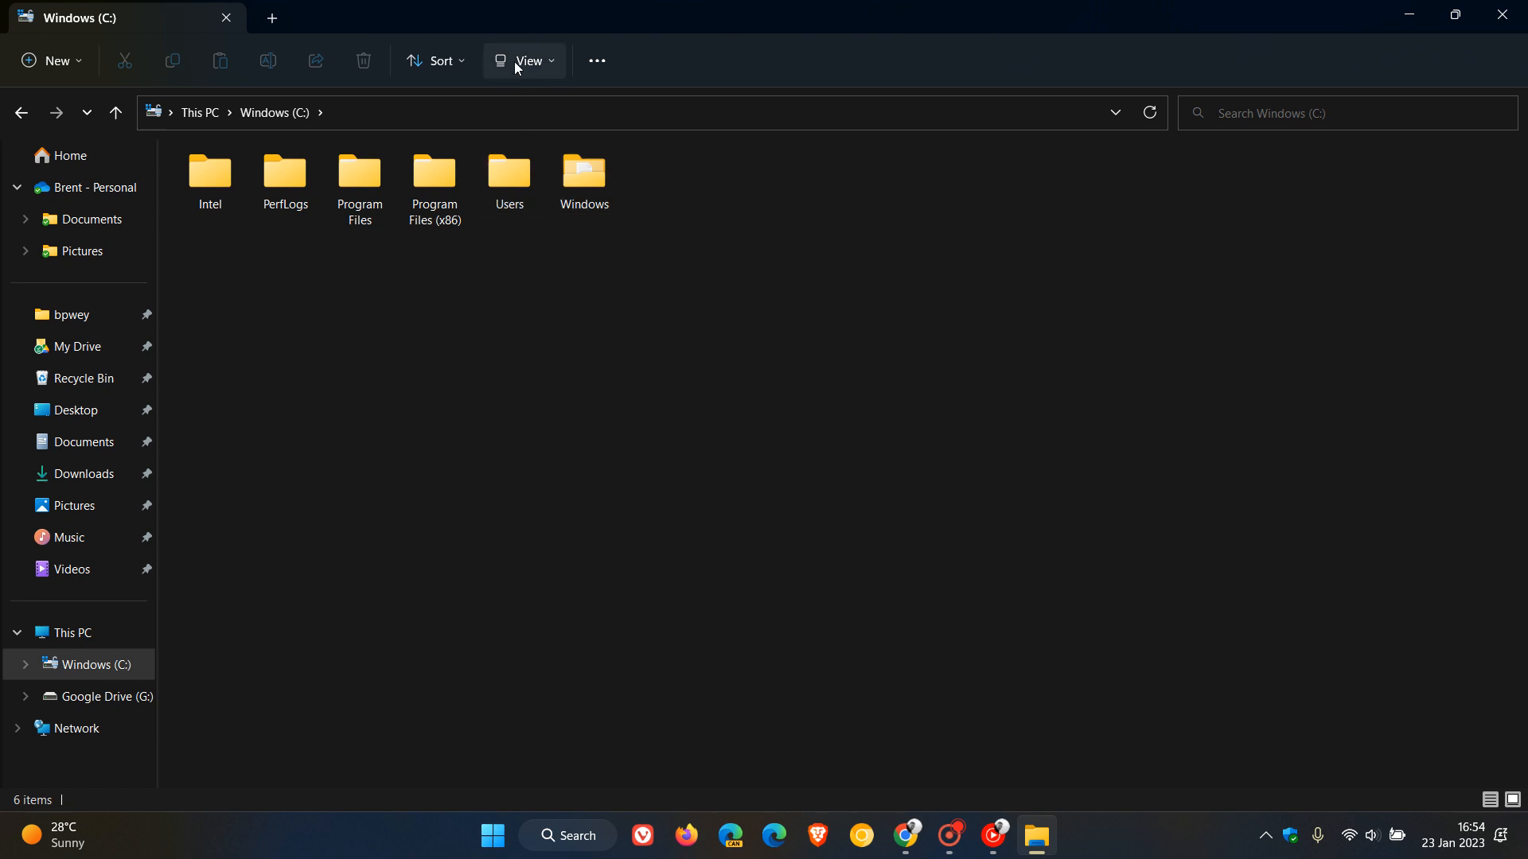
# Show hidden items and open Users, then the personal user folder
pyautogui.click(524, 60)
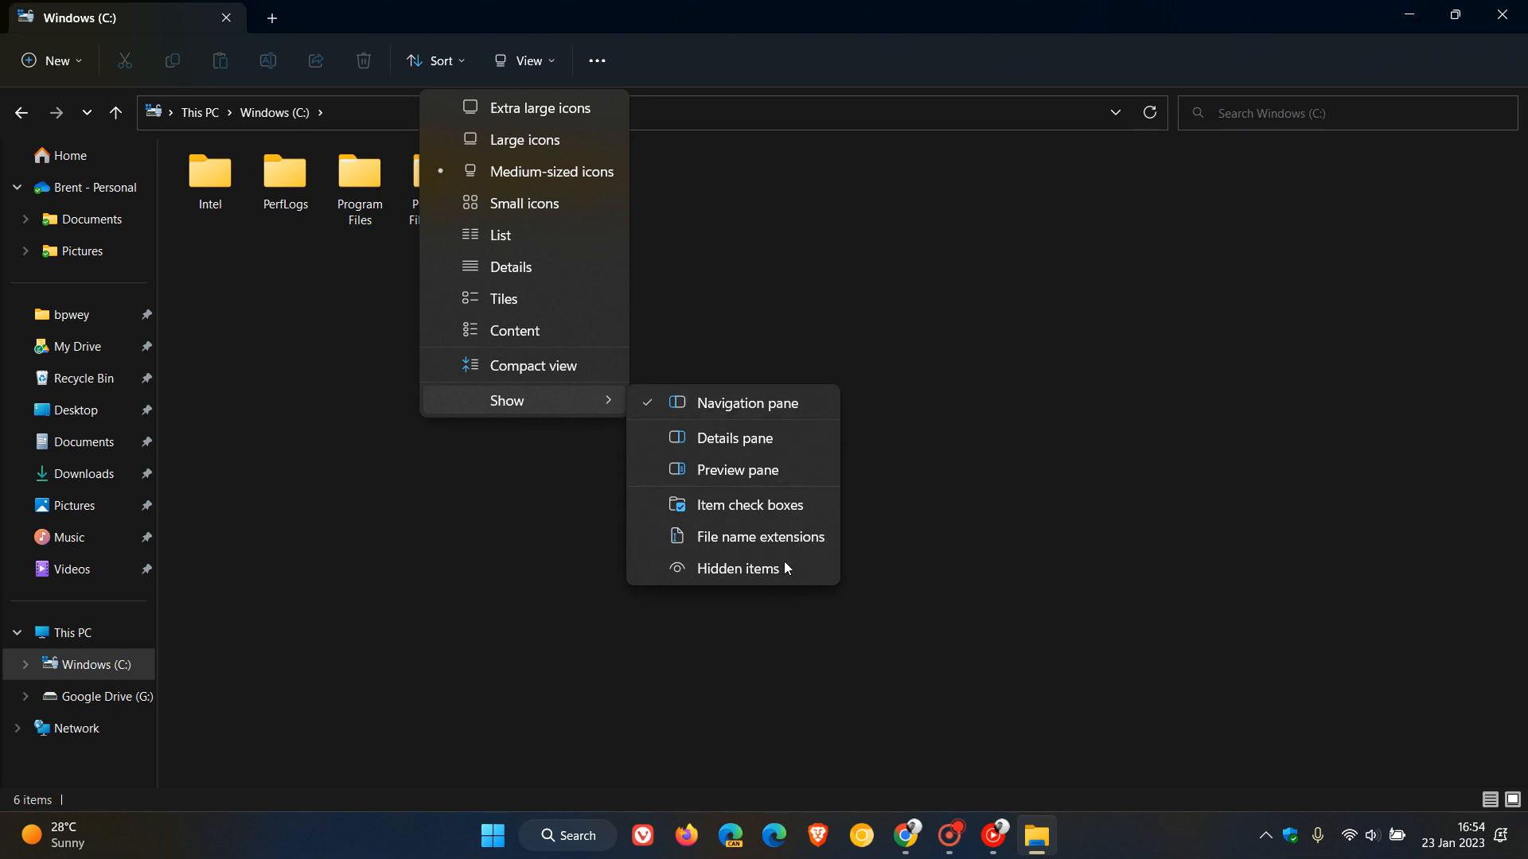
pyautogui.click(751, 568)
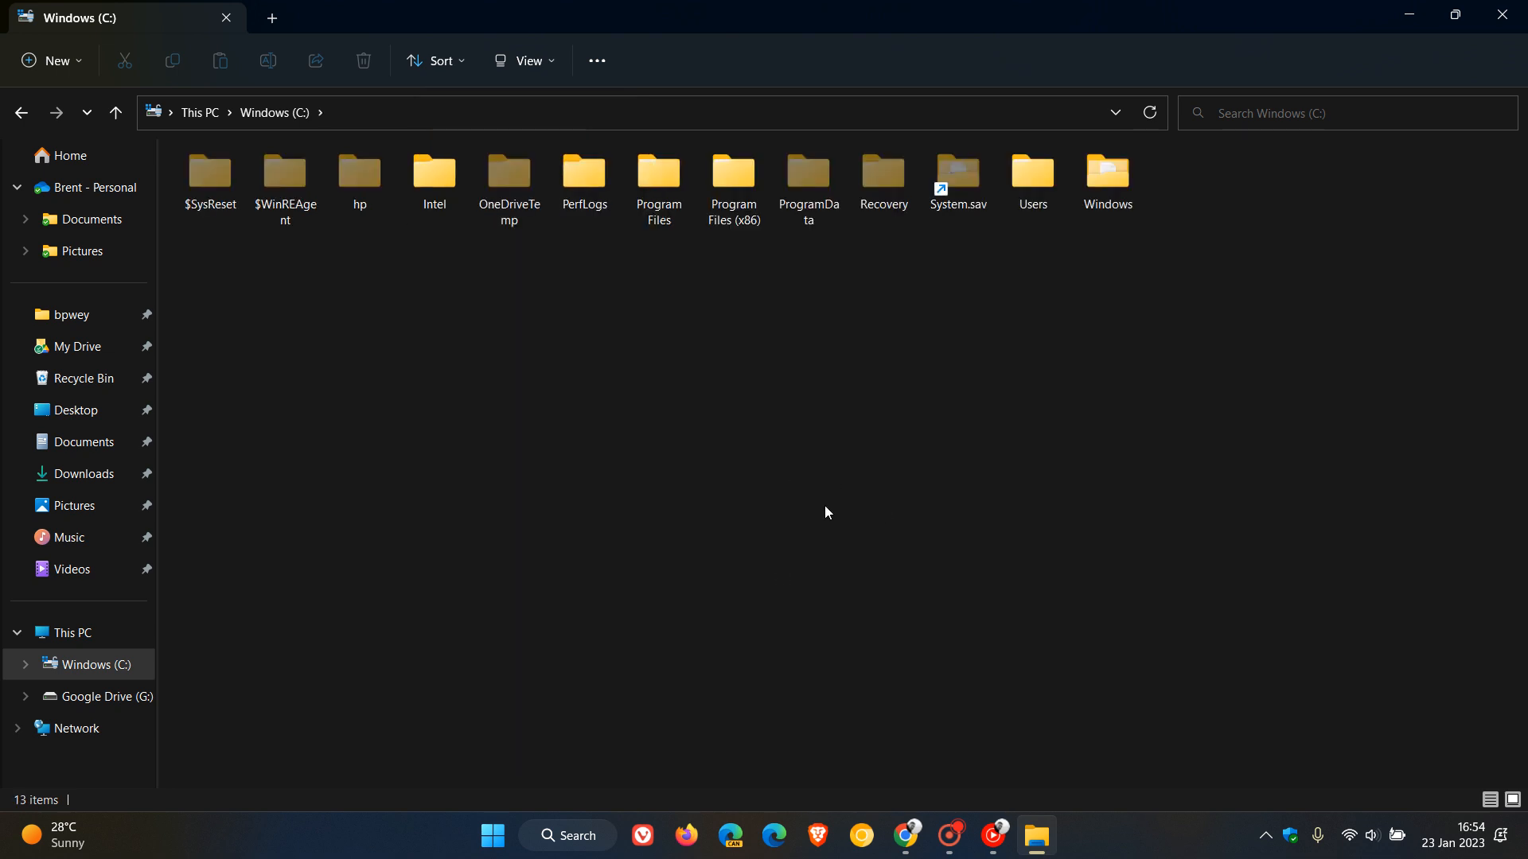
pyautogui.moveTo(914, 512)
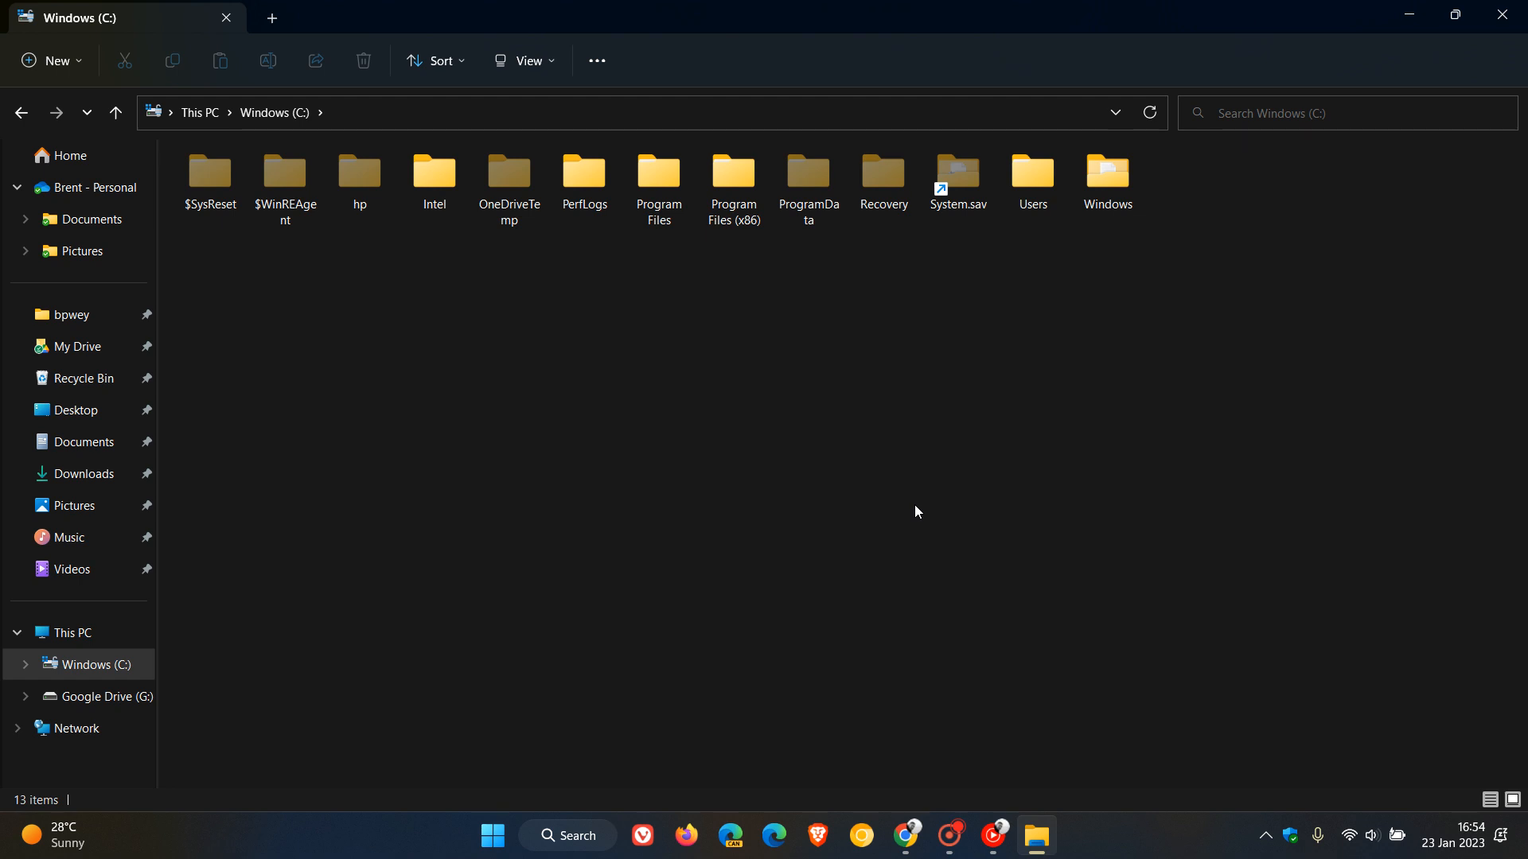
pyautogui.click(1032, 173)
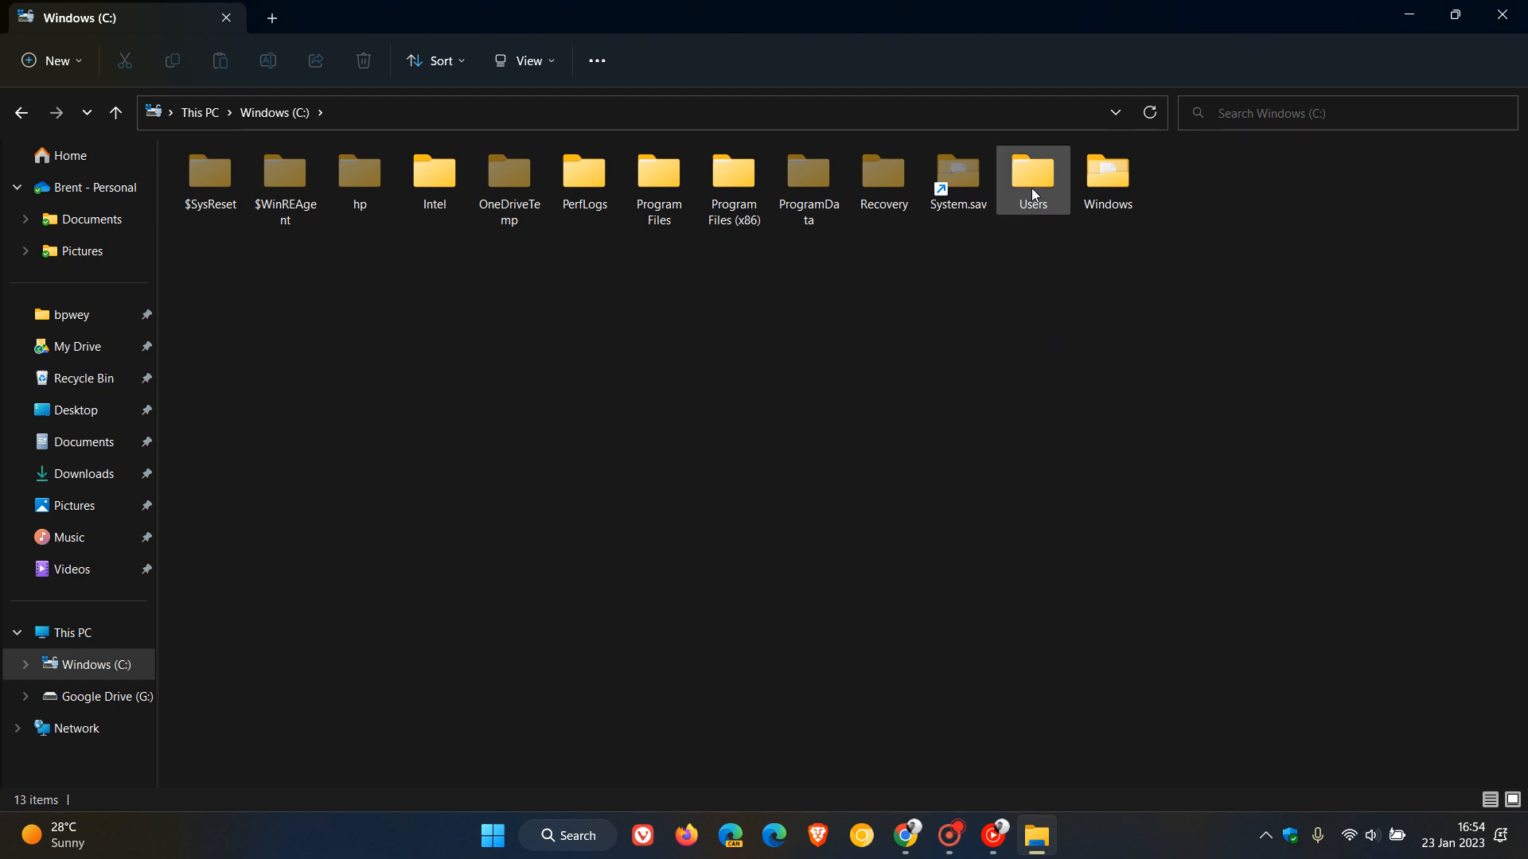
pyautogui.doubleClick(1032, 172)
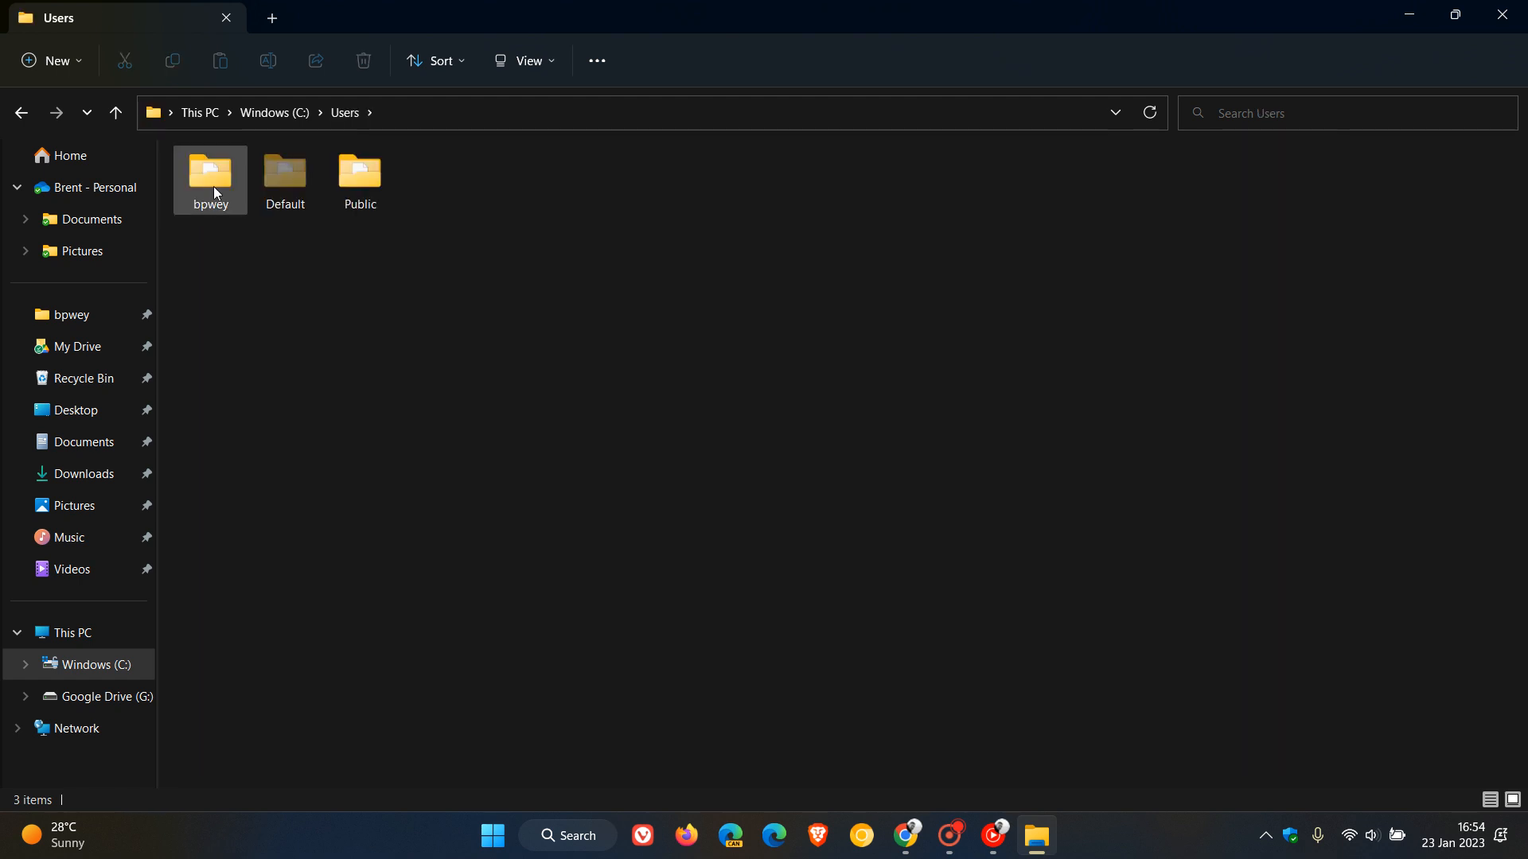
pyautogui.doubleClick(209, 174)
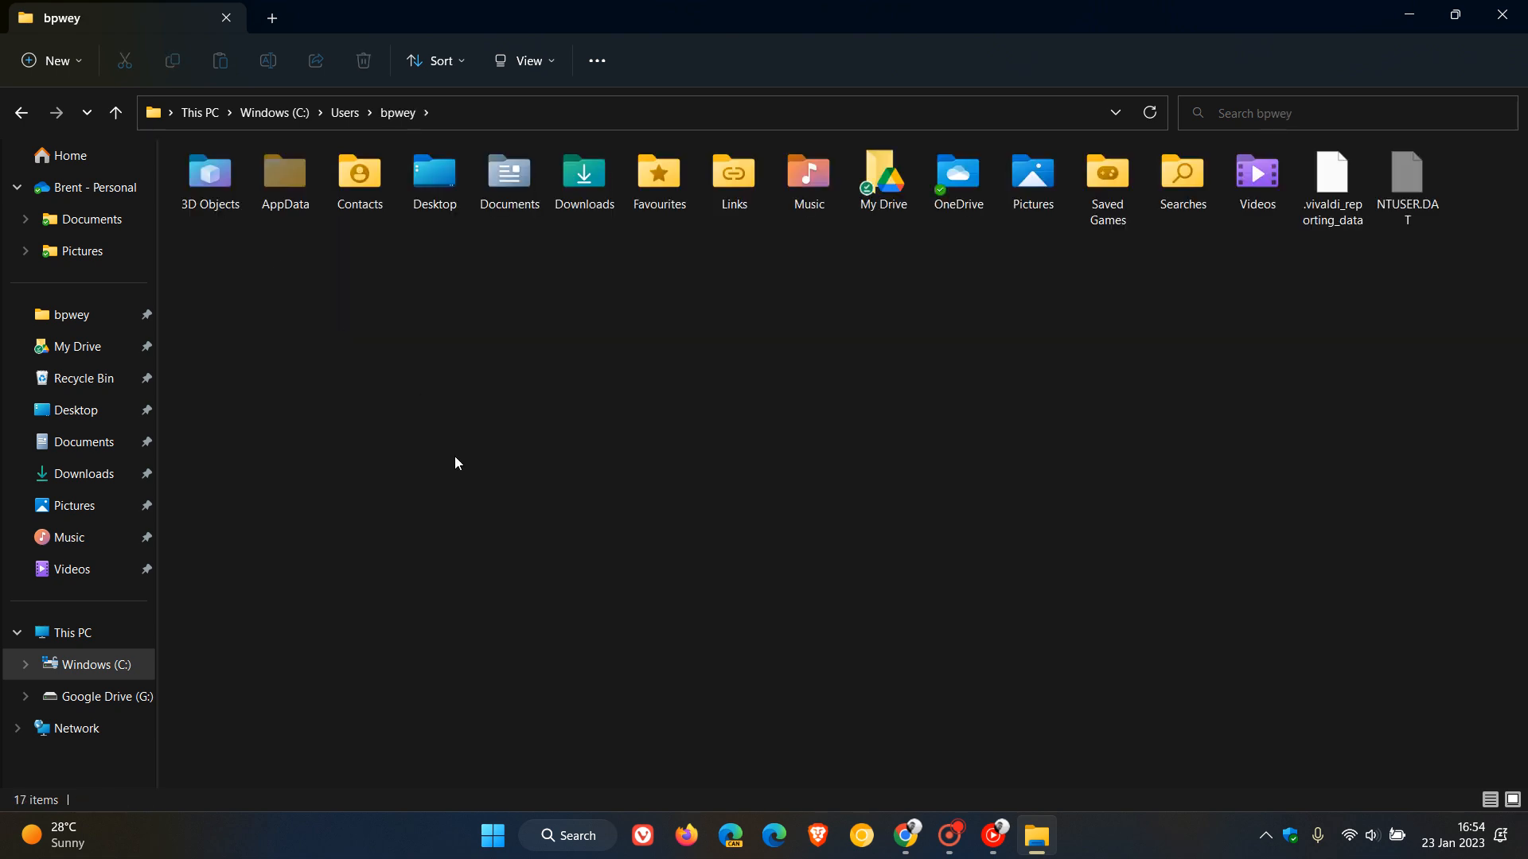
# Navigate AppData > Local > Google > Chrome and check the User Data folder's actions
pyautogui.click(285, 175)
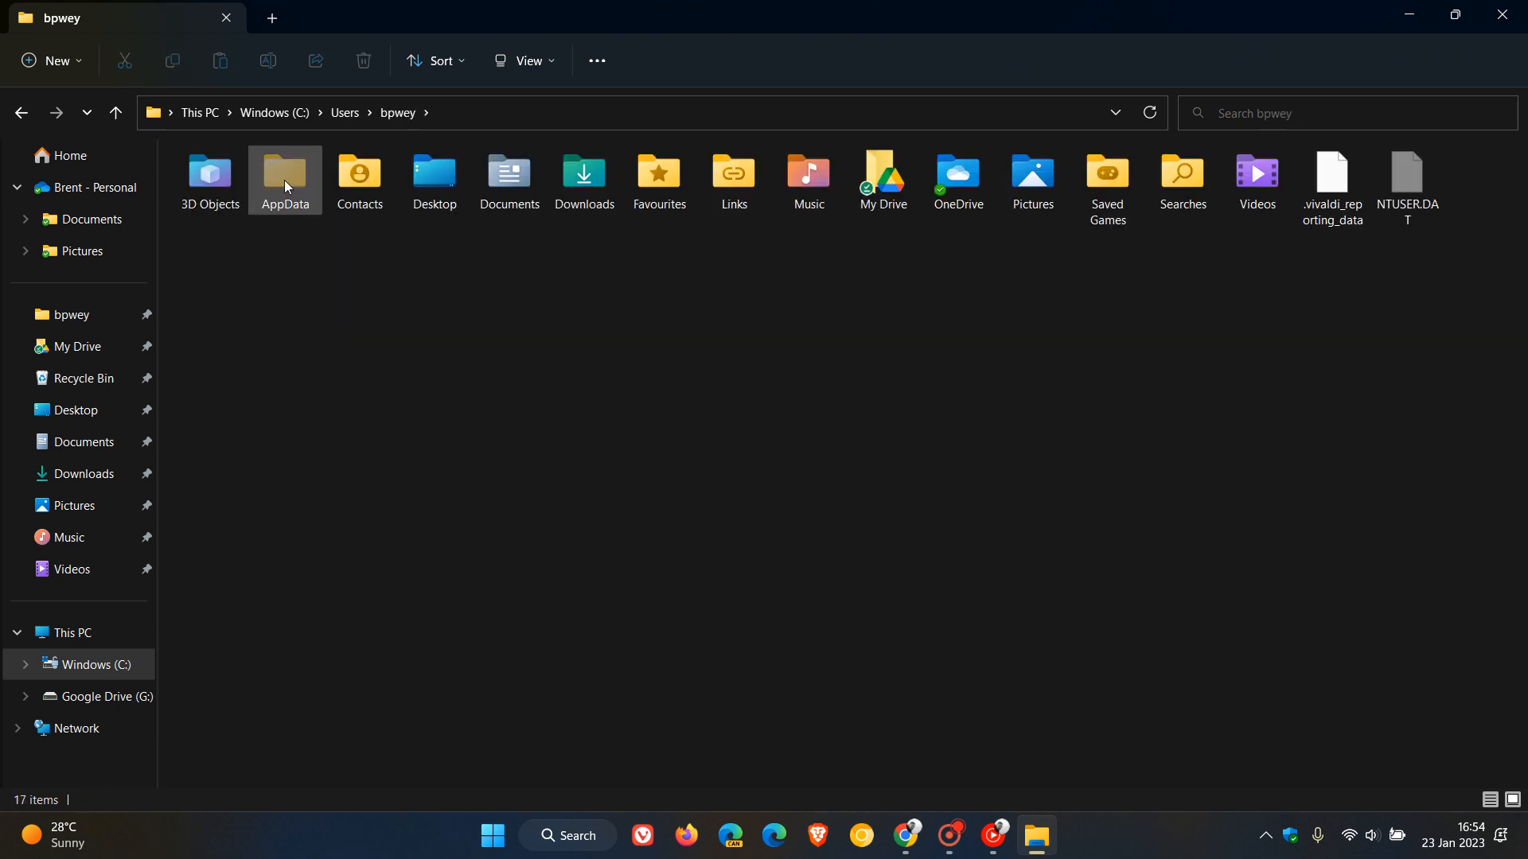
pyautogui.doubleClick(285, 173)
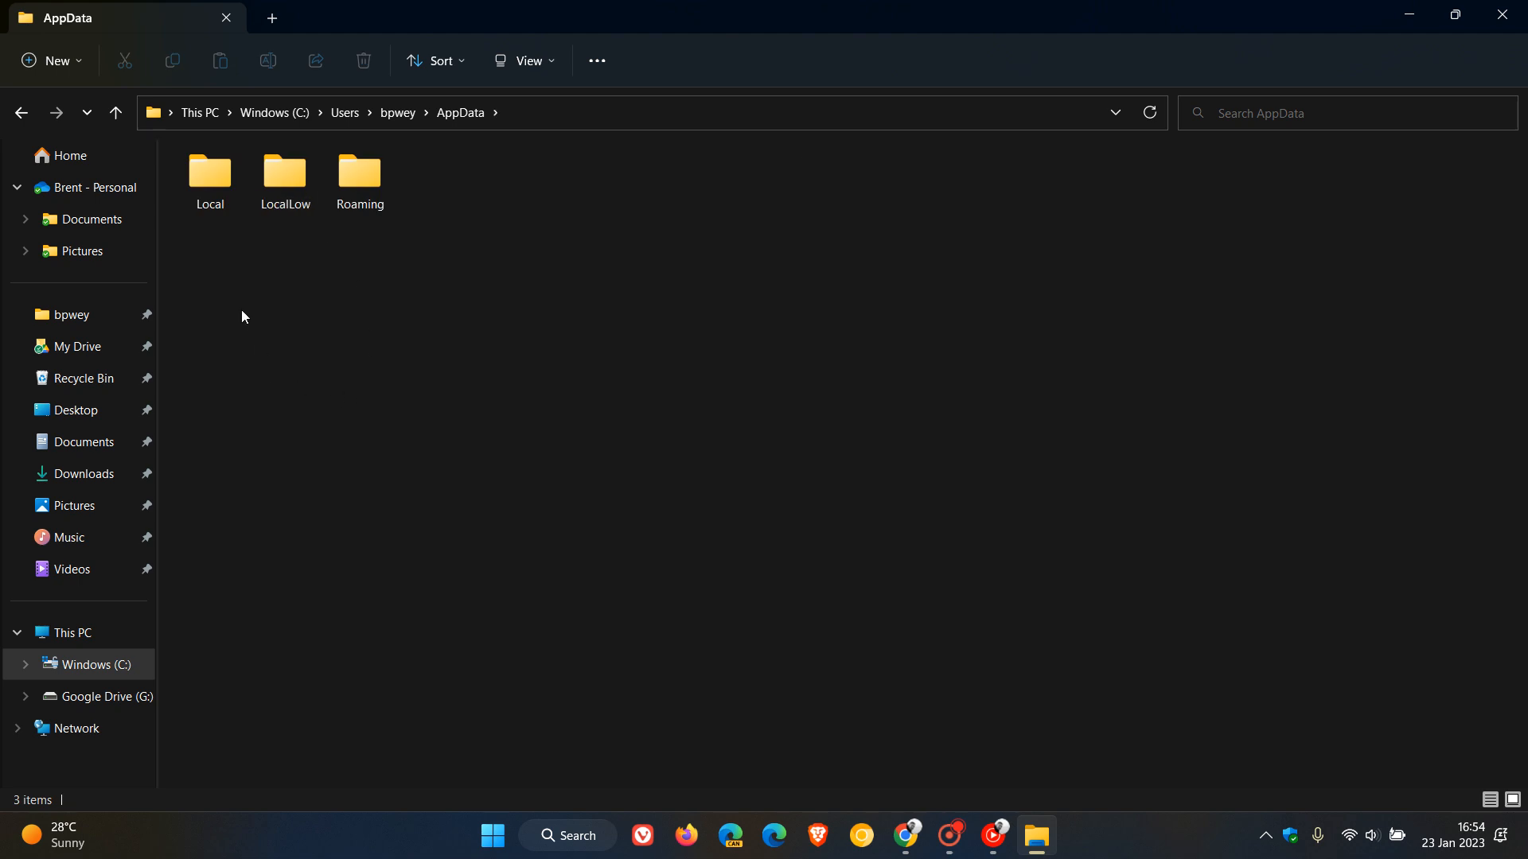
pyautogui.doubleClick(209, 175)
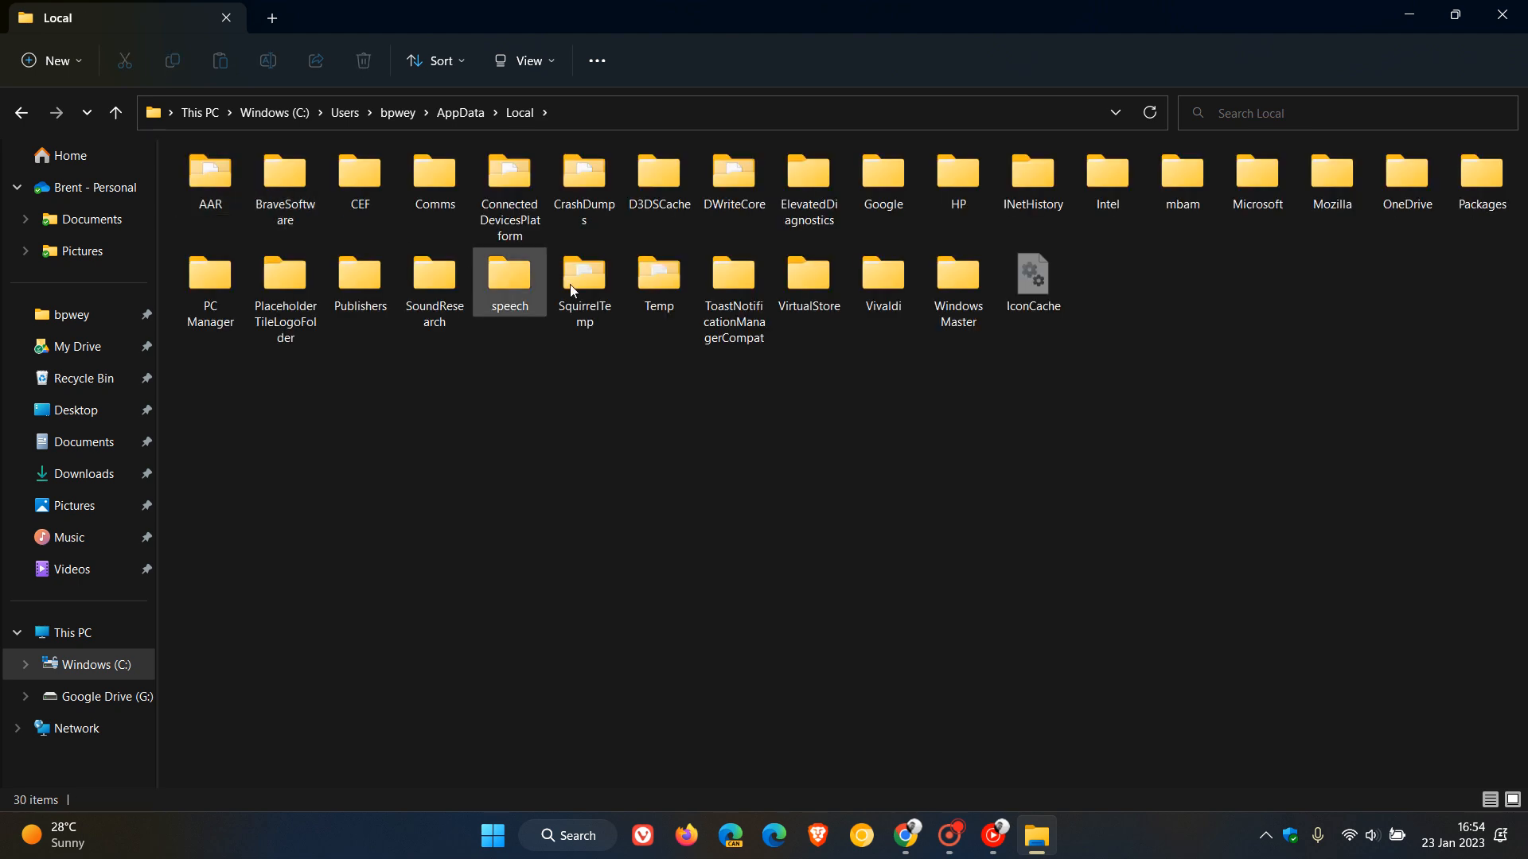
pyautogui.doubleClick(880, 174)
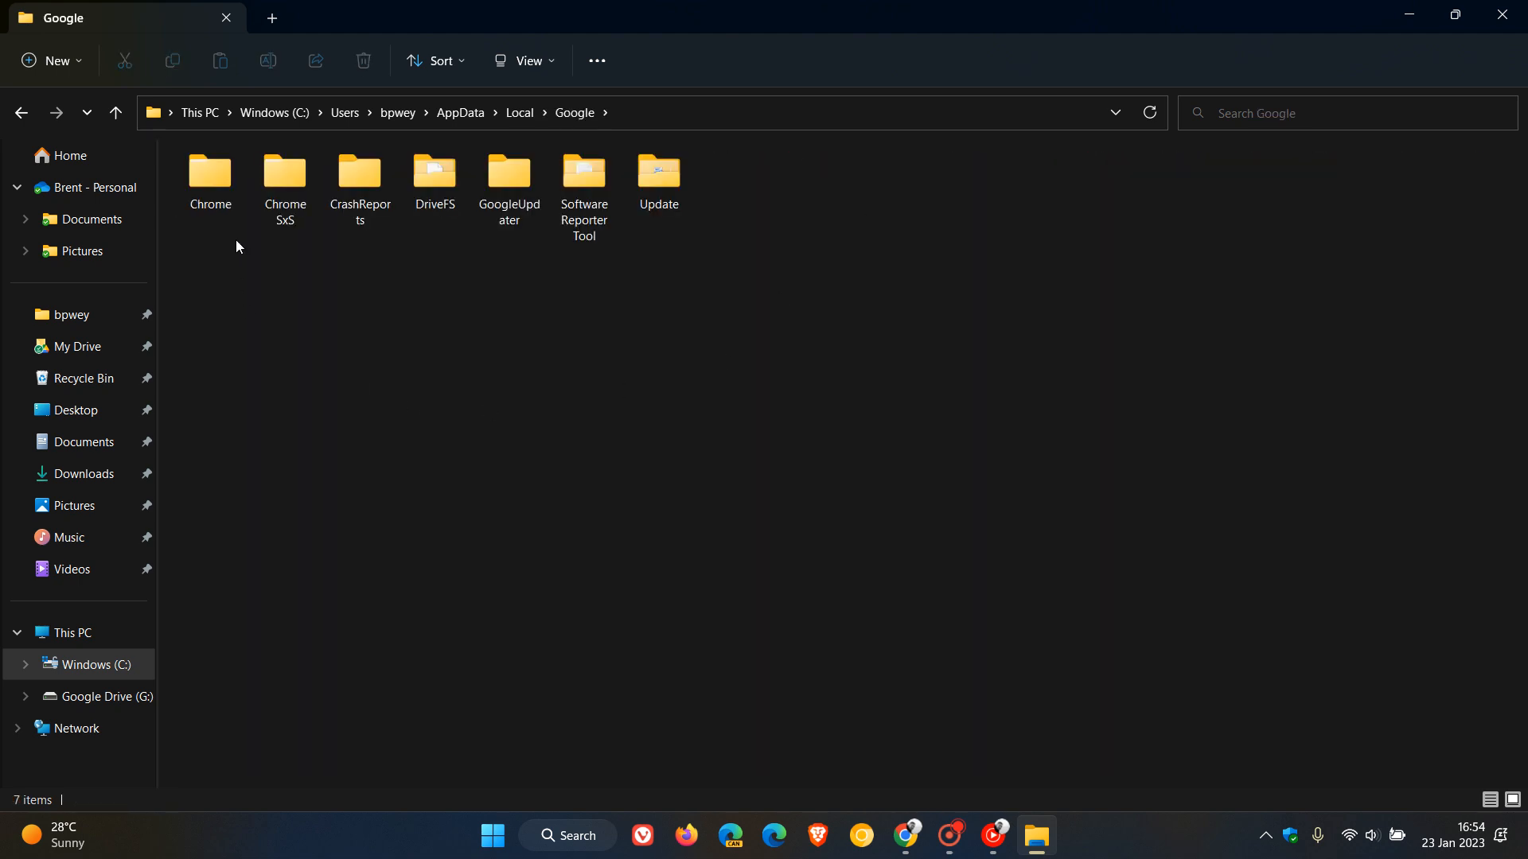
pyautogui.doubleClick(209, 174)
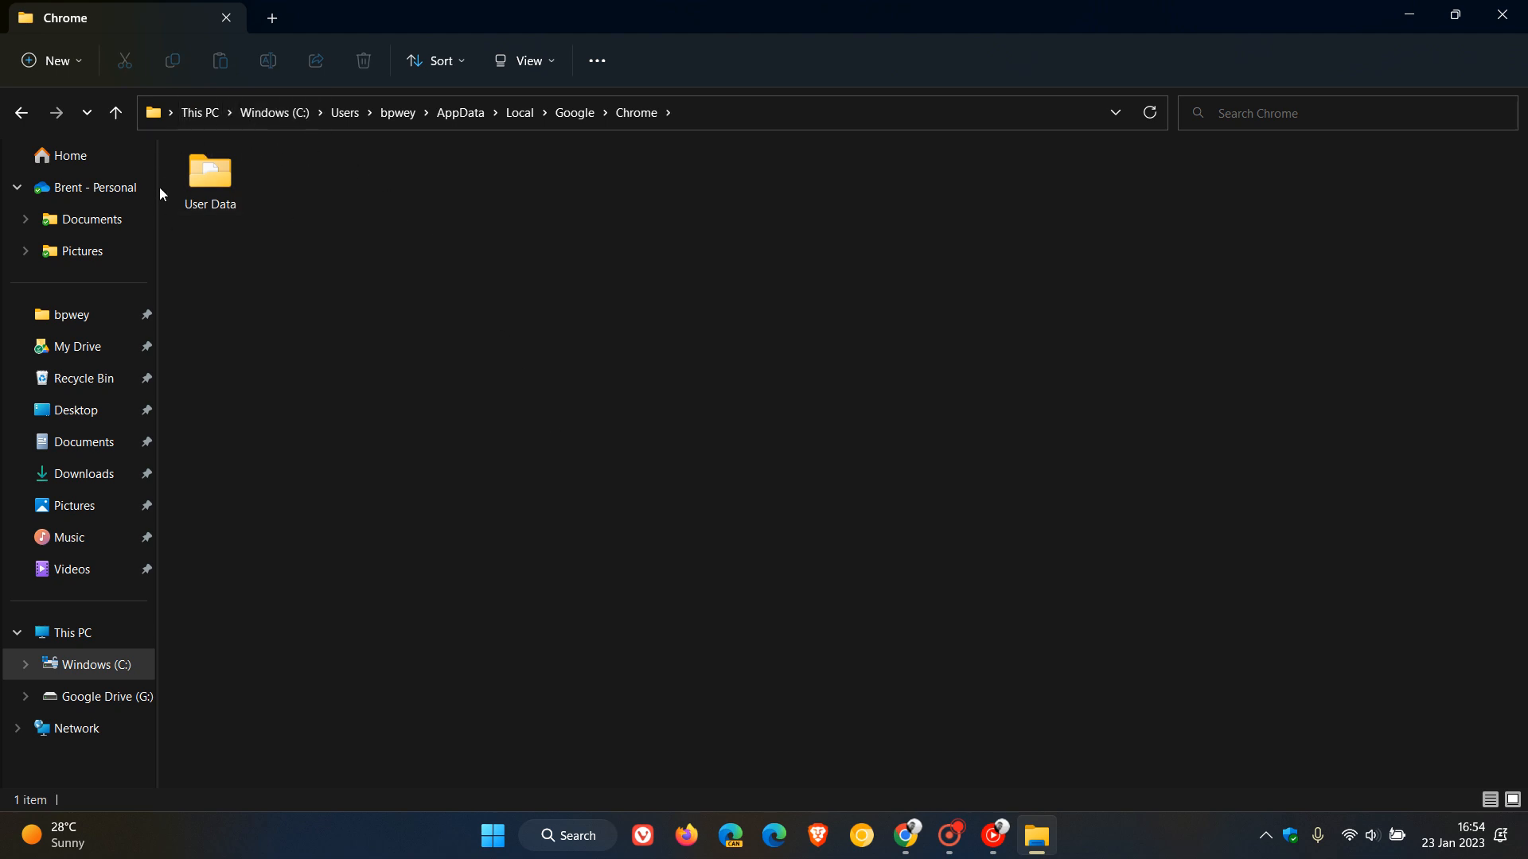
pyautogui.moveTo(261, 173)
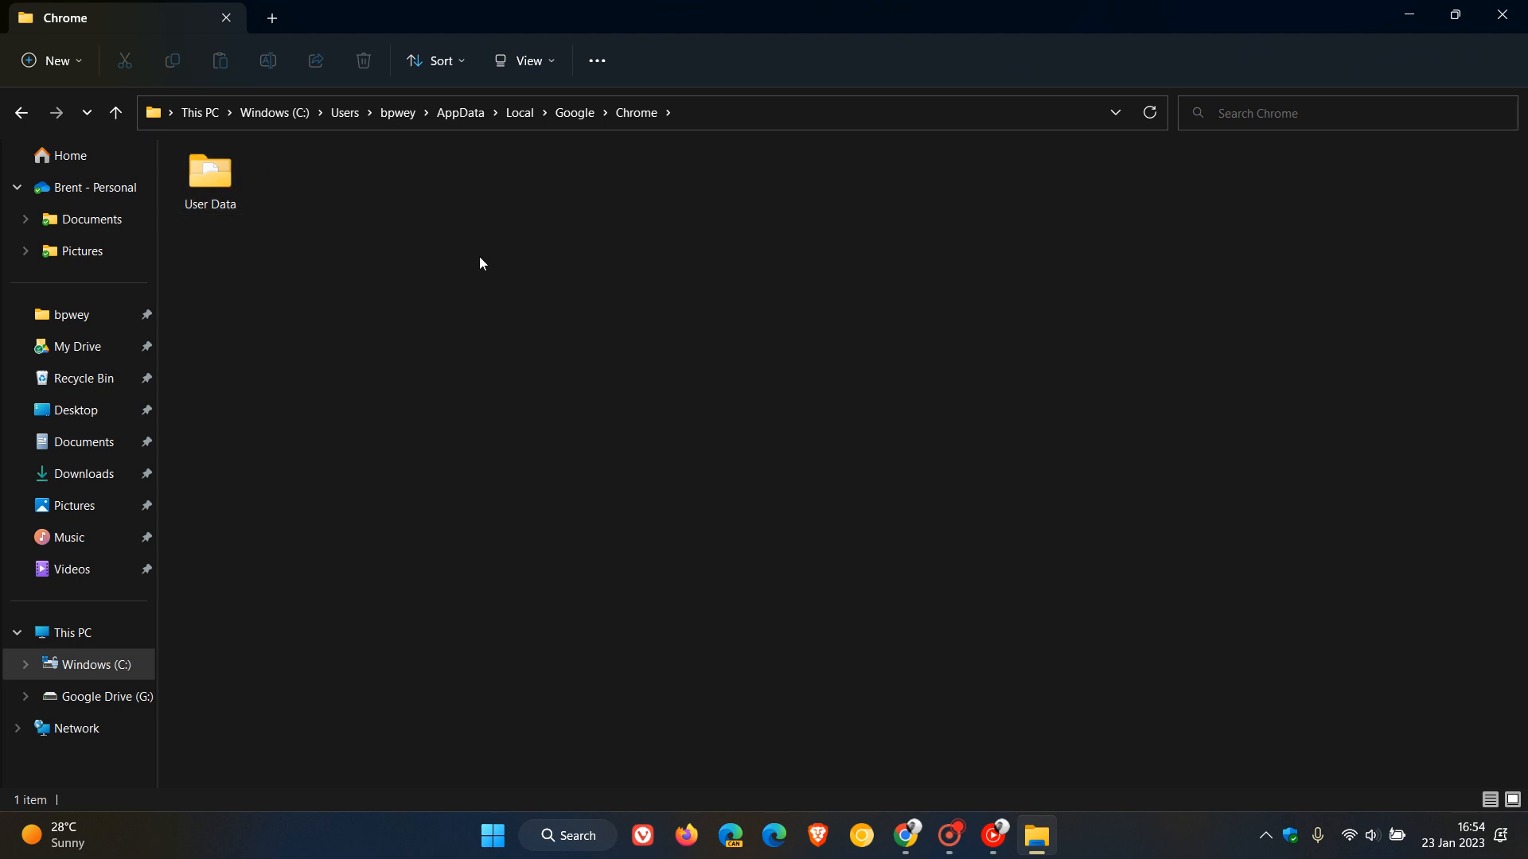
pyautogui.moveTo(270, 203)
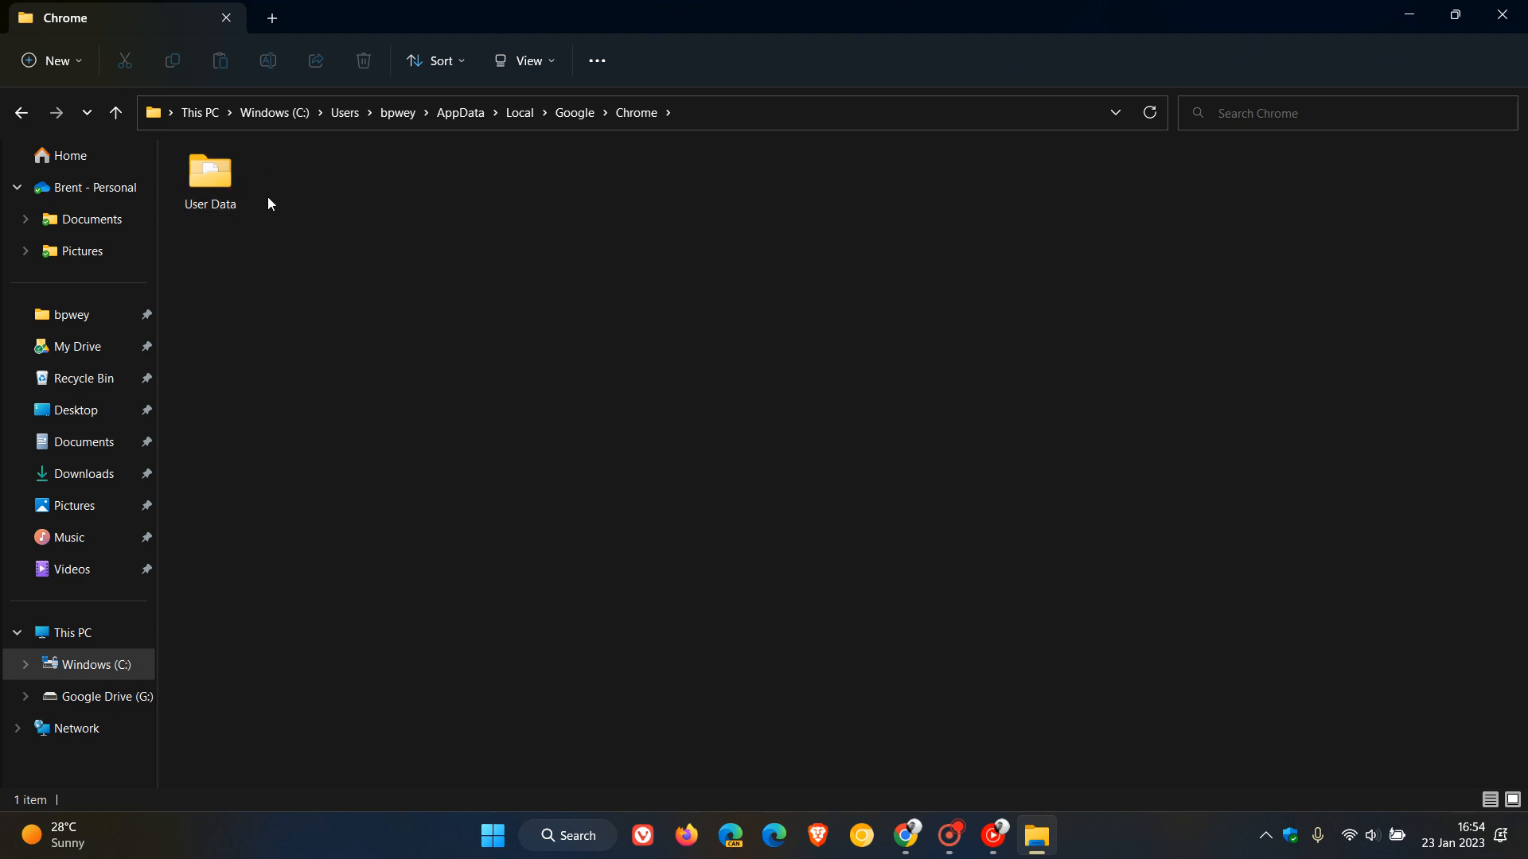
pyautogui.rightClick(209, 173)
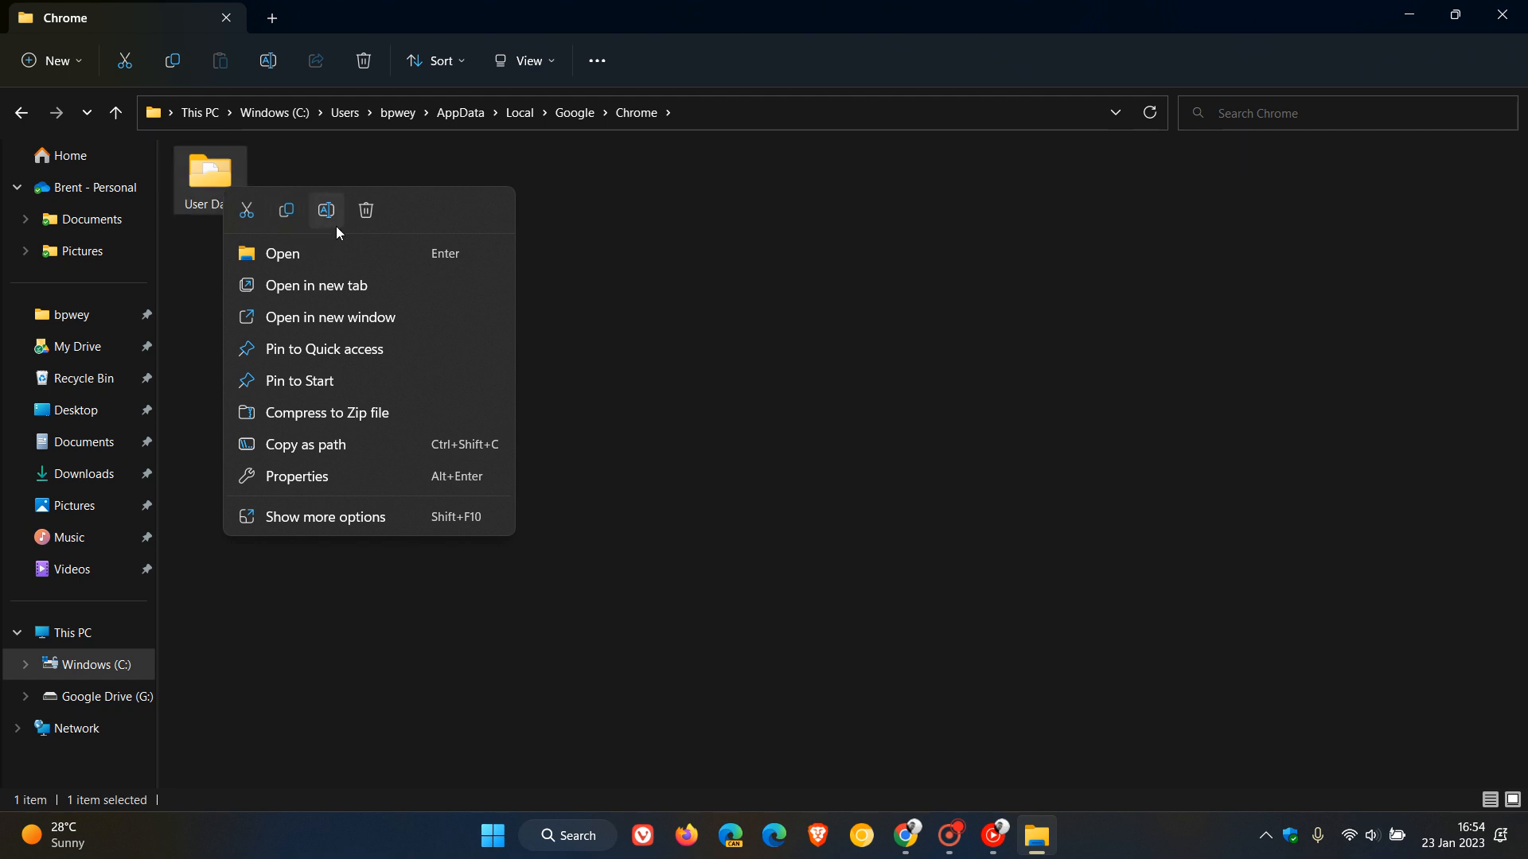
pyautogui.click(990, 460)
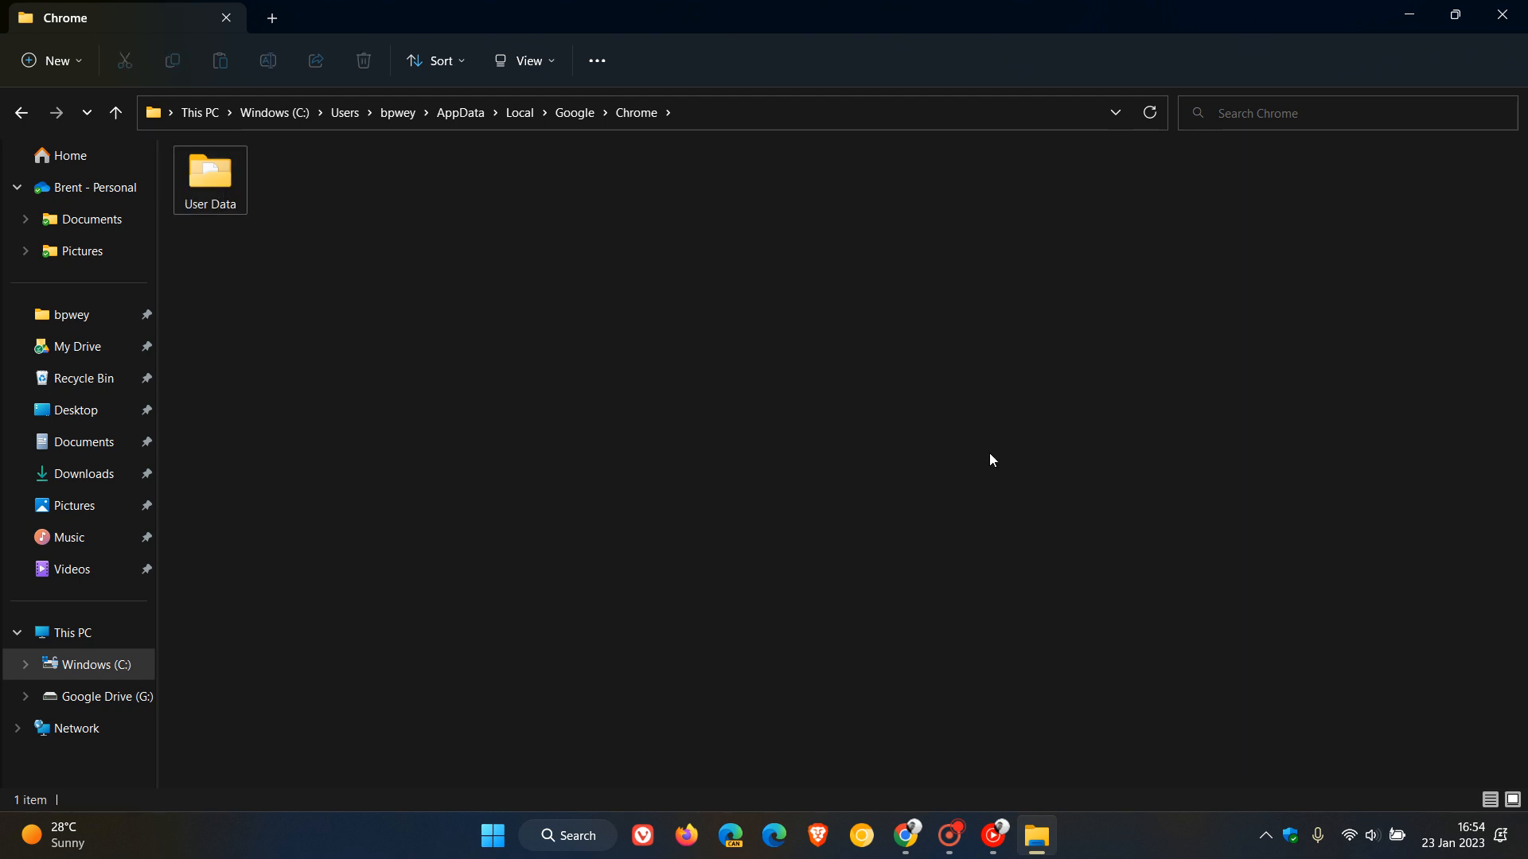
pyautogui.moveTo(437, 261)
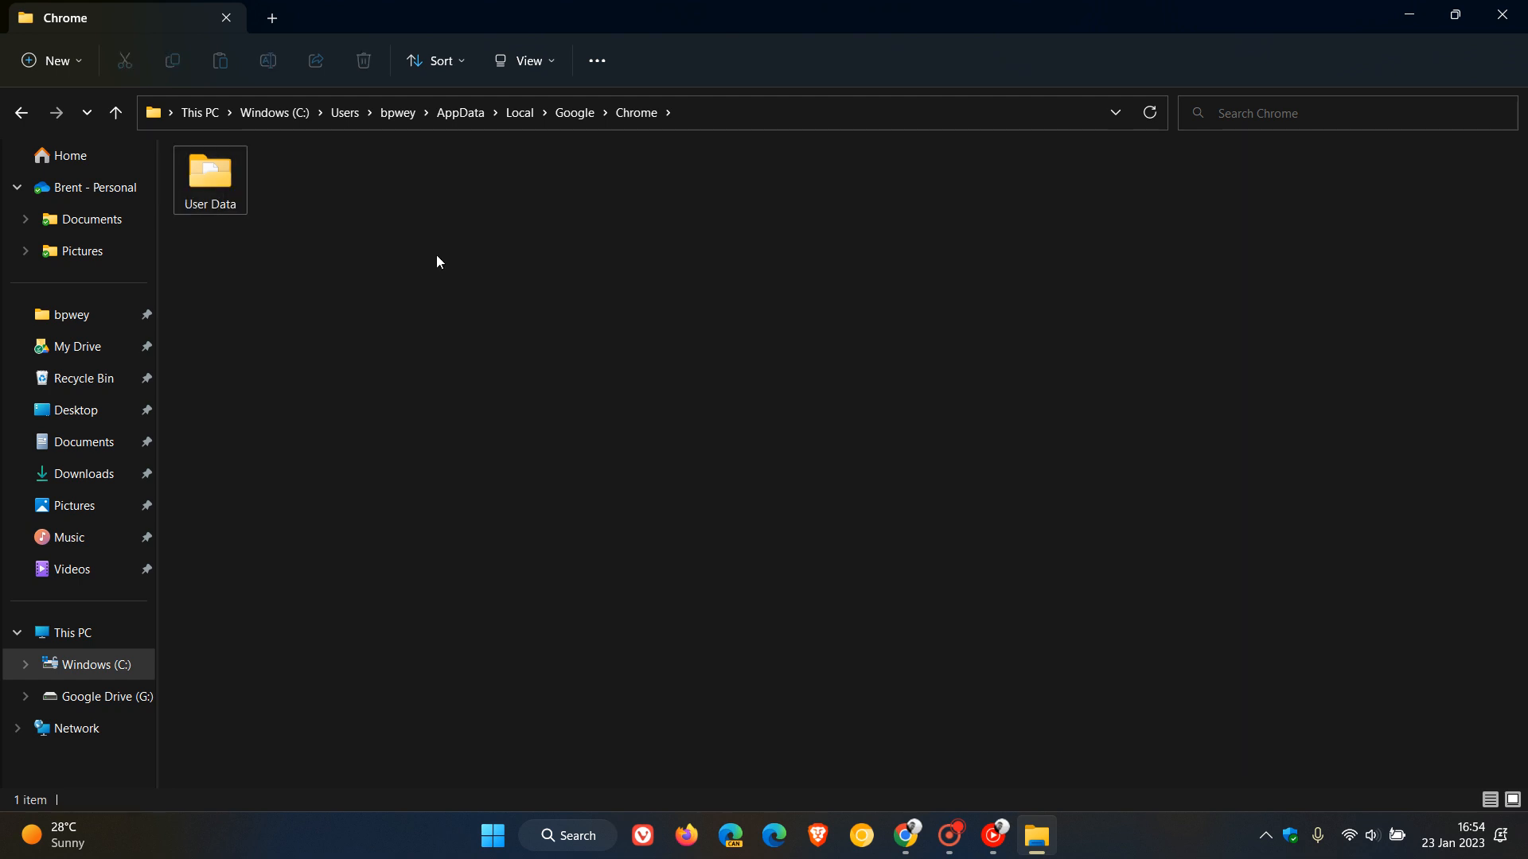
pyautogui.moveTo(774, 393)
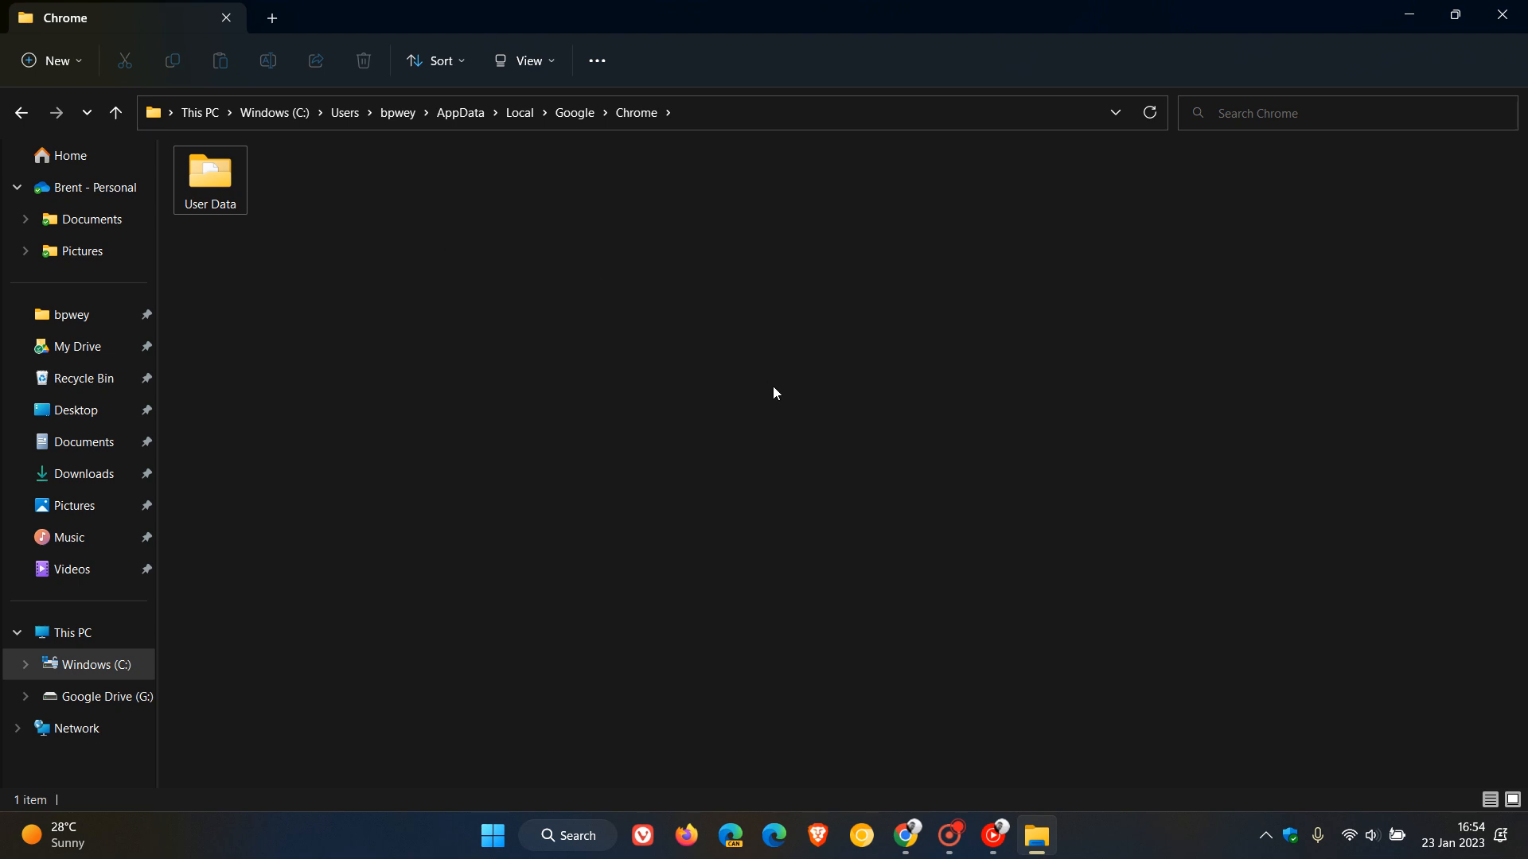
pyautogui.moveTo(274, 400)
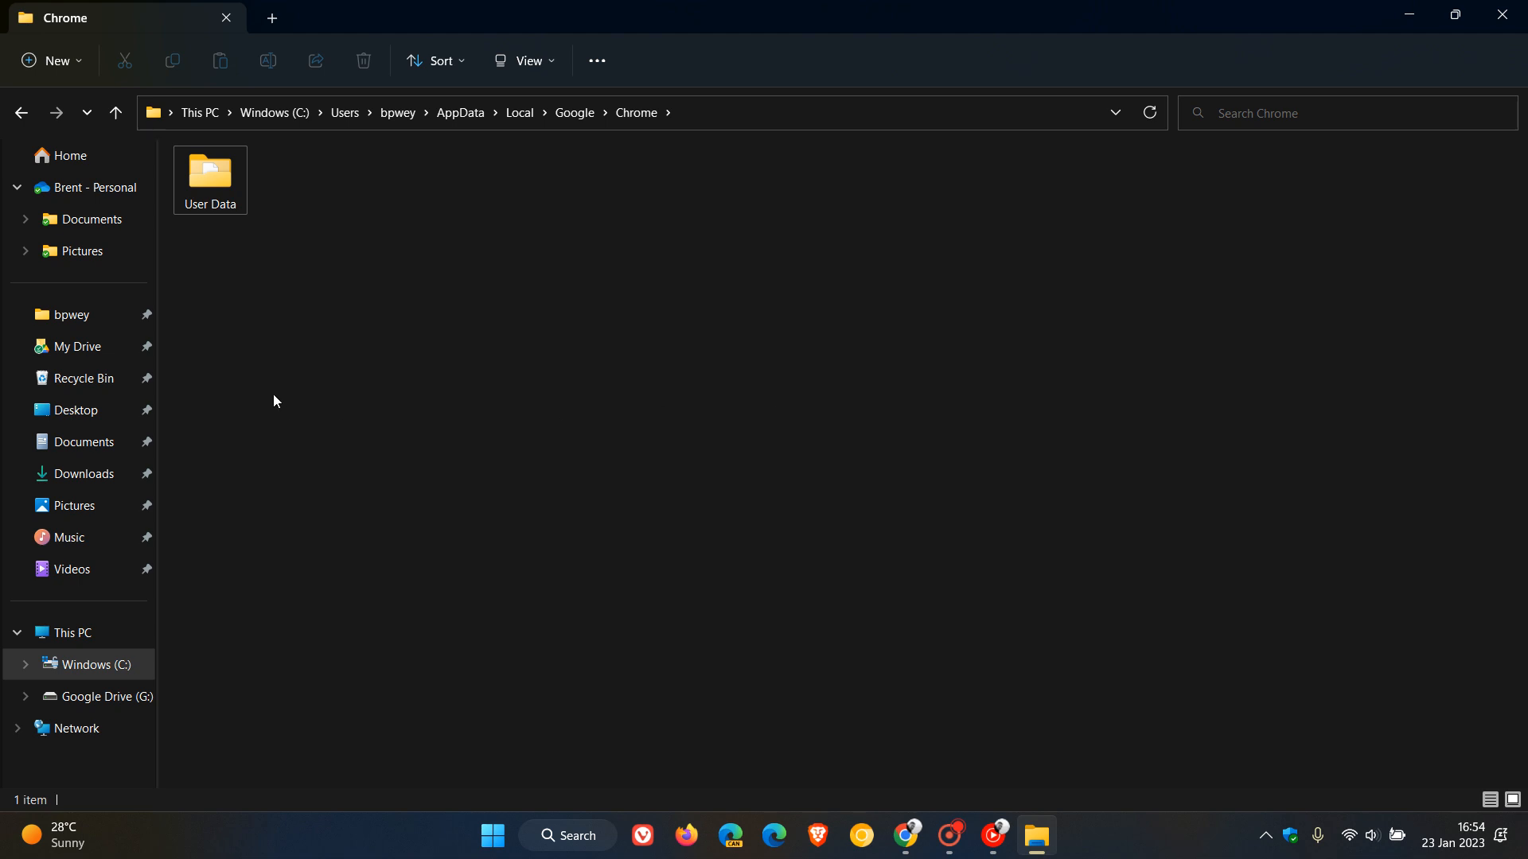
pyautogui.moveTo(209, 175)
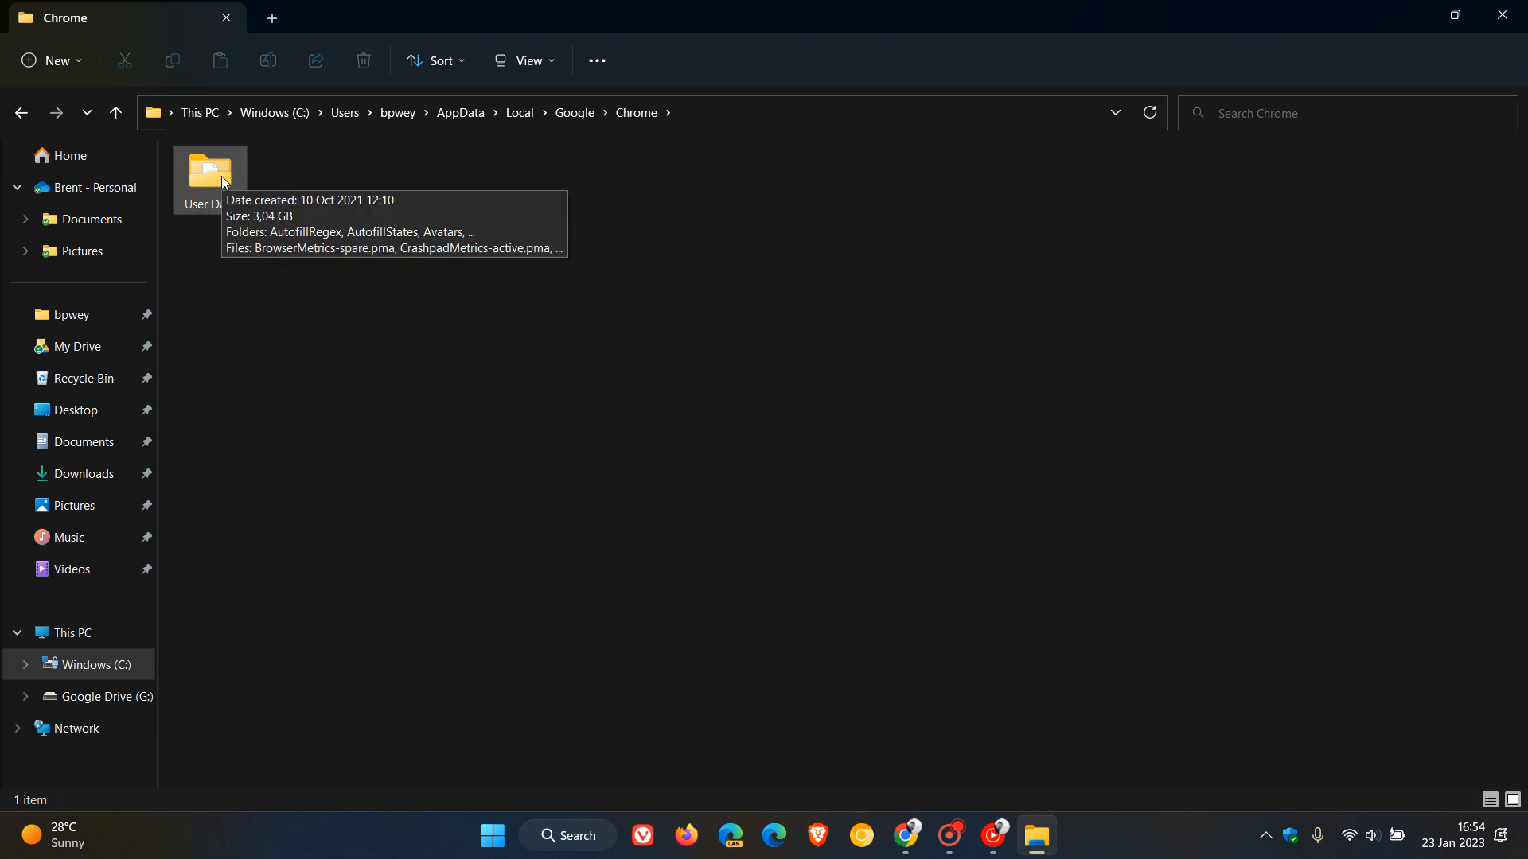
pyautogui.doubleClick(207, 174)
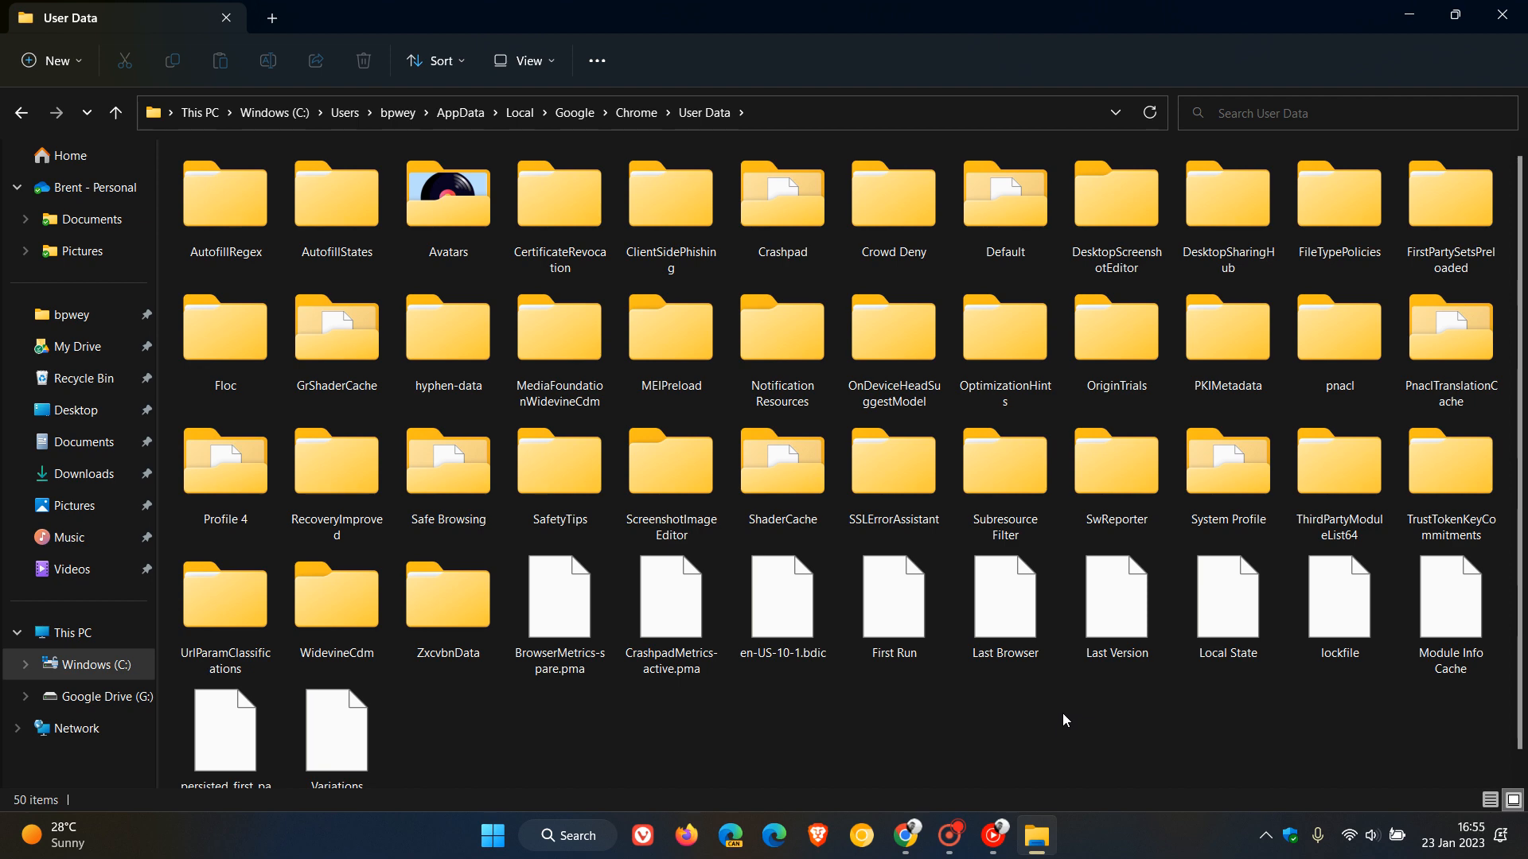
pyautogui.click(1004, 195)
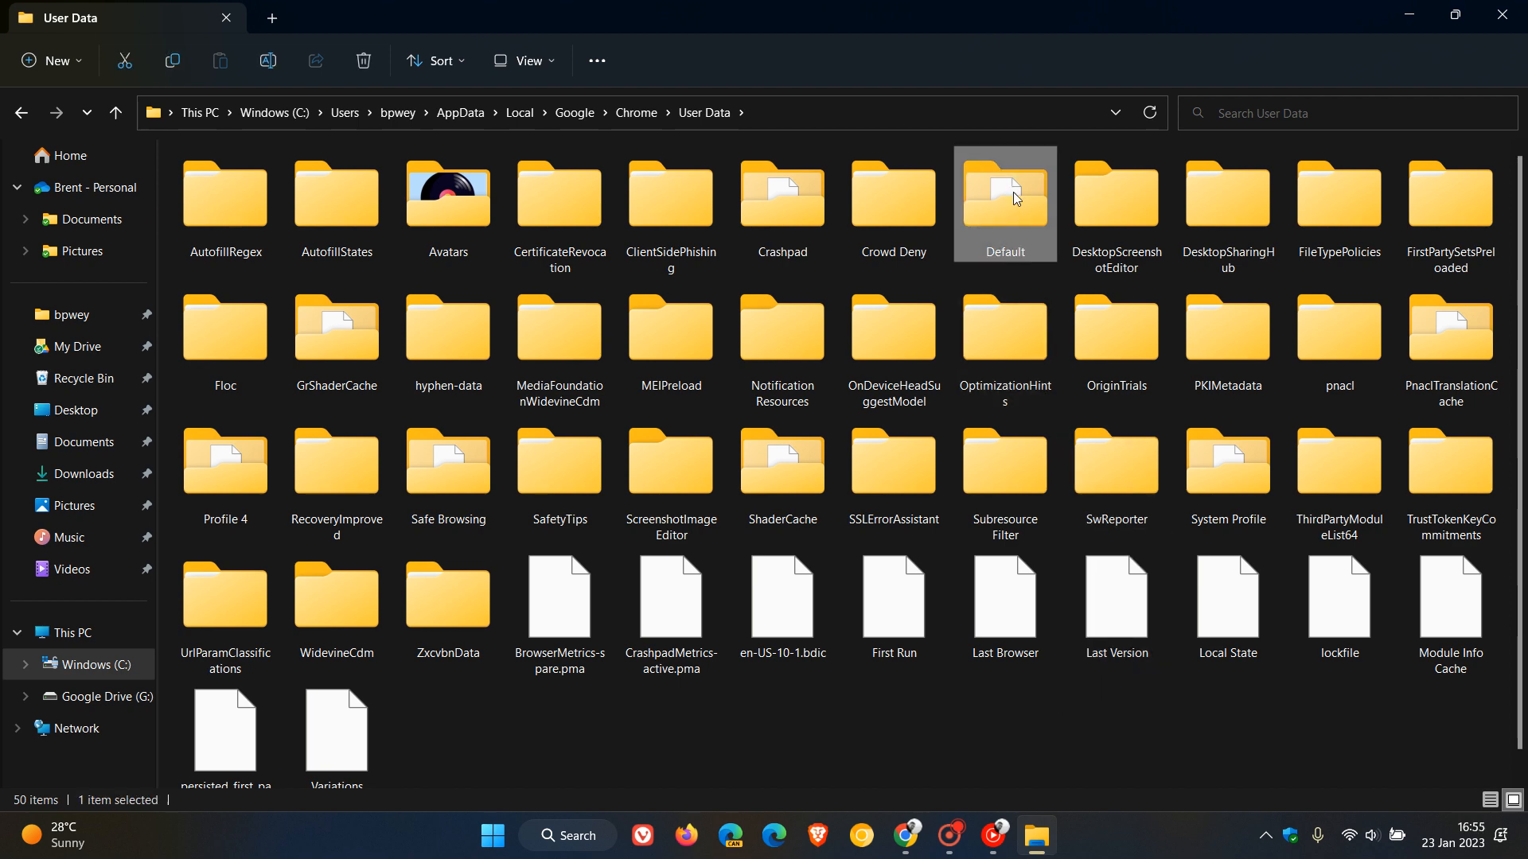
pyautogui.doubleClick(1004, 192)
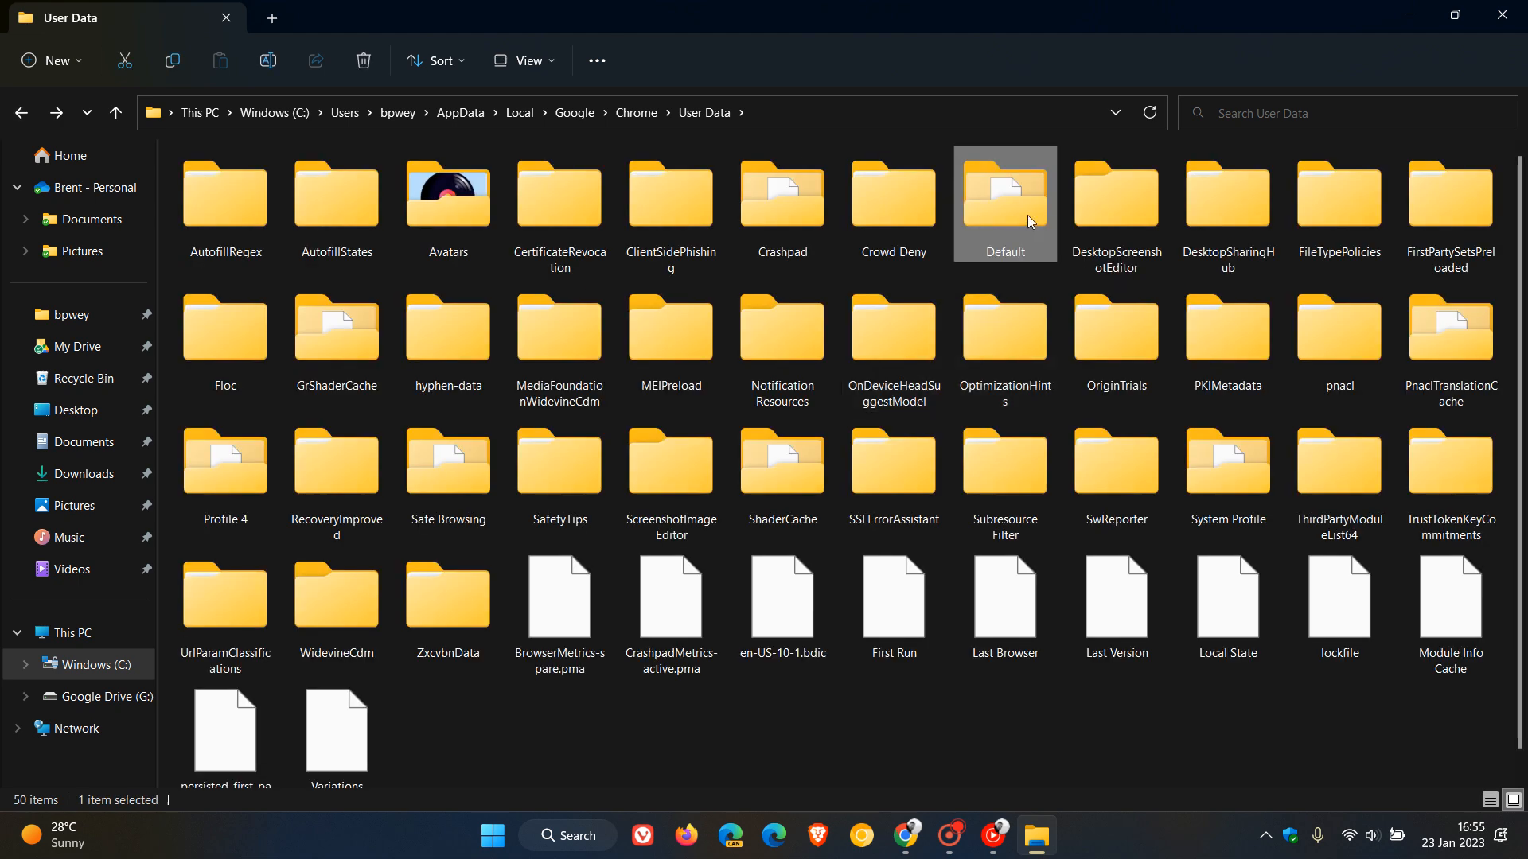
pyautogui.moveTo(897, 741)
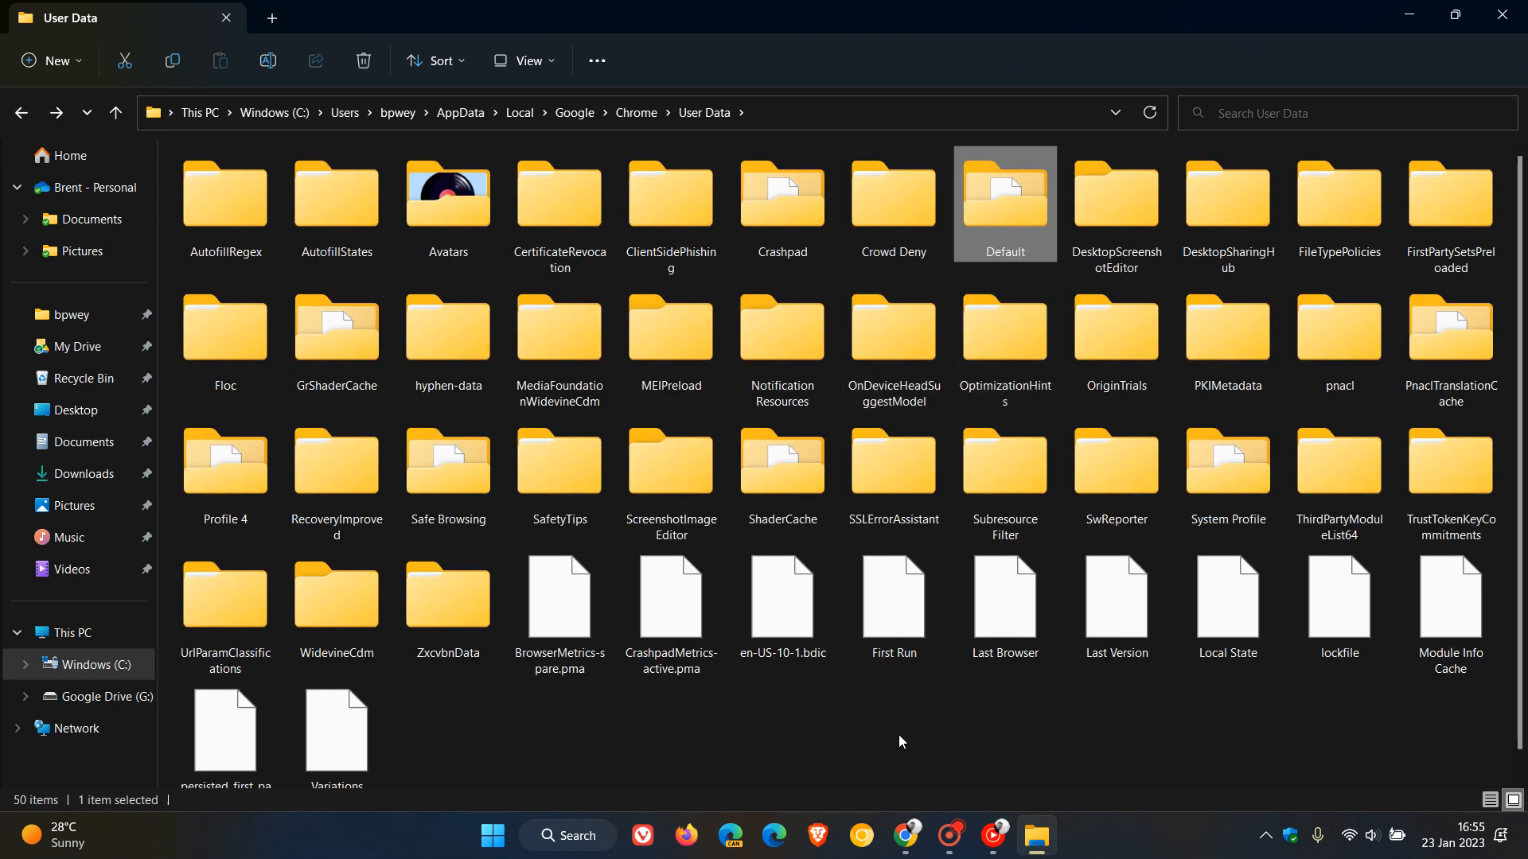
pyautogui.click(897, 741)
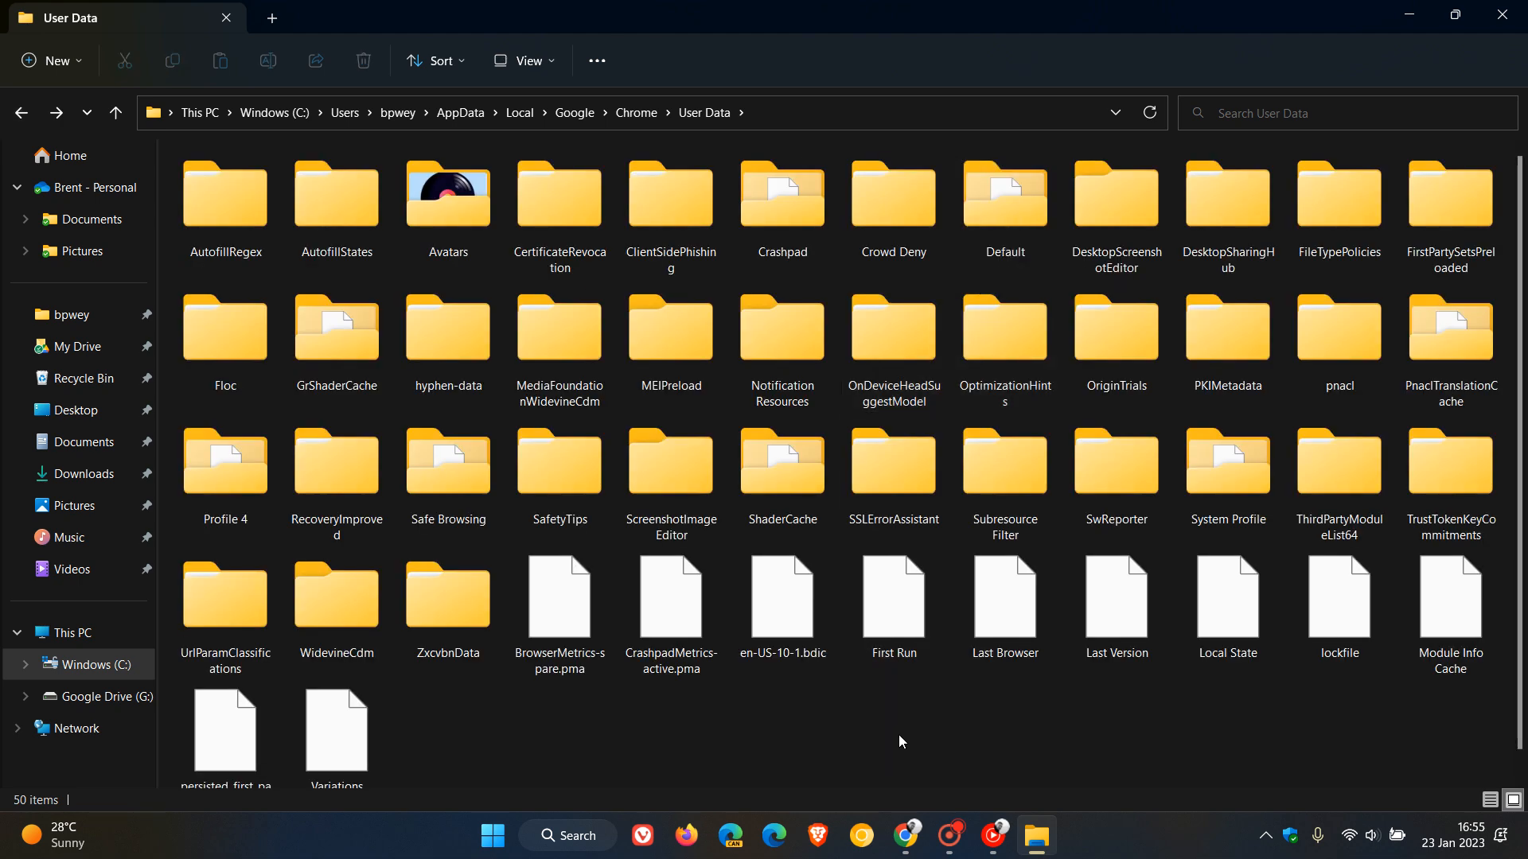
pyautogui.moveTo(224, 464)
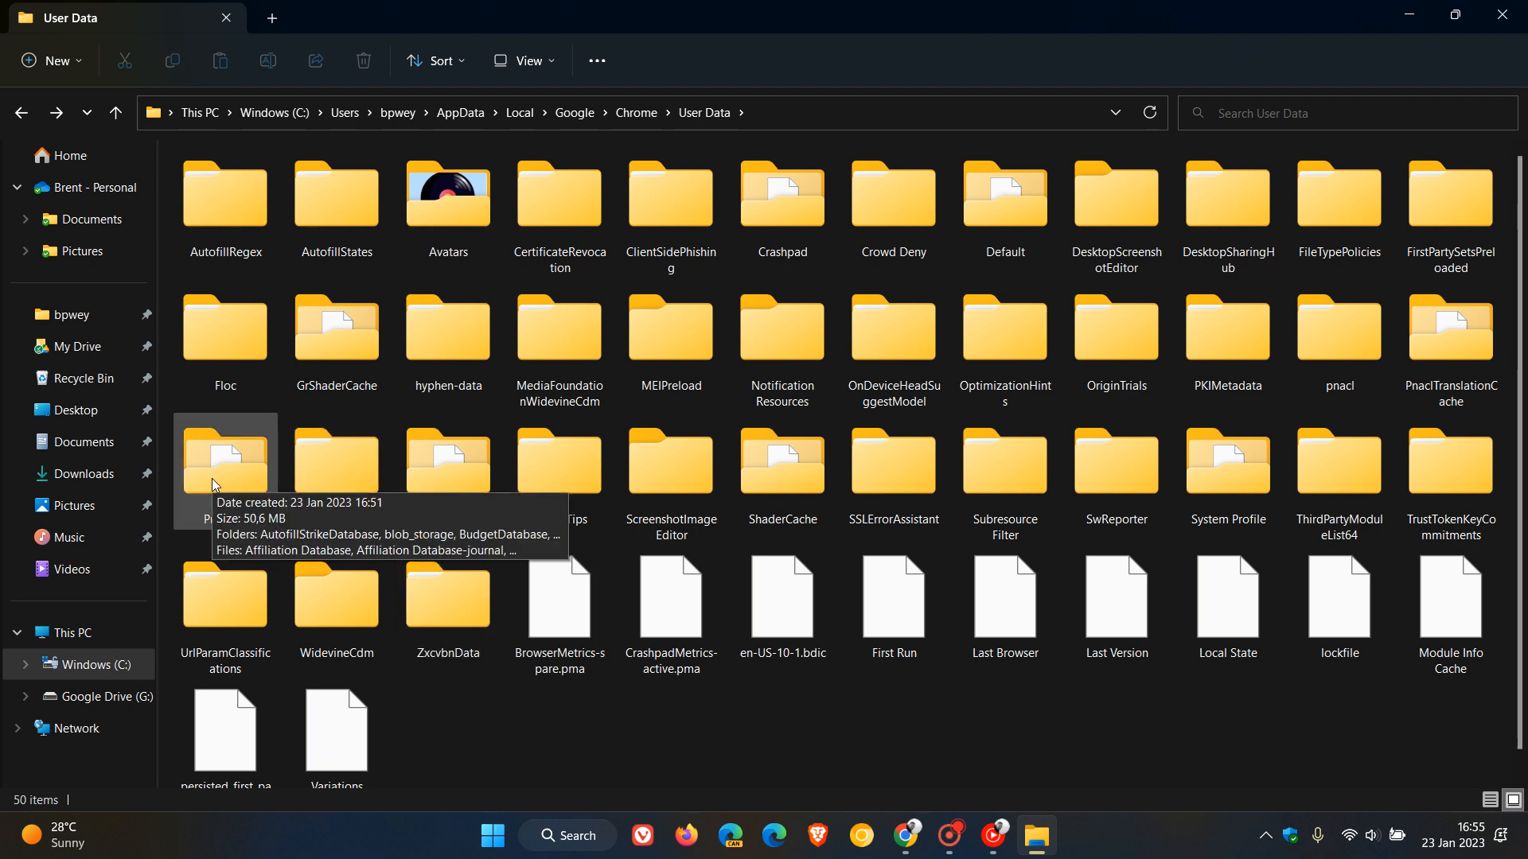
pyautogui.doubleClick(224, 465)
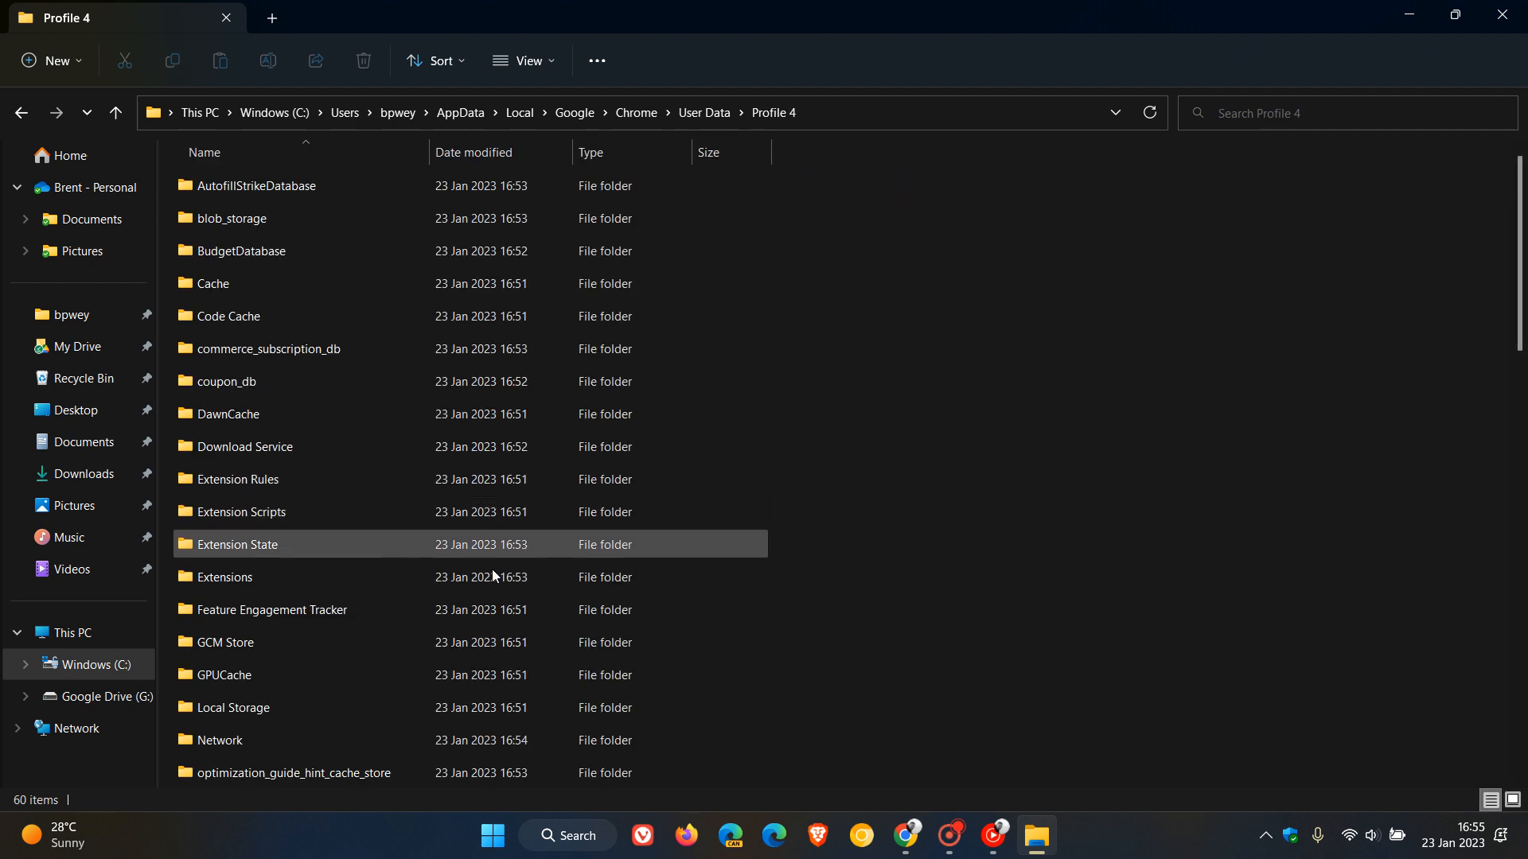
pyautogui.click(525, 61)
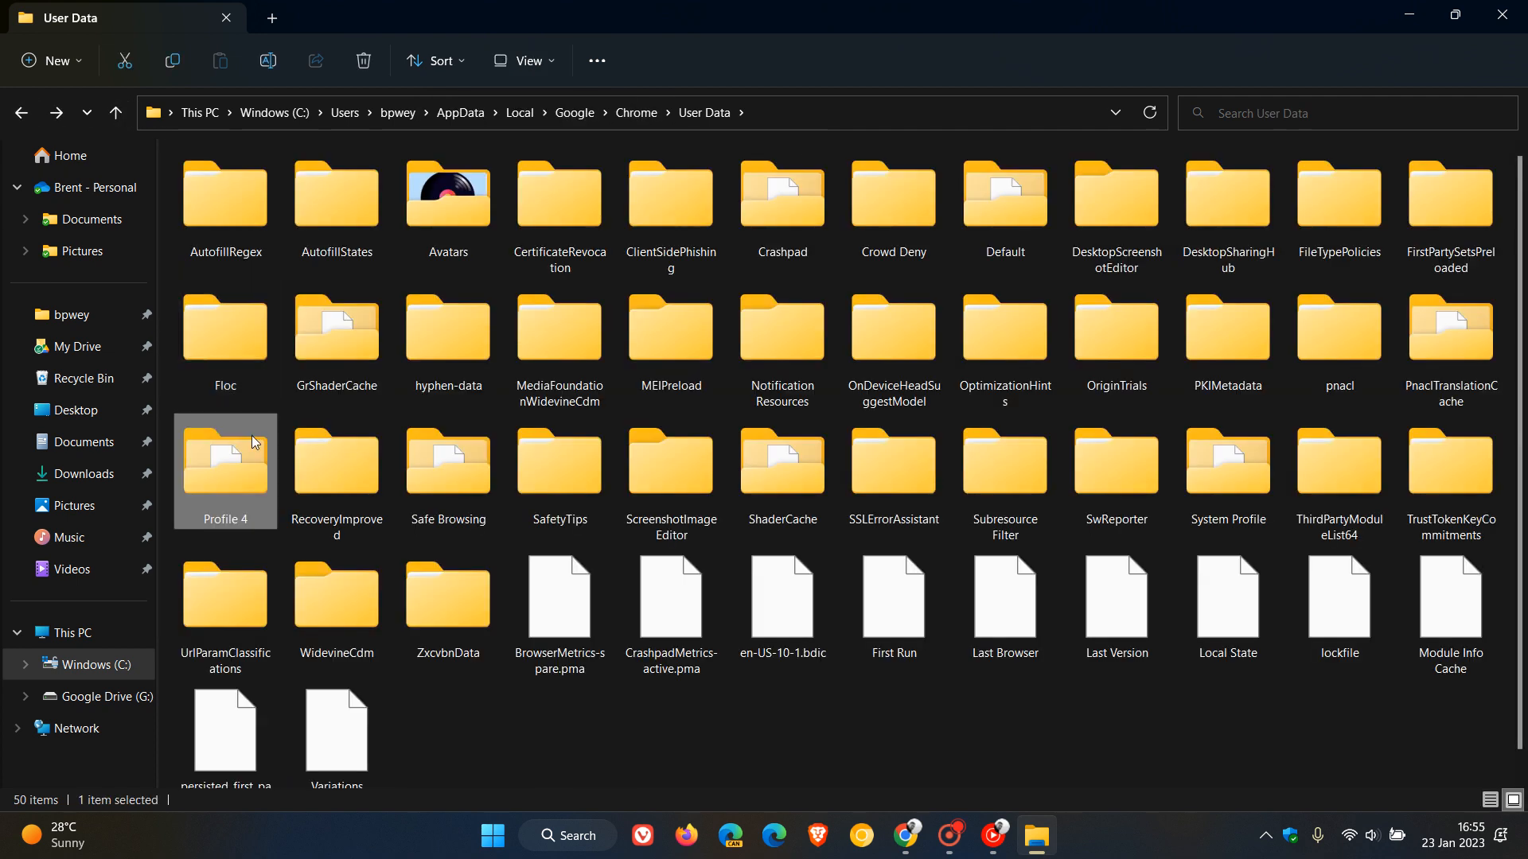
pyautogui.rightClick(225, 470)
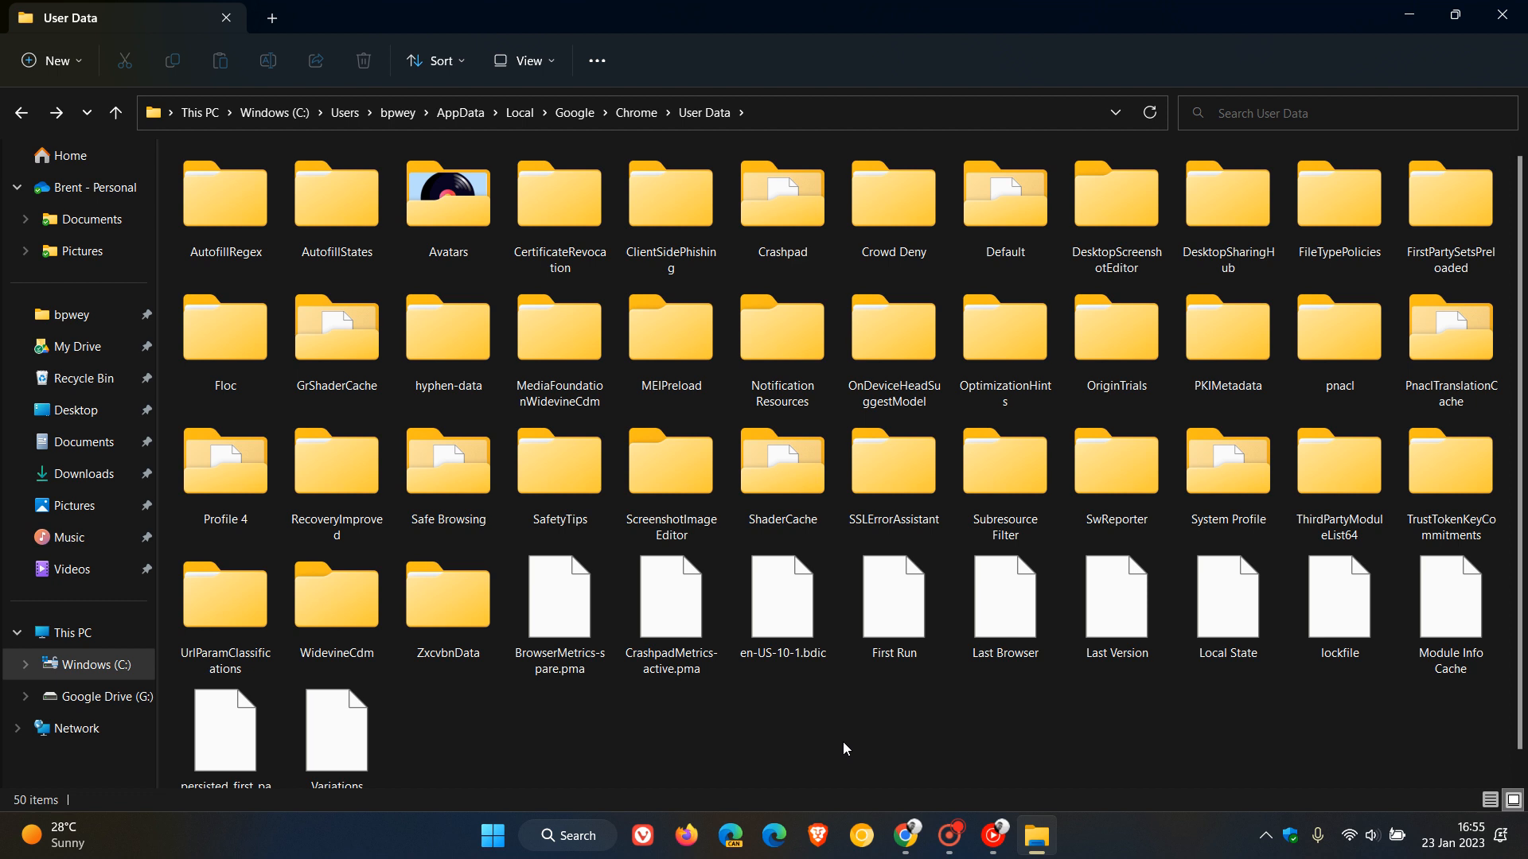
pyautogui.moveTo(880, 714)
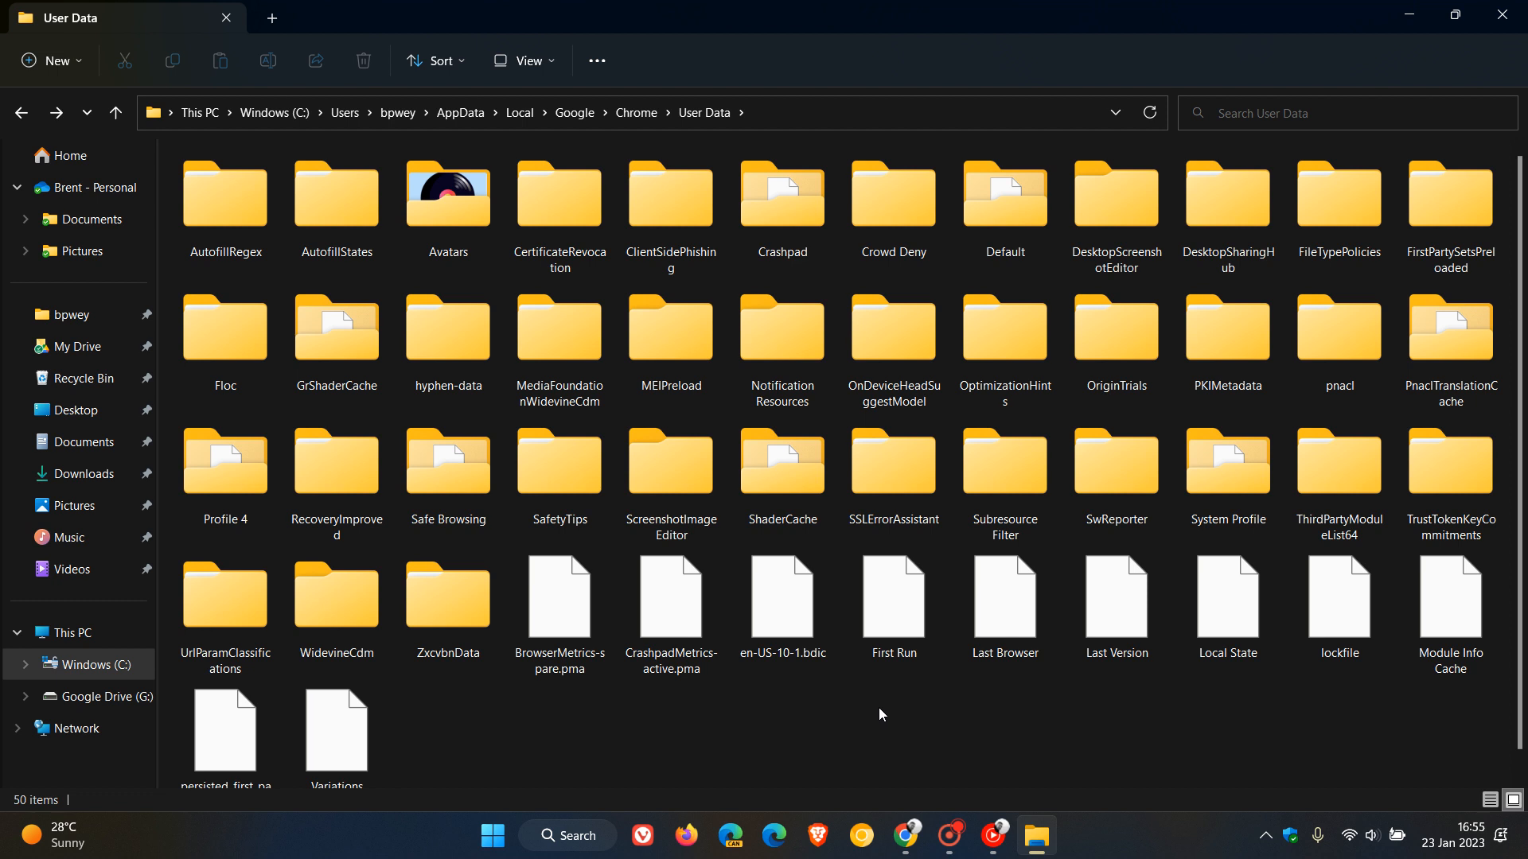
pyautogui.moveTo(906, 836)
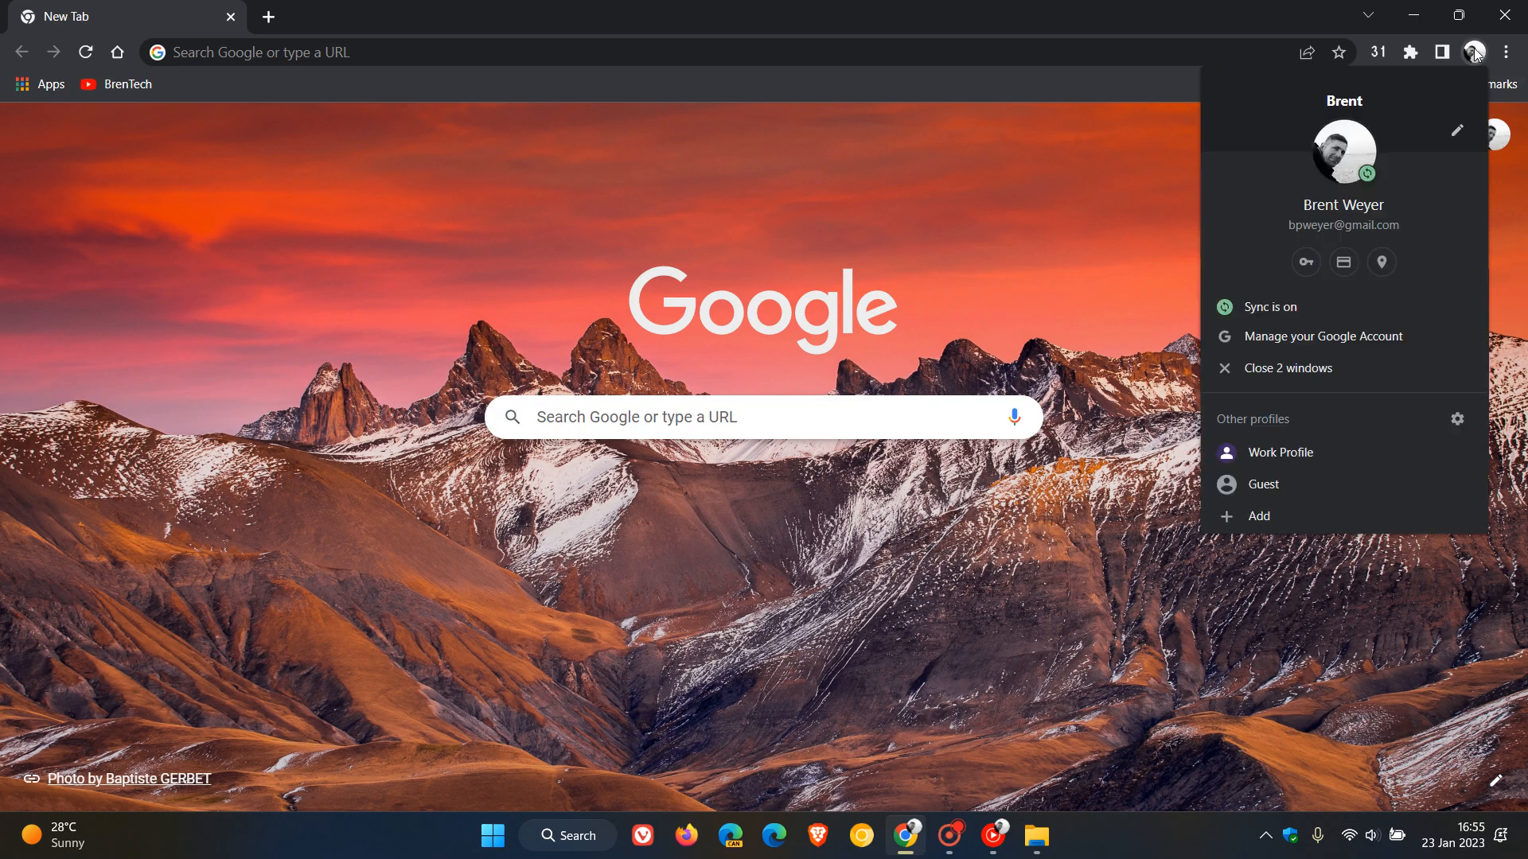
pyautogui.moveTo(1458, 419)
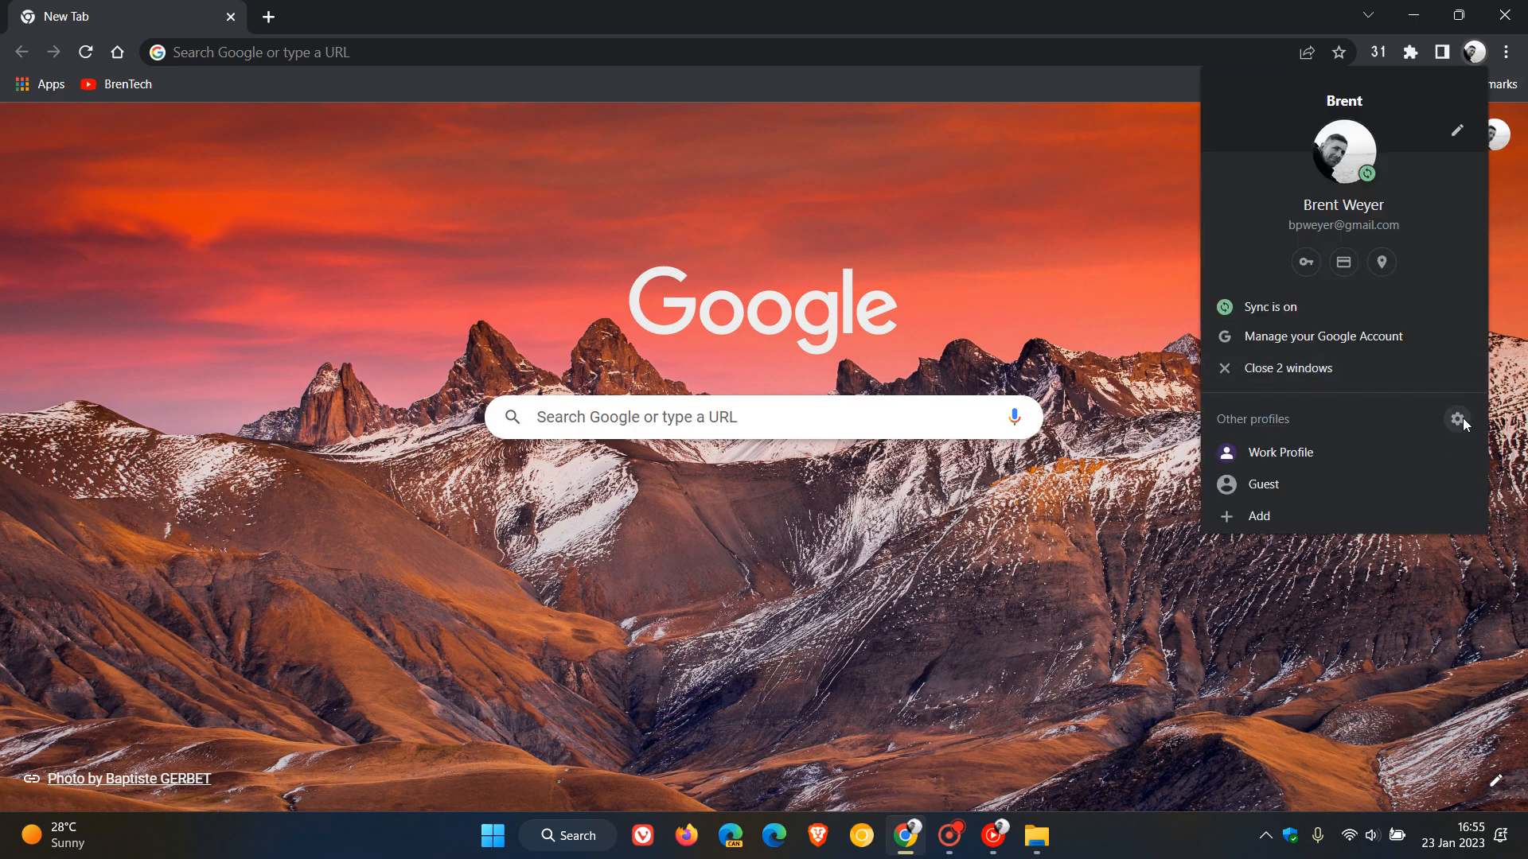
# Delete Work Profile in the profile manager, leaving only Brent, and close the picker
pyautogui.click(1462, 419)
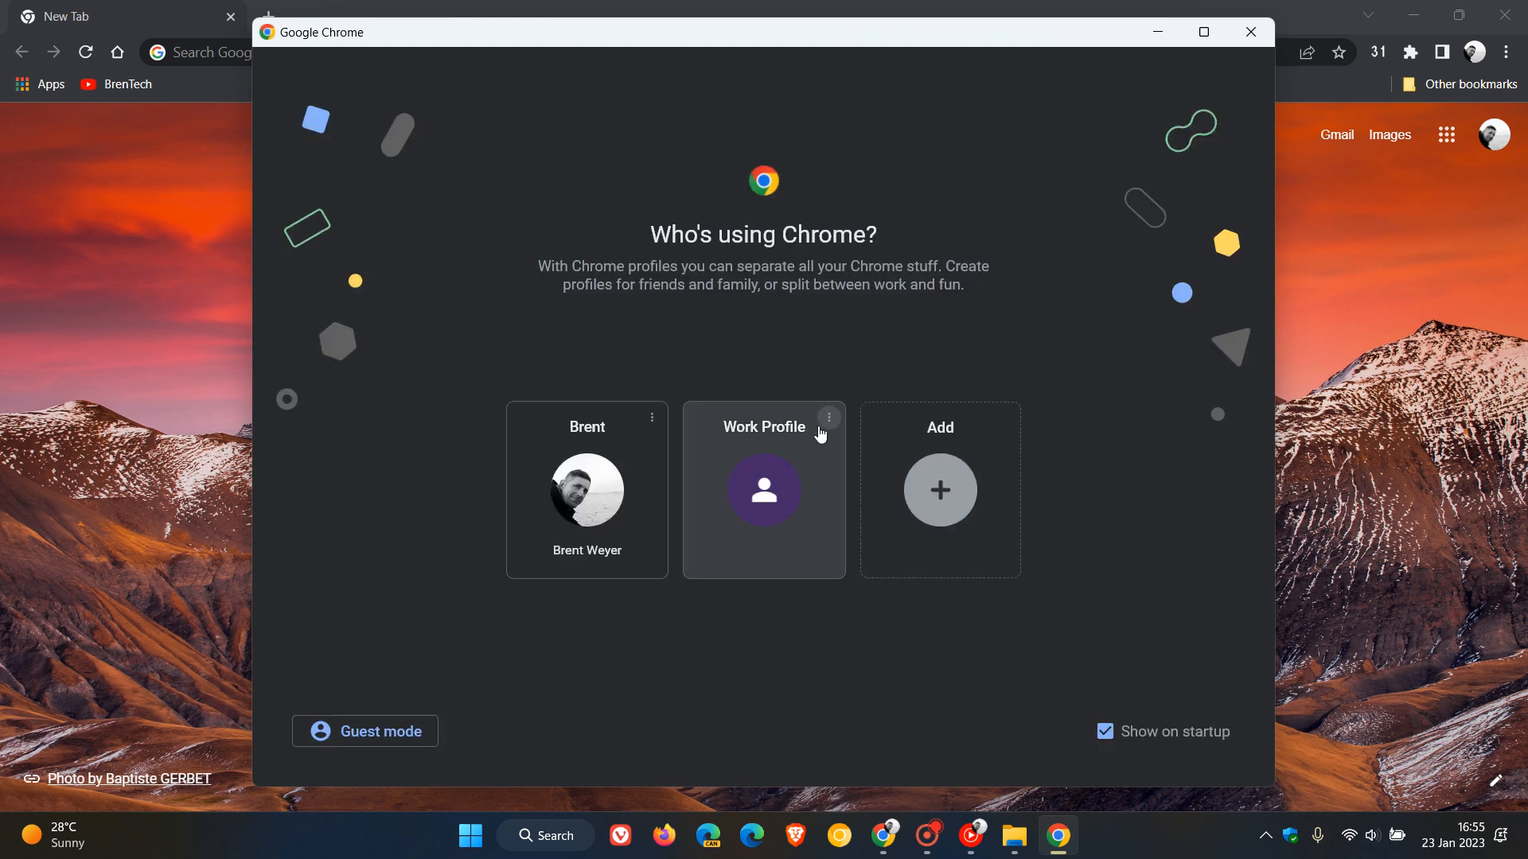
pyautogui.click(828, 418)
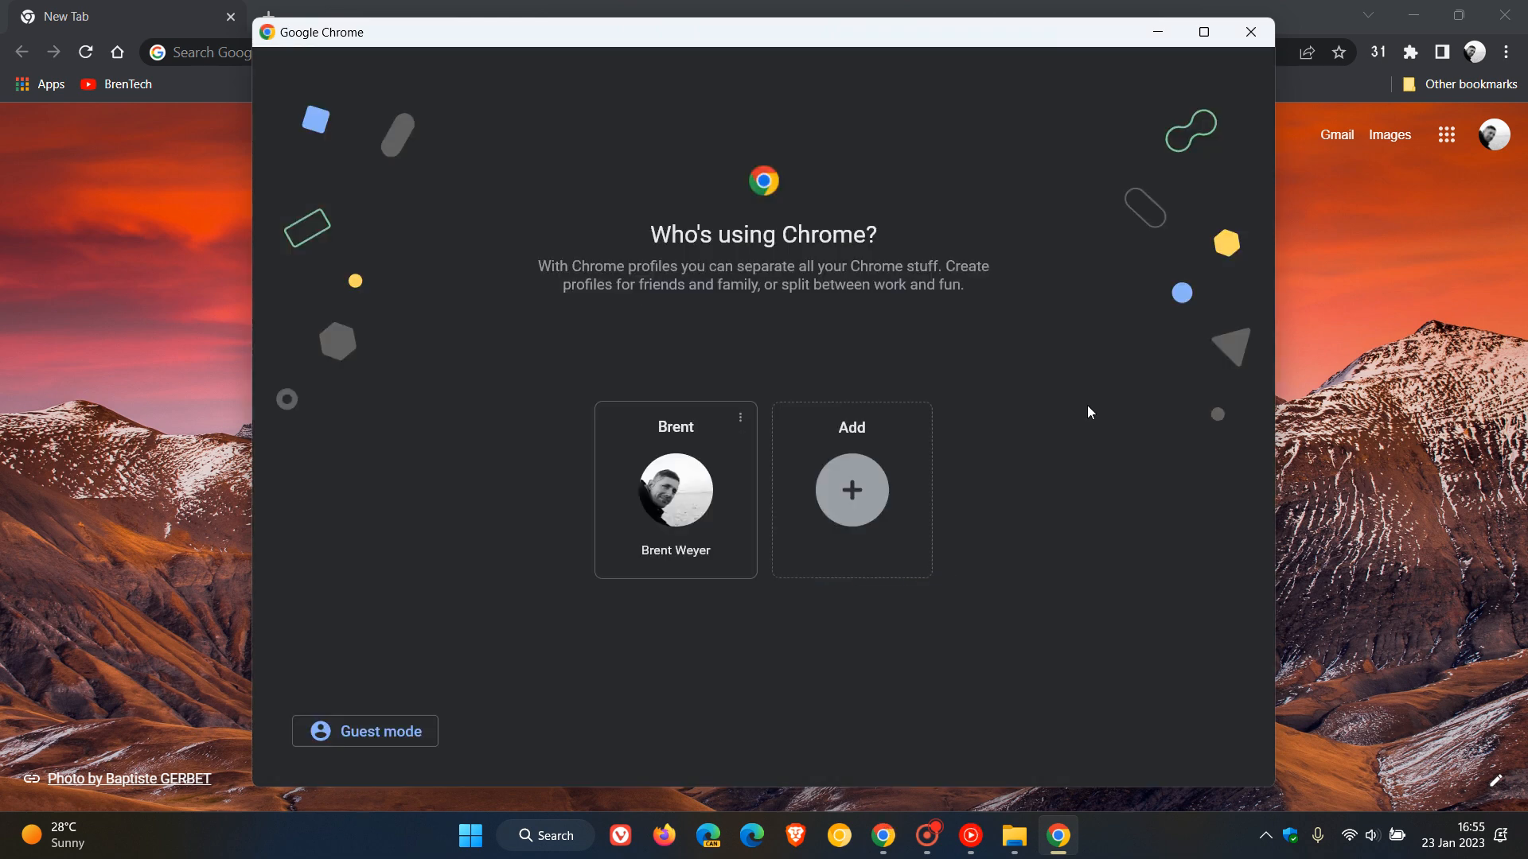
pyautogui.moveTo(1062, 425)
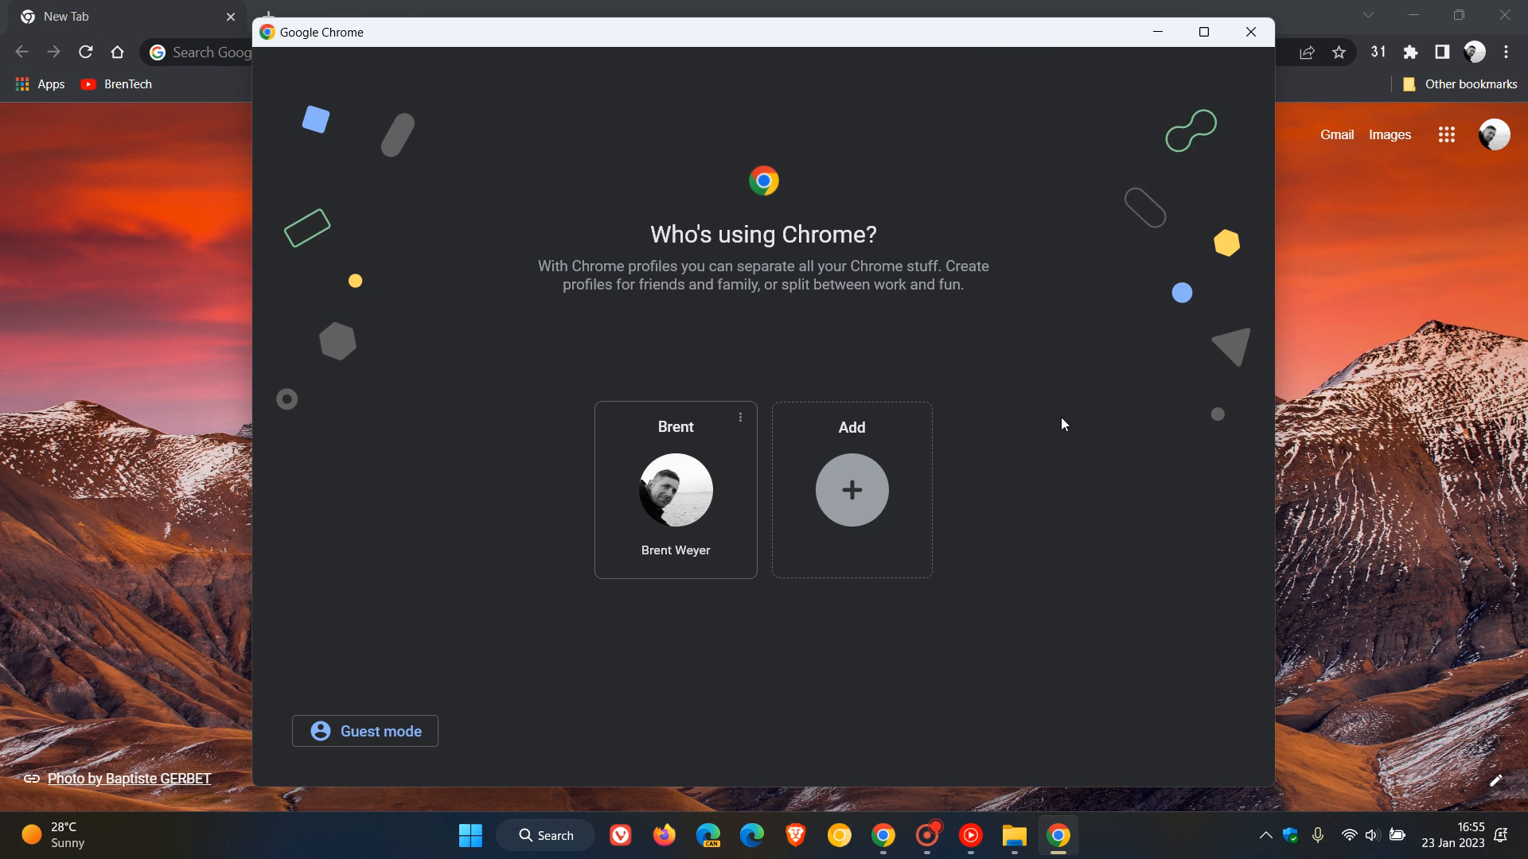
pyautogui.moveTo(1245, 55)
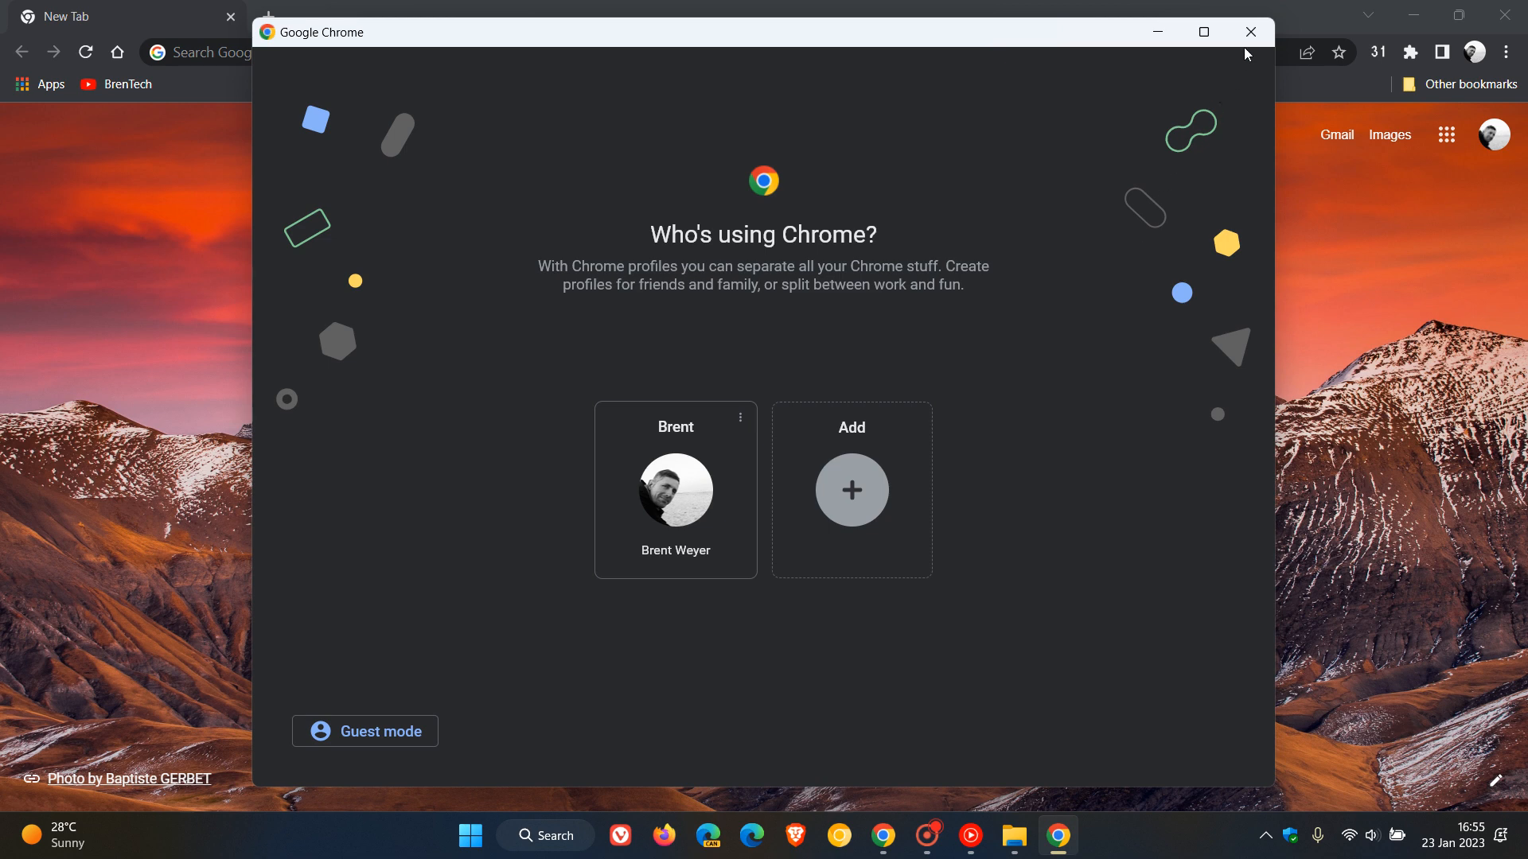
pyautogui.click(674, 490)
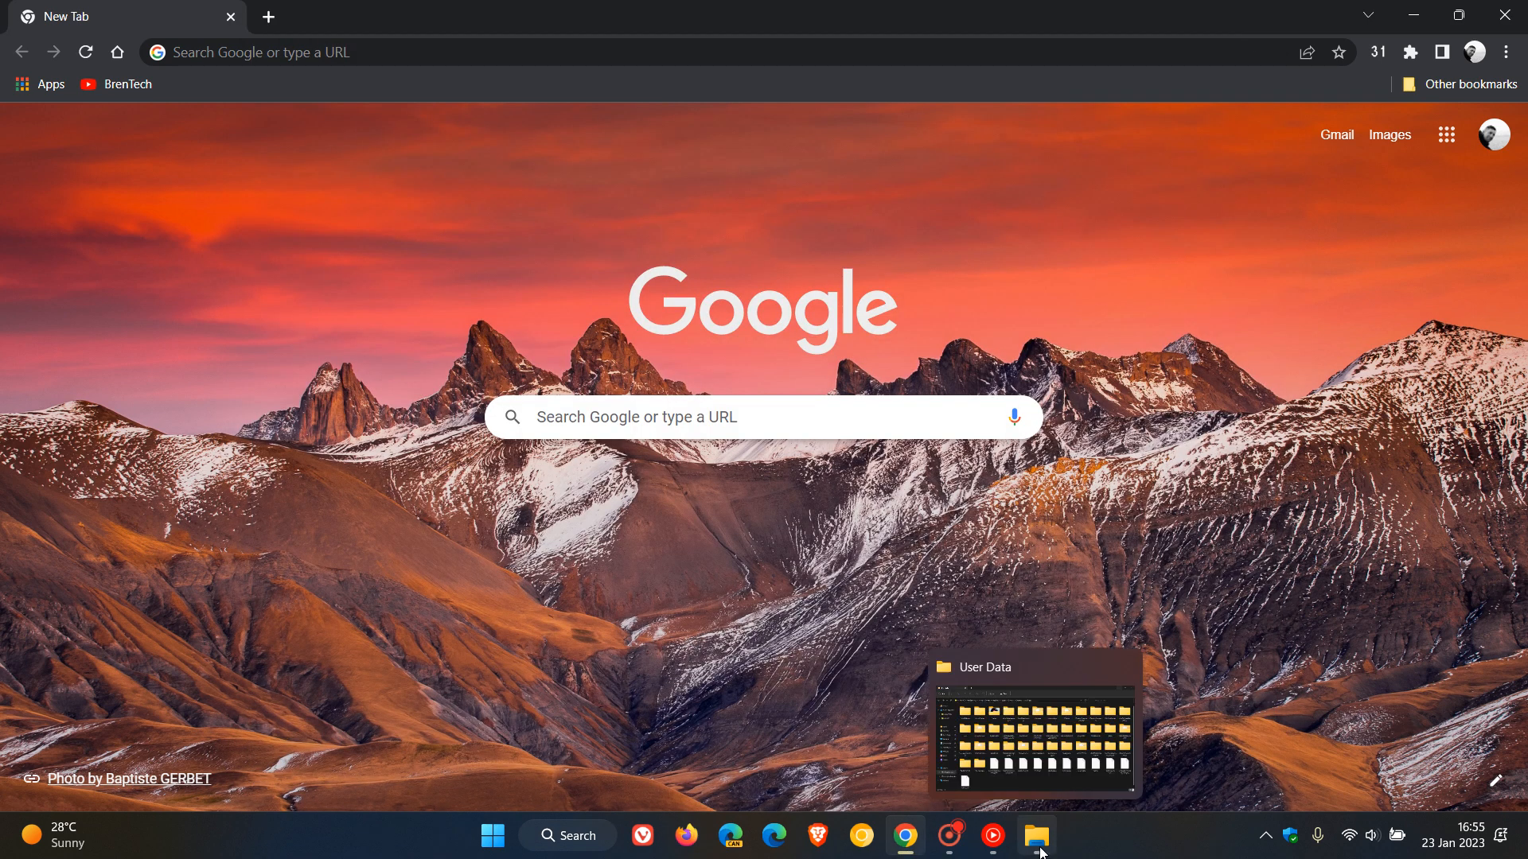
# Confirm User Data no longer has Profile 4, return to the Chrome folder, minimize Explorer
pyautogui.click(1036, 835)
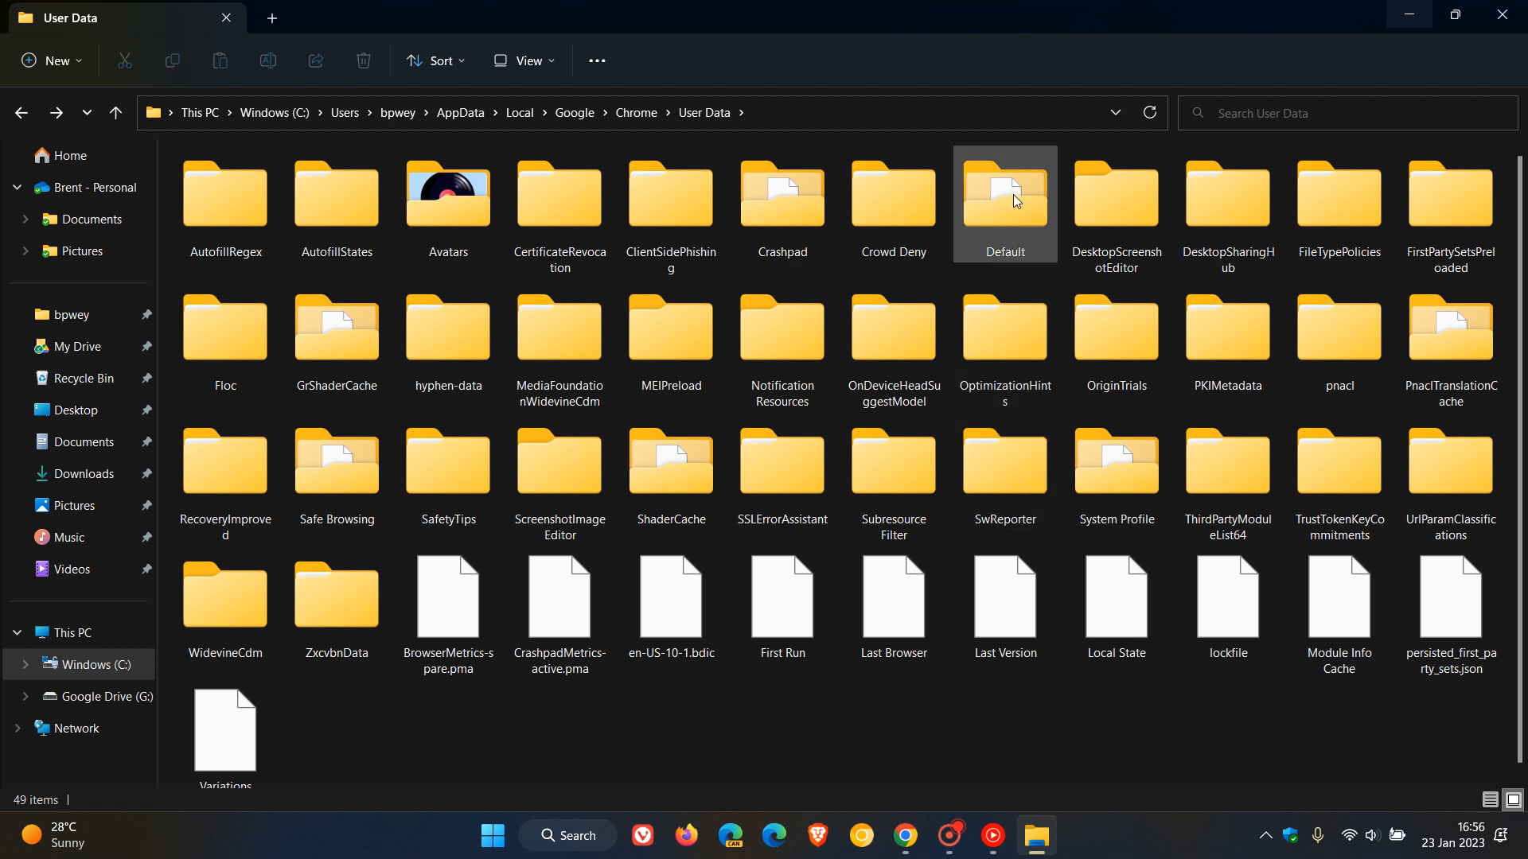
pyautogui.moveTo(1004, 195)
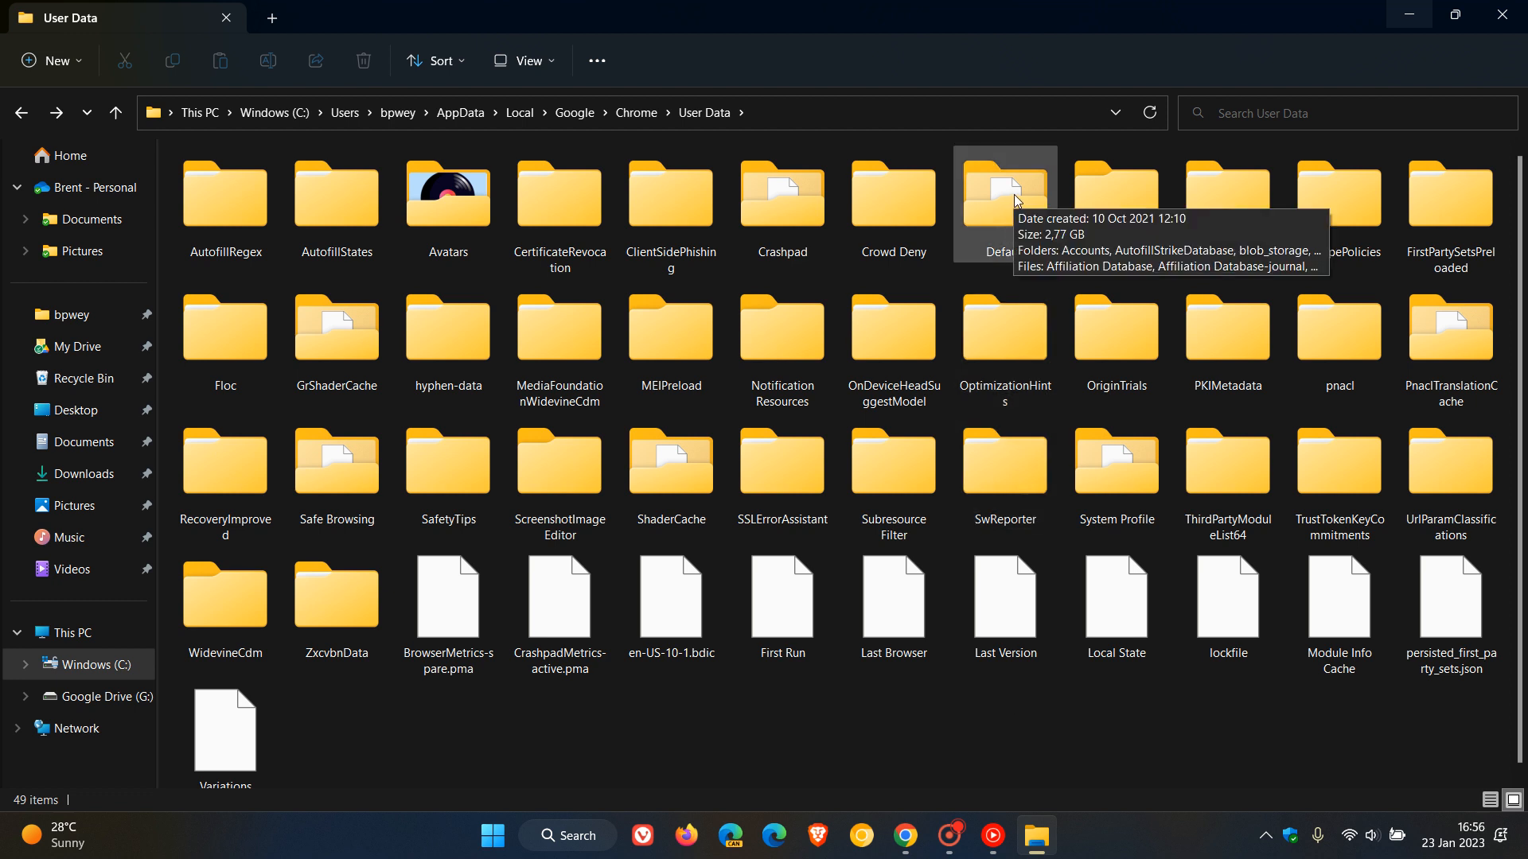
pyautogui.moveTo(678, 724)
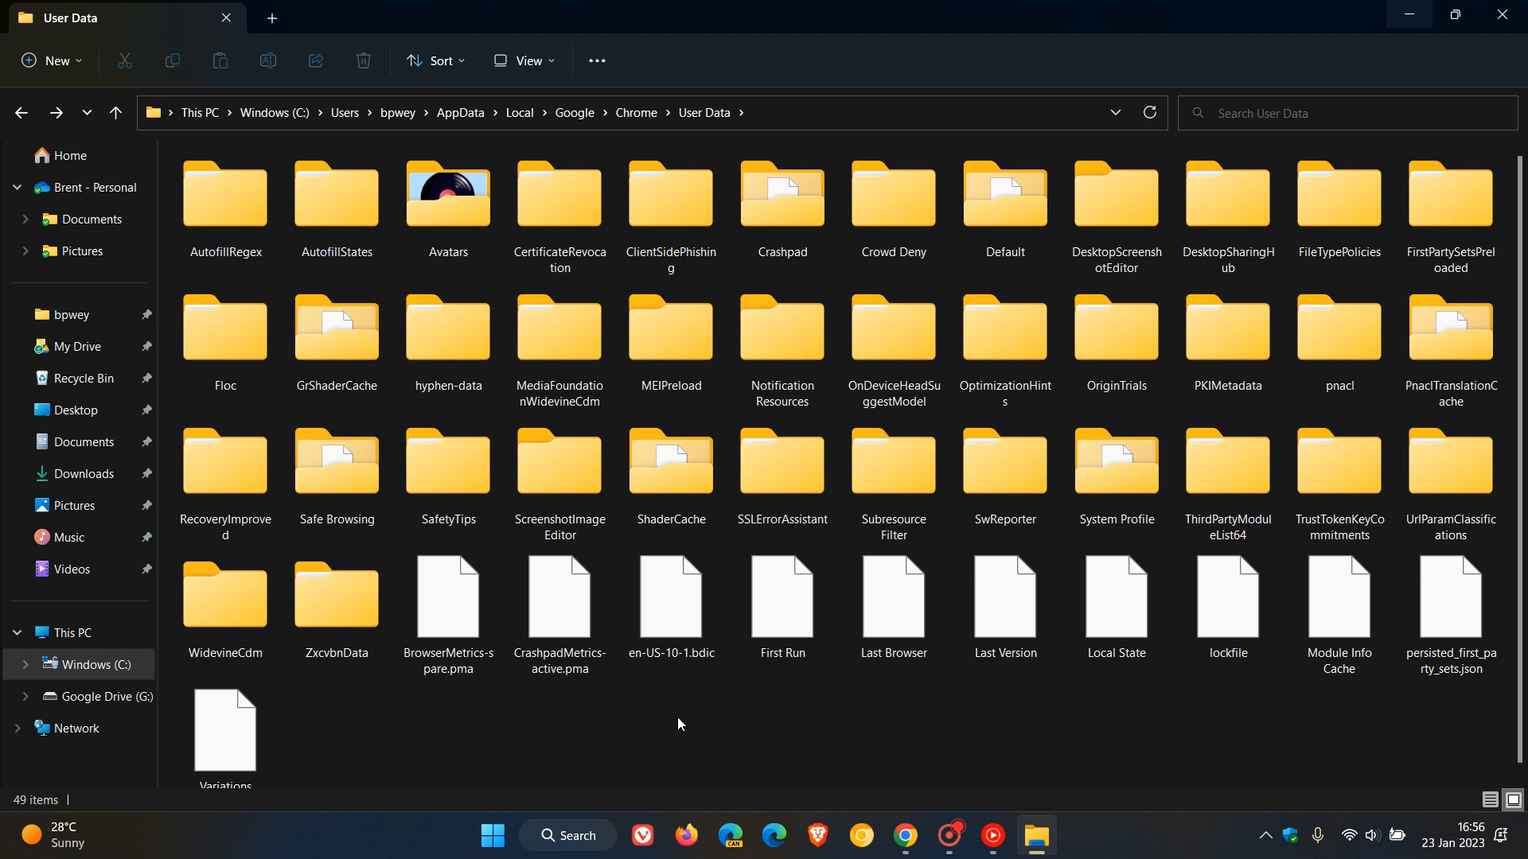
pyautogui.moveTo(5, 125)
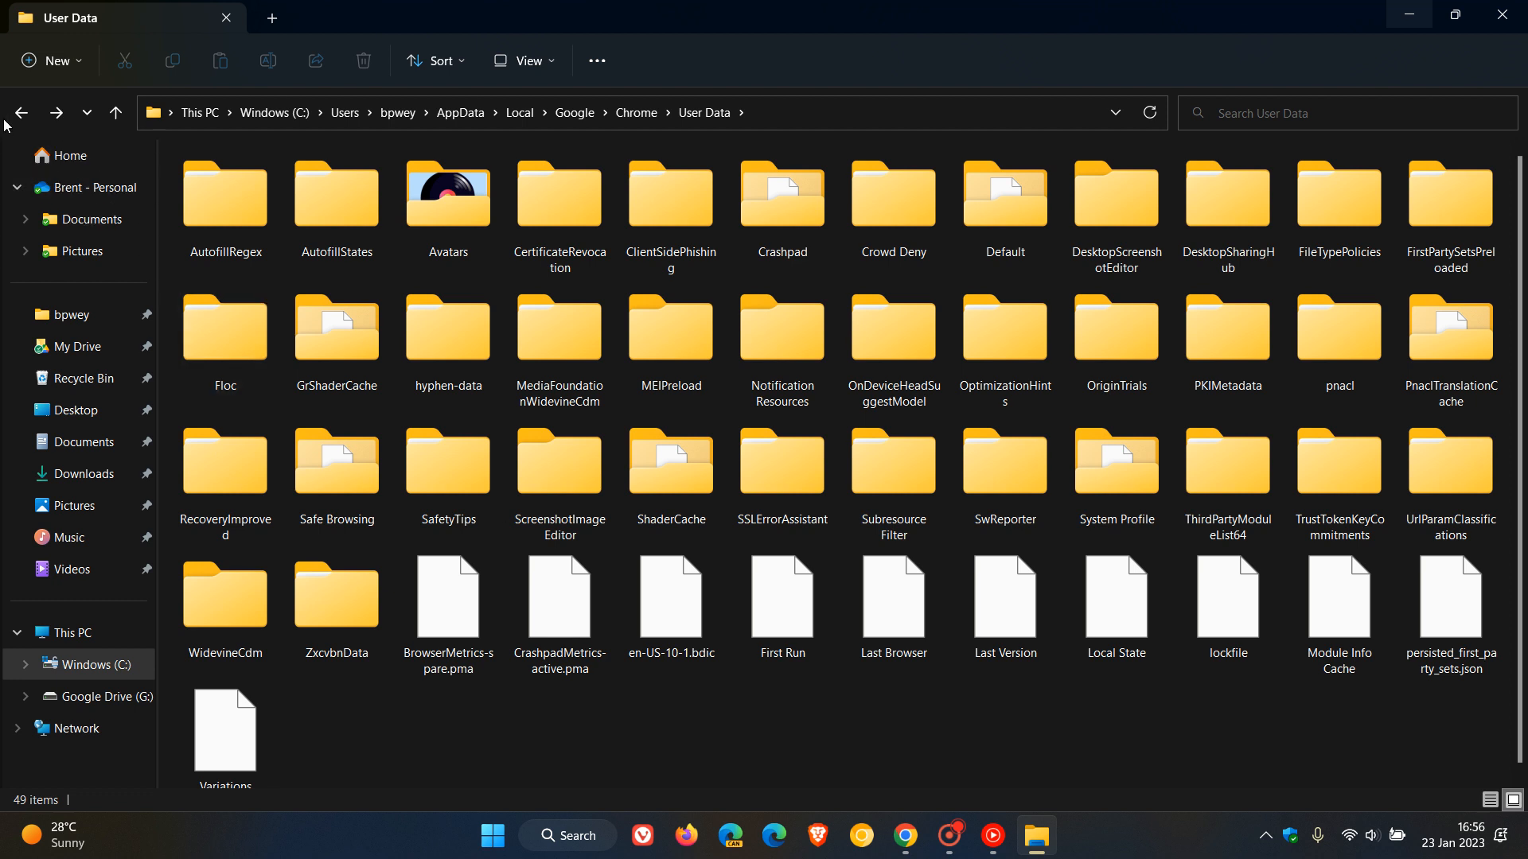
pyautogui.click(21, 113)
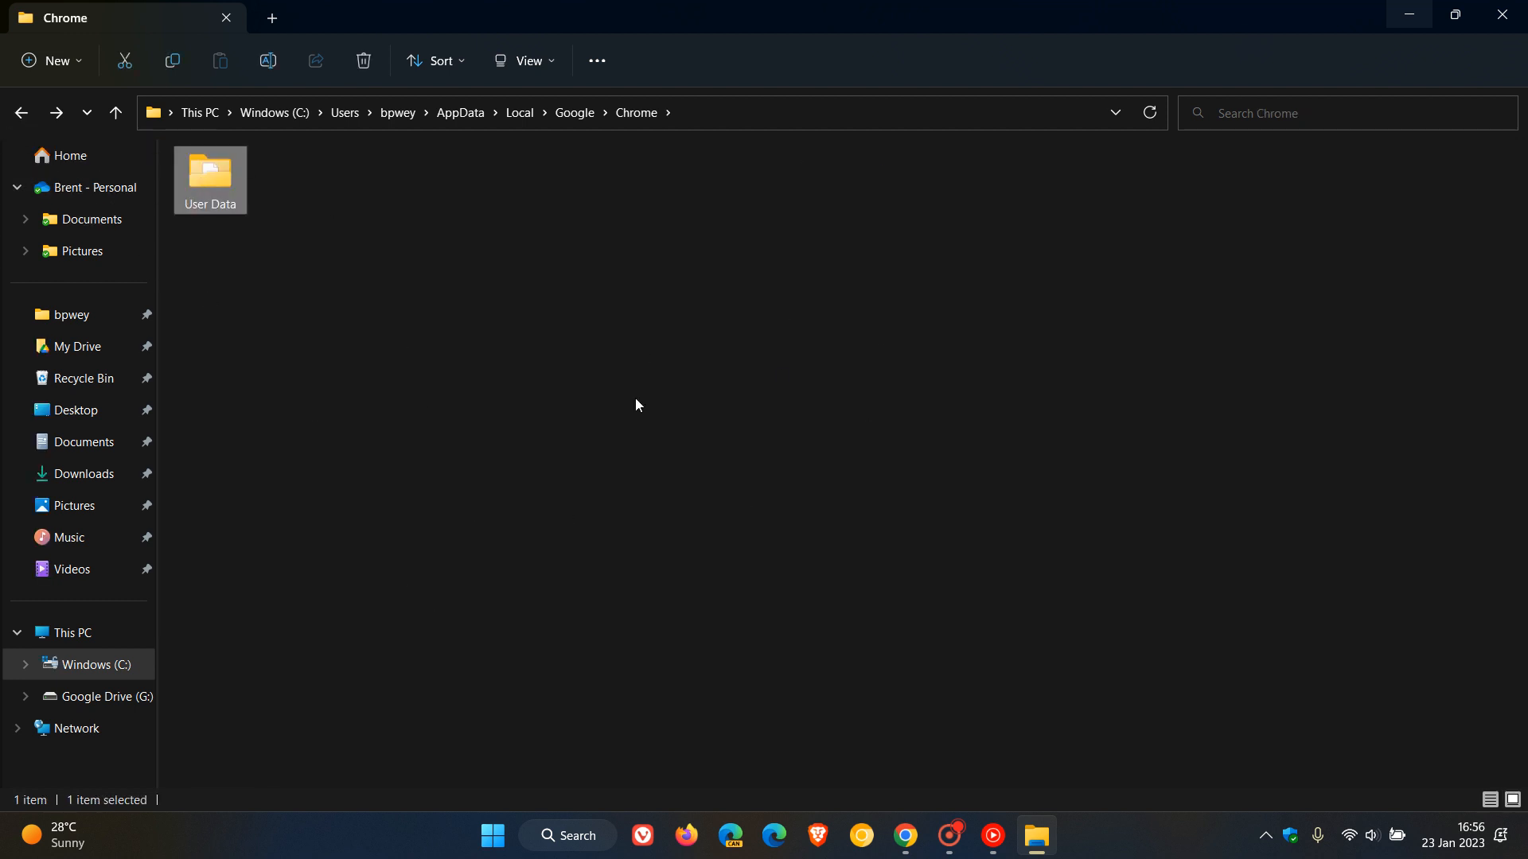
pyautogui.moveTo(955, 440)
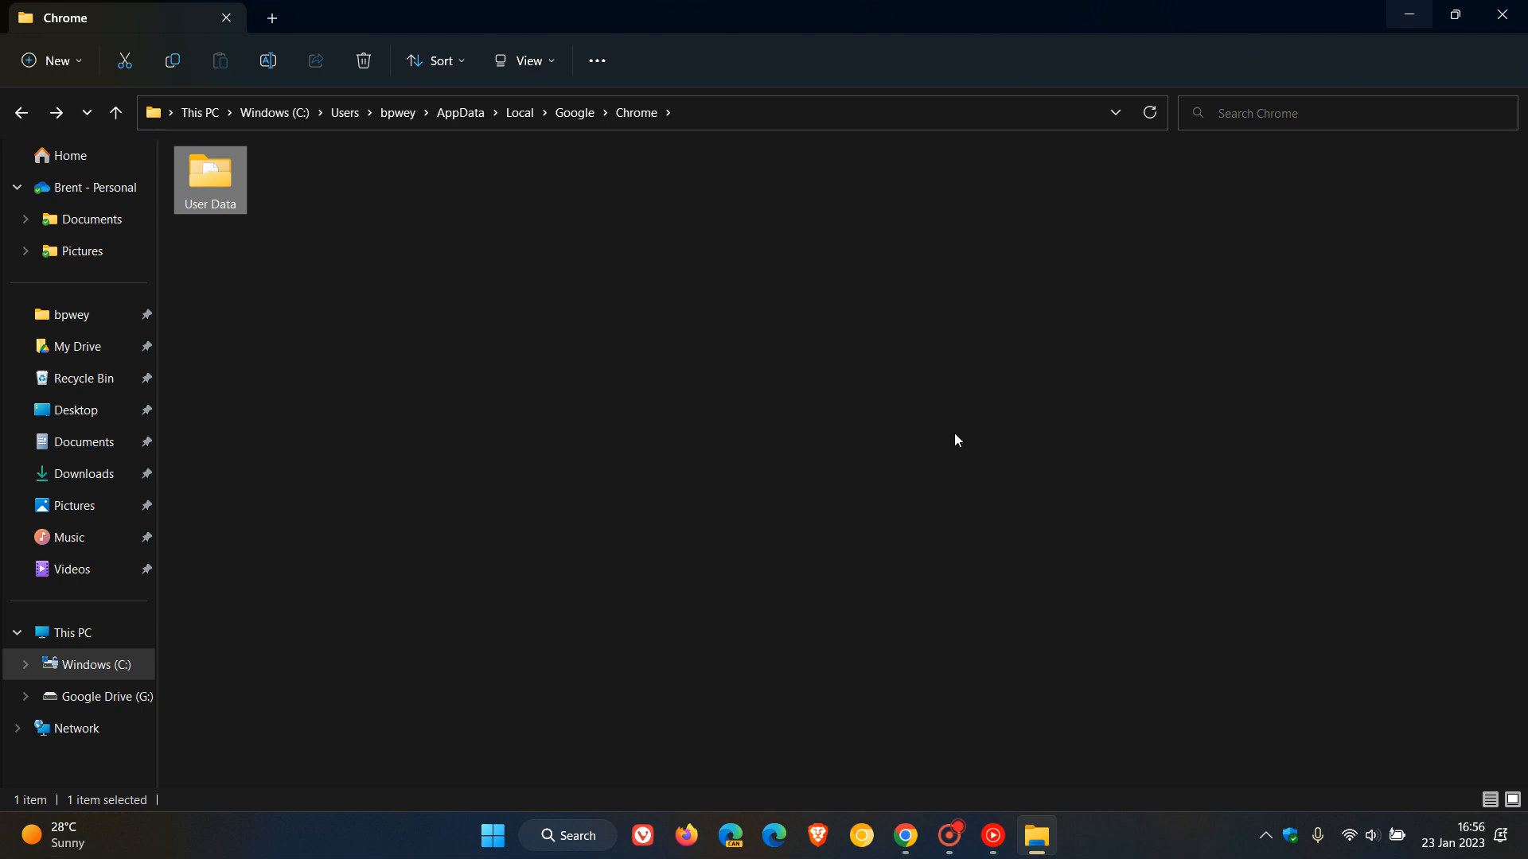
pyautogui.moveTo(1396, 67)
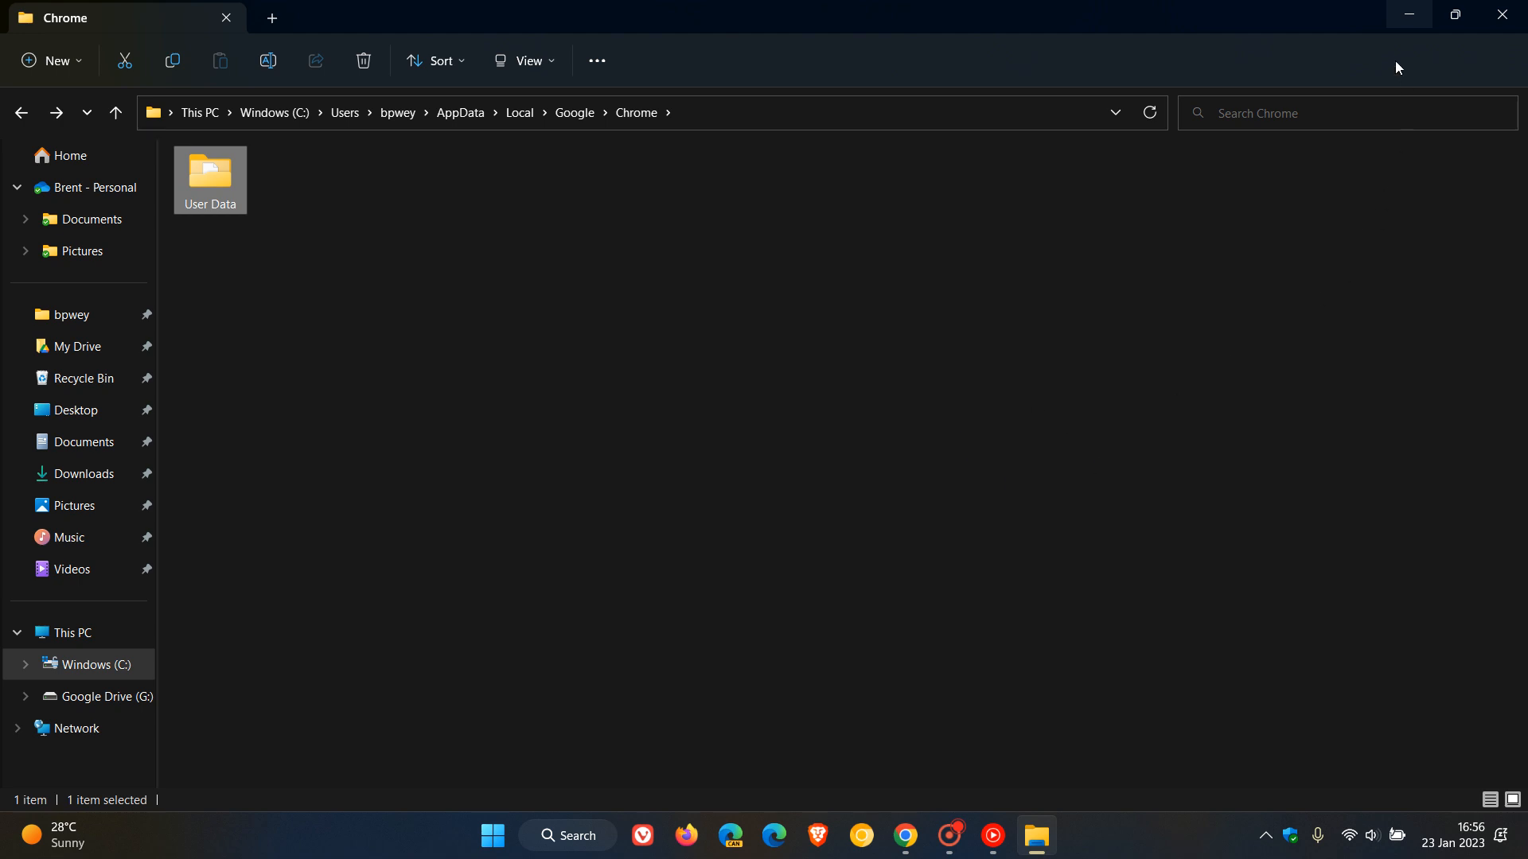
pyautogui.click(904, 842)
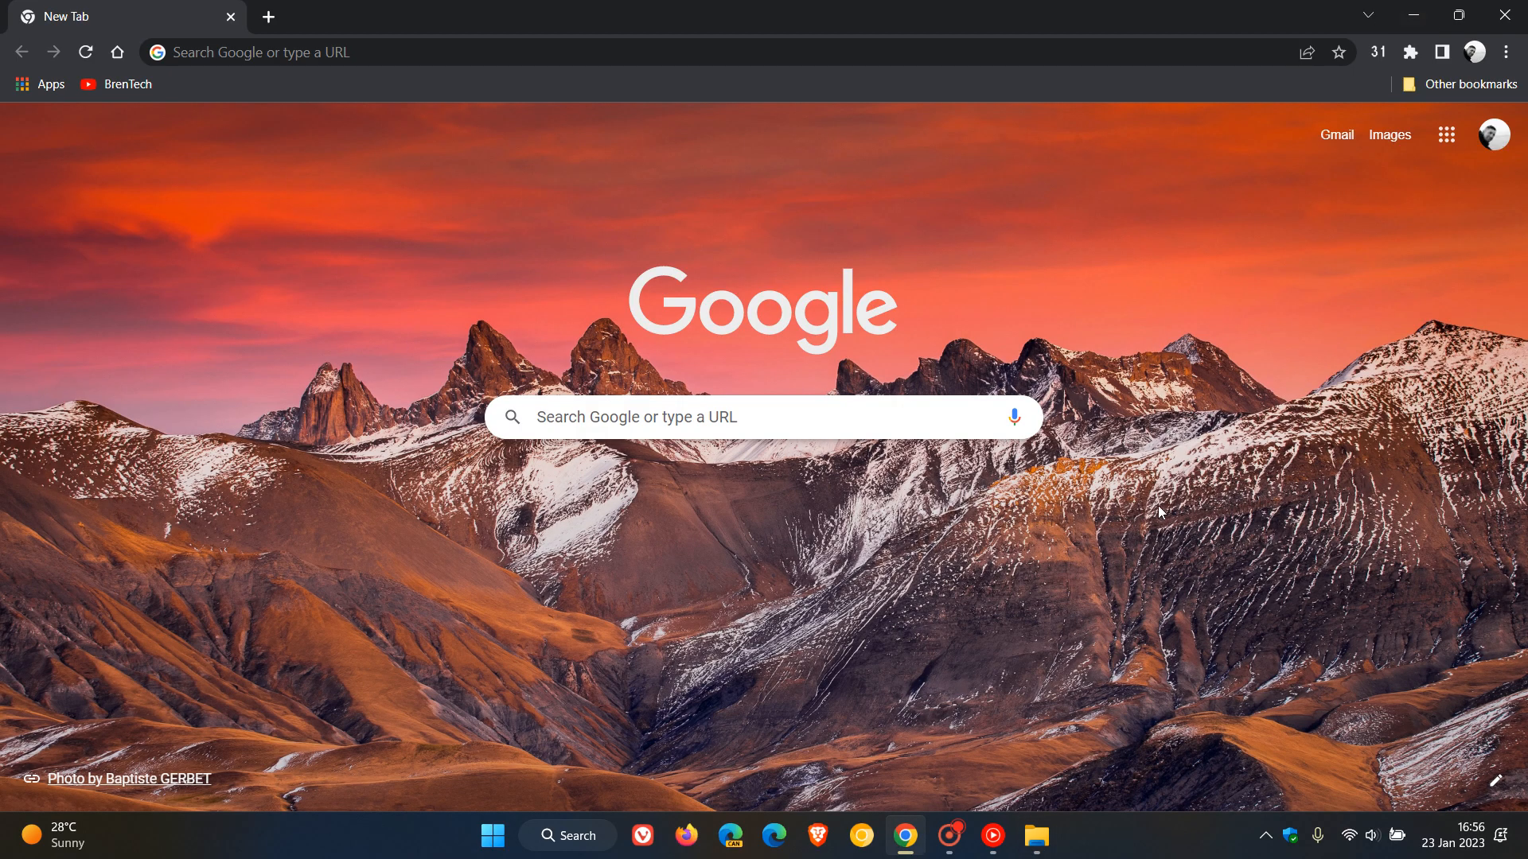
pyautogui.moveTo(1151, 508)
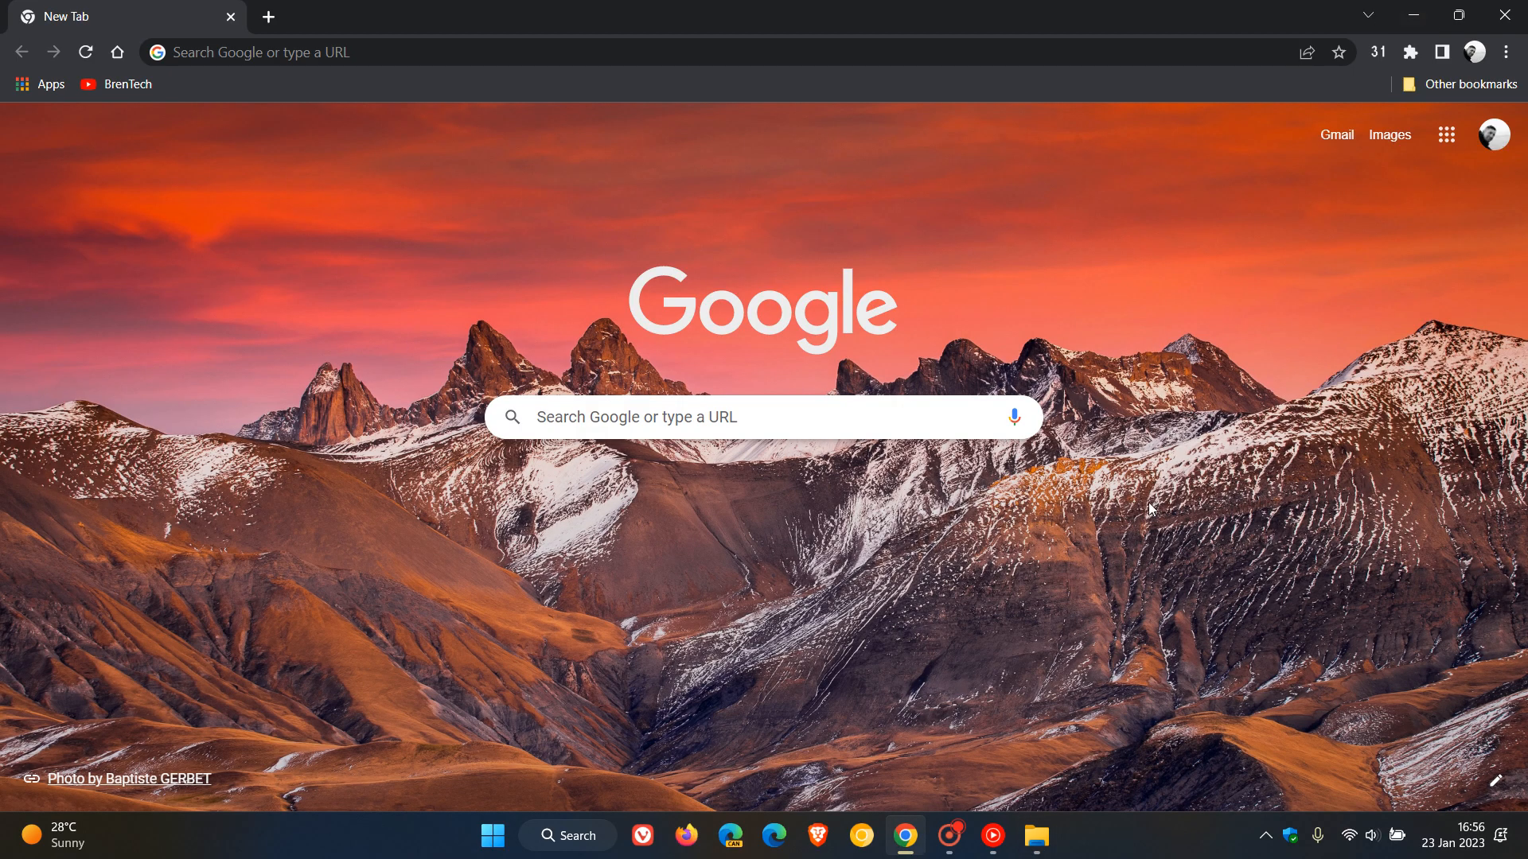